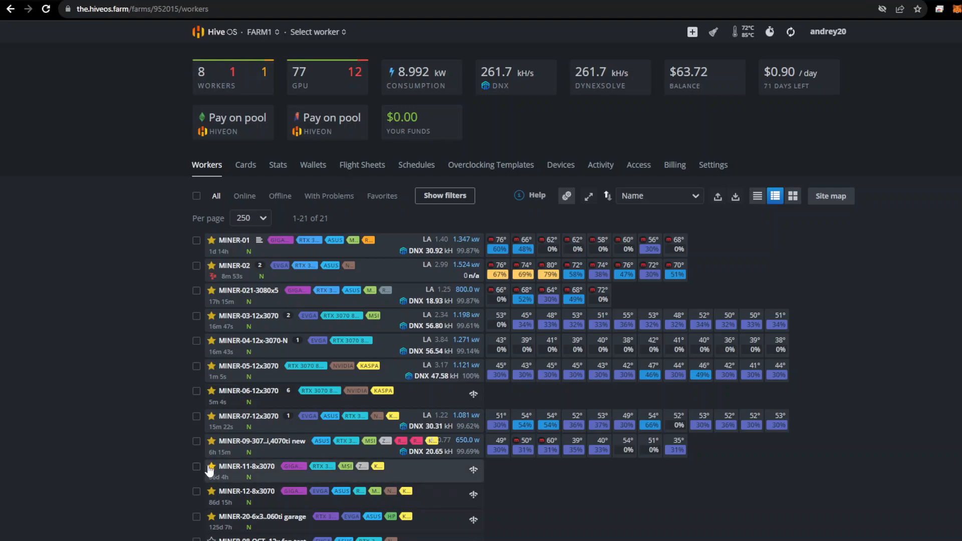
mouse_move(297, 290)
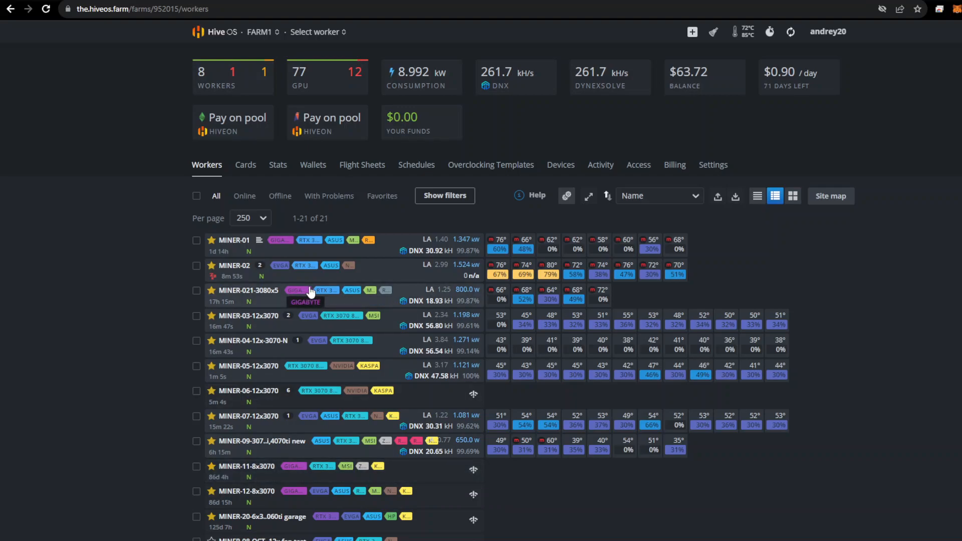
mouse_move(421, 251)
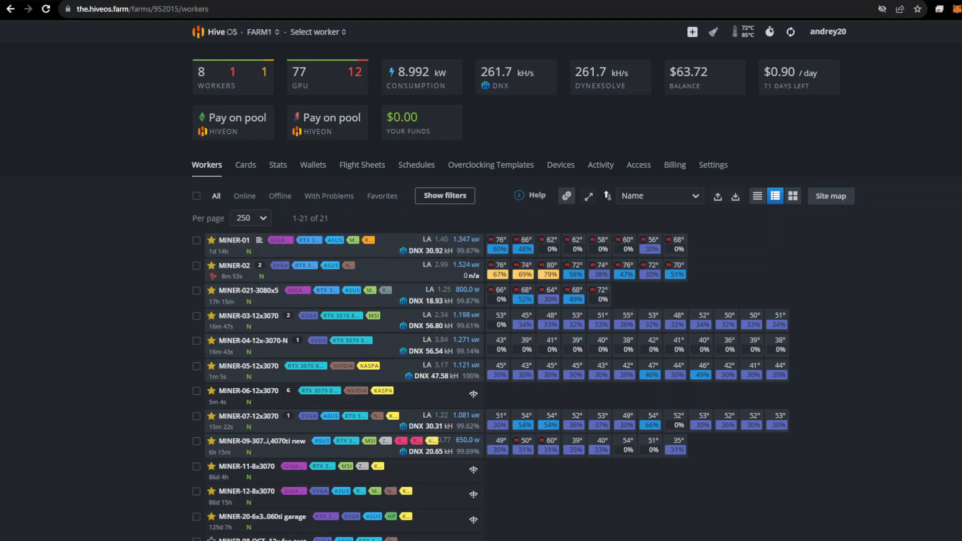
mouse_move(913, 25)
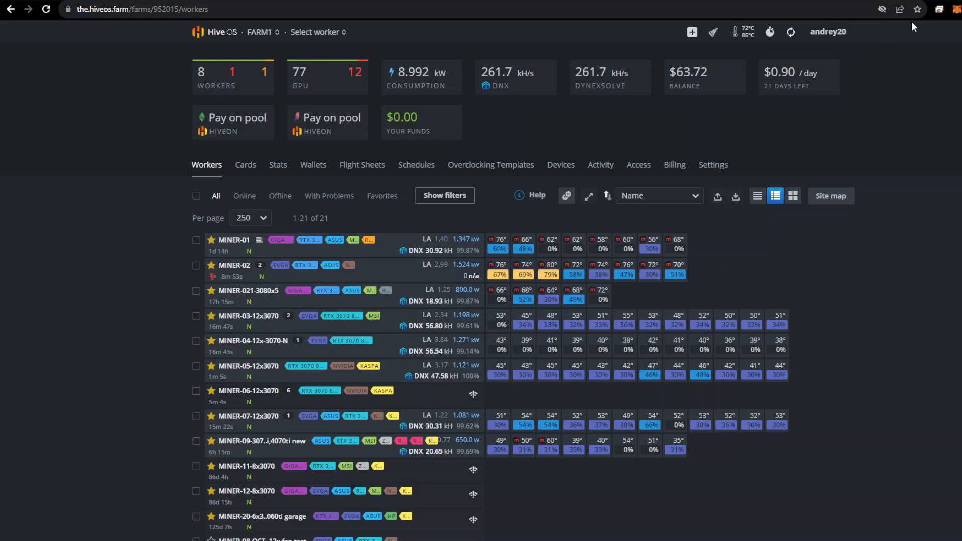
mouse_move(269, 230)
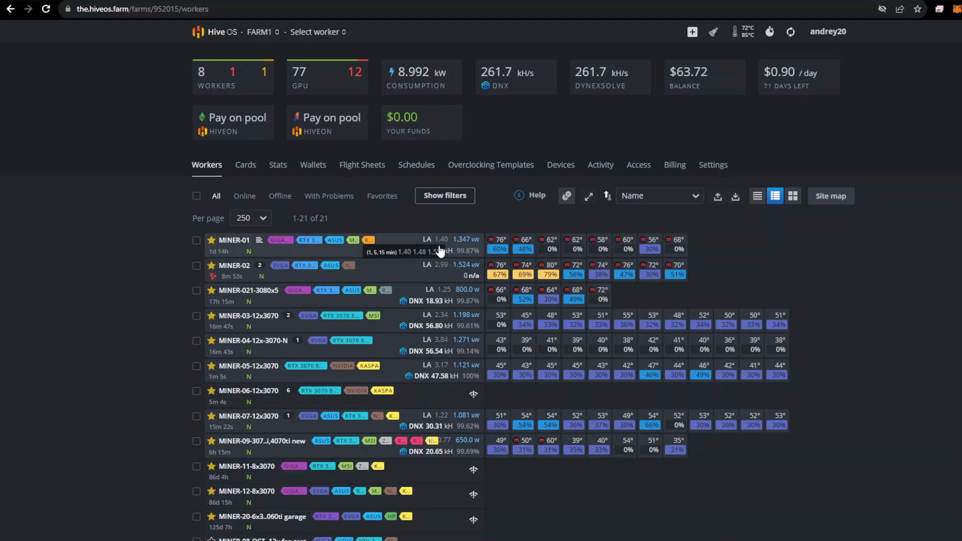
mouse_move(432, 244)
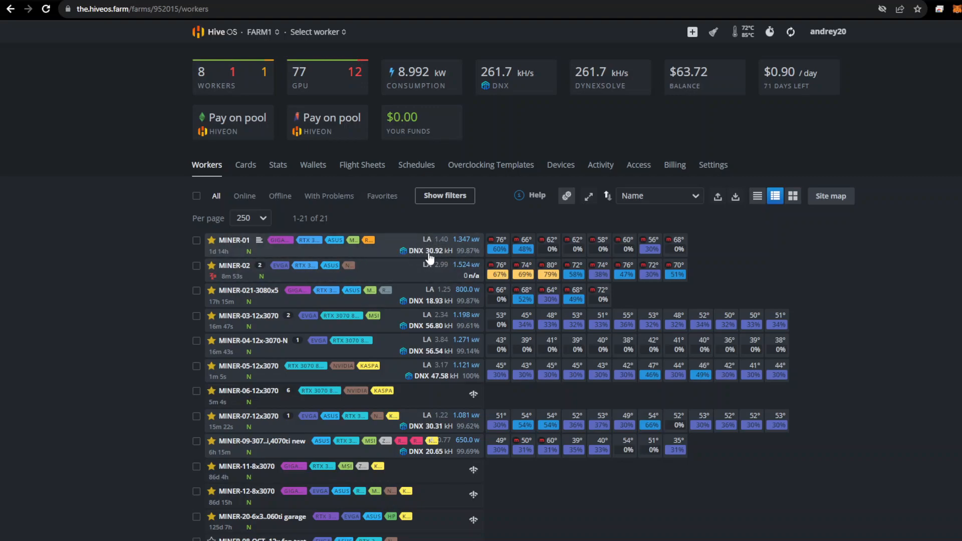
mouse_move(233, 240)
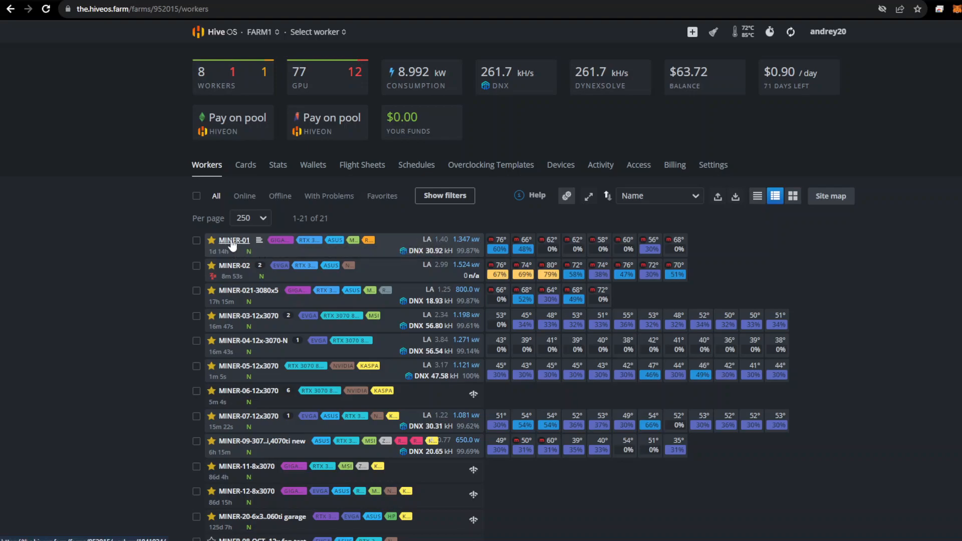
Step: View MINER-01, then open offline MINER-06-12x3070 and clear its event messages
left_click(234, 240)
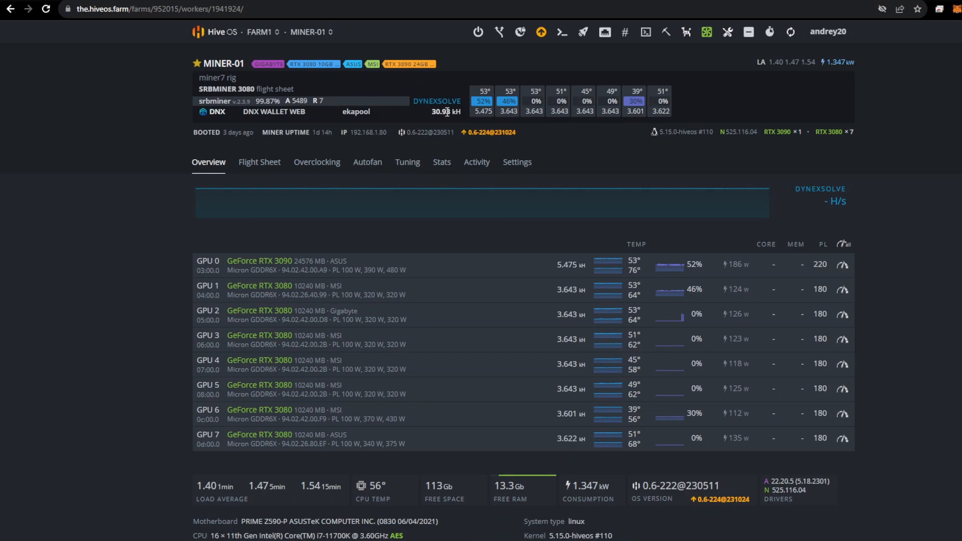
mouse_move(425, 113)
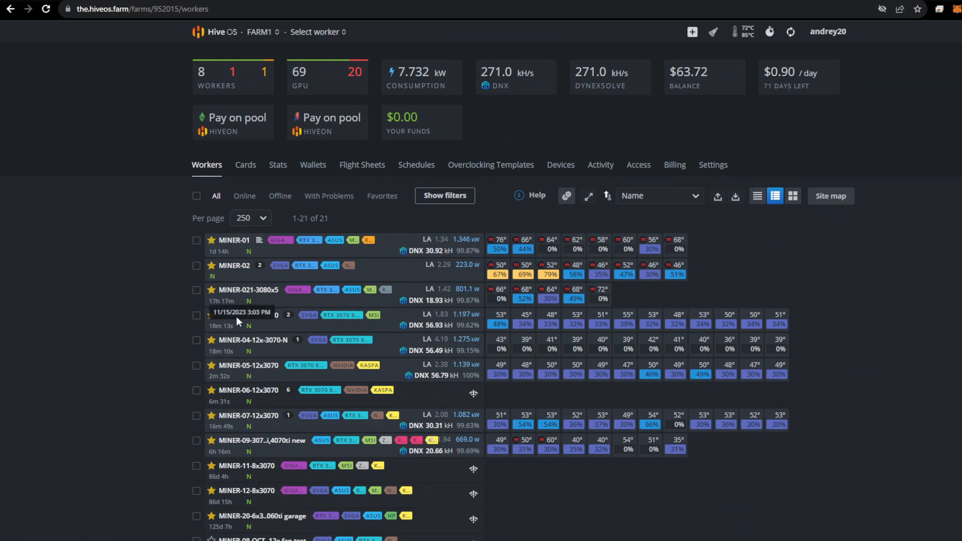
mouse_move(236, 294)
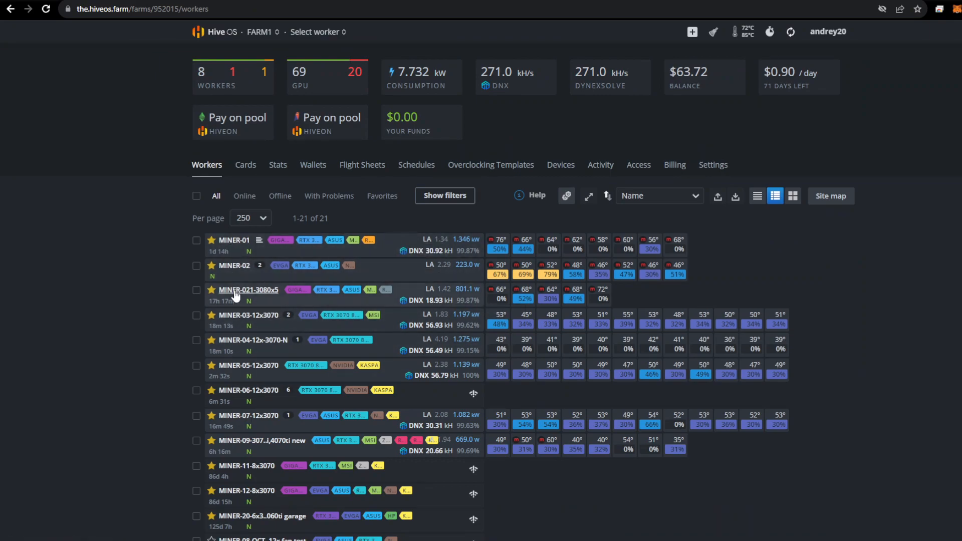
mouse_move(280, 434)
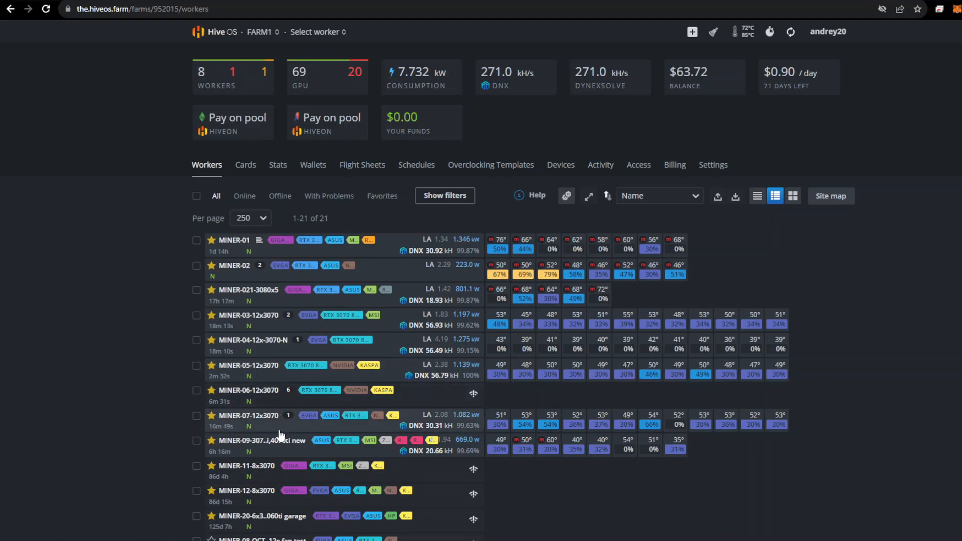
mouse_move(493, 339)
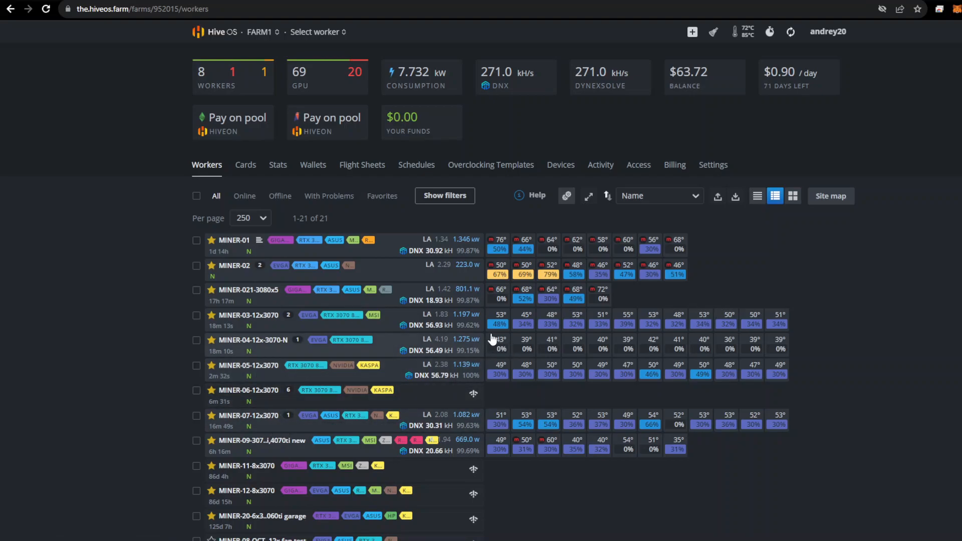
mouse_move(319, 328)
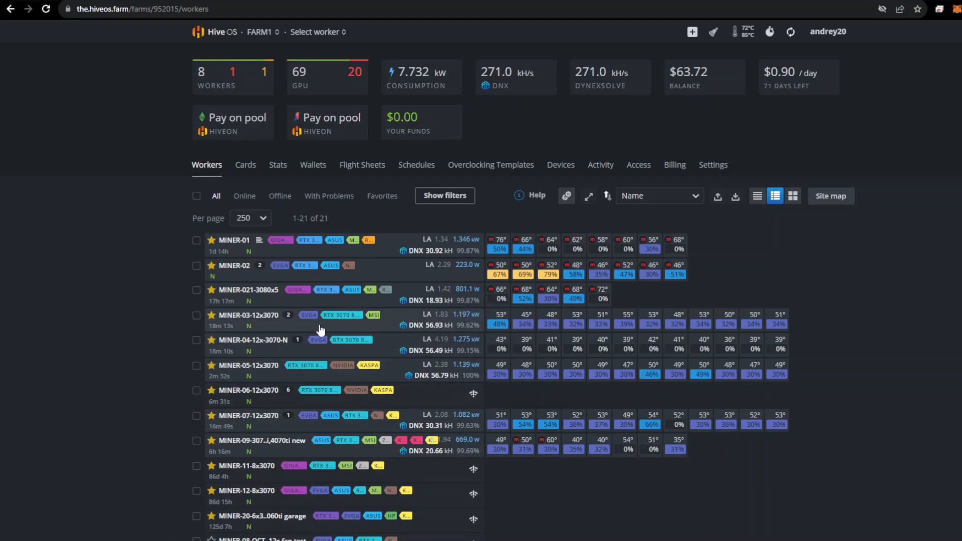
mouse_move(249, 315)
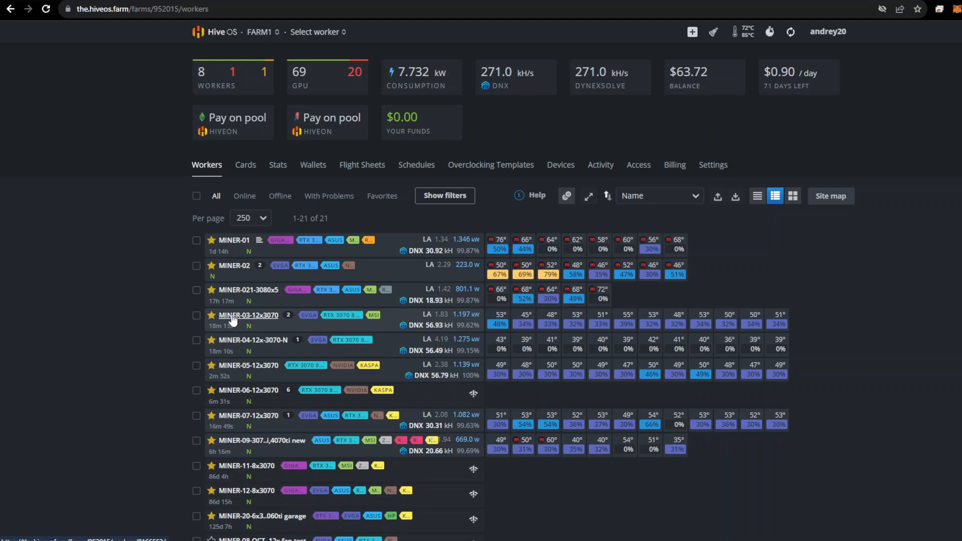
mouse_move(230, 440)
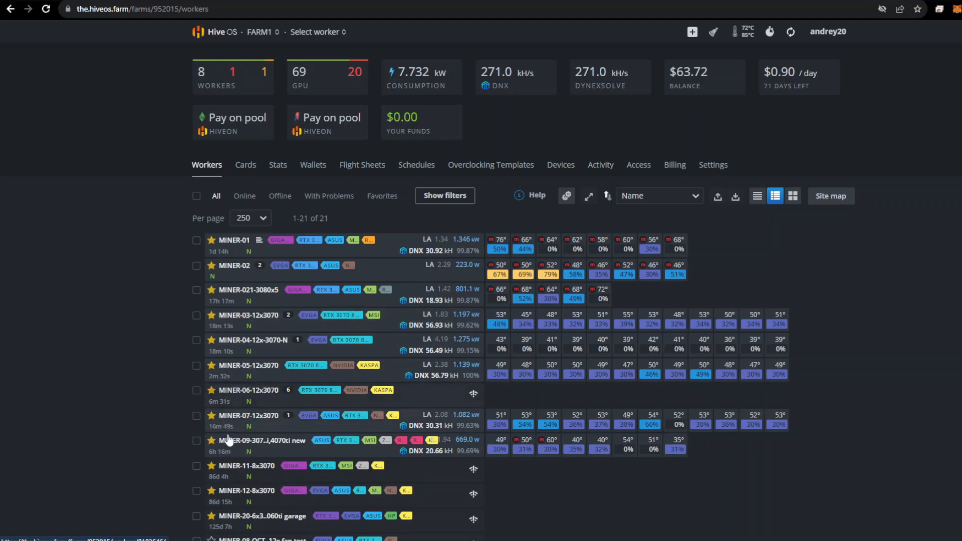
mouse_move(248, 335)
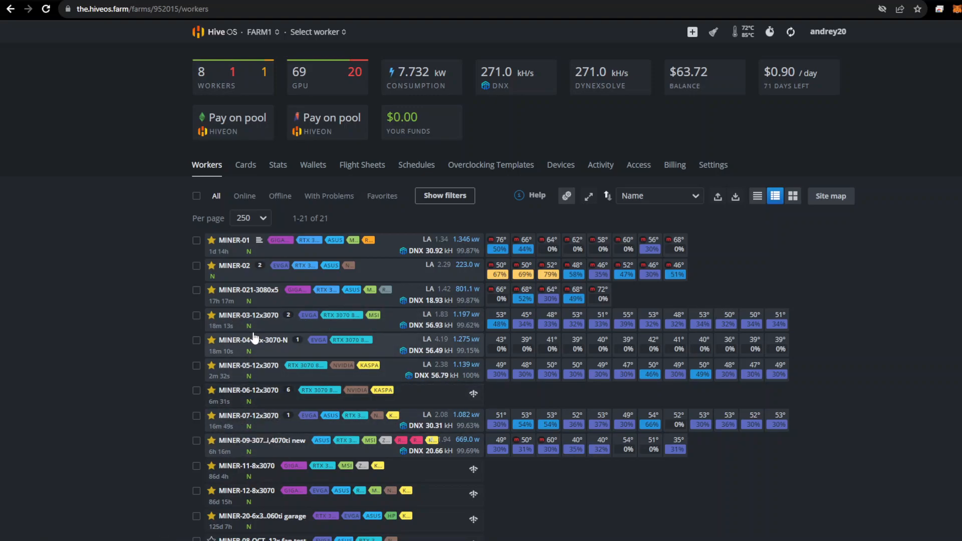
mouse_move(227, 379)
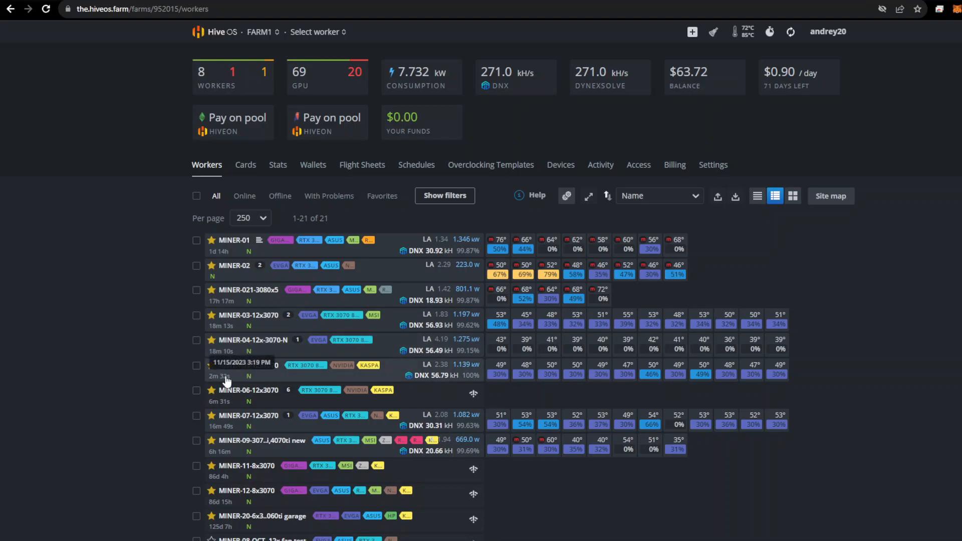
mouse_move(236, 390)
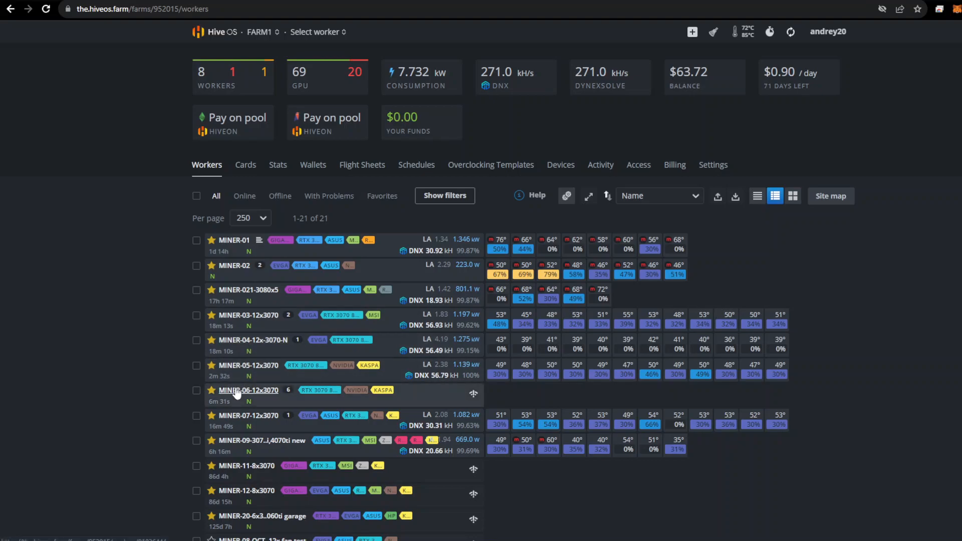
left_click(249, 391)
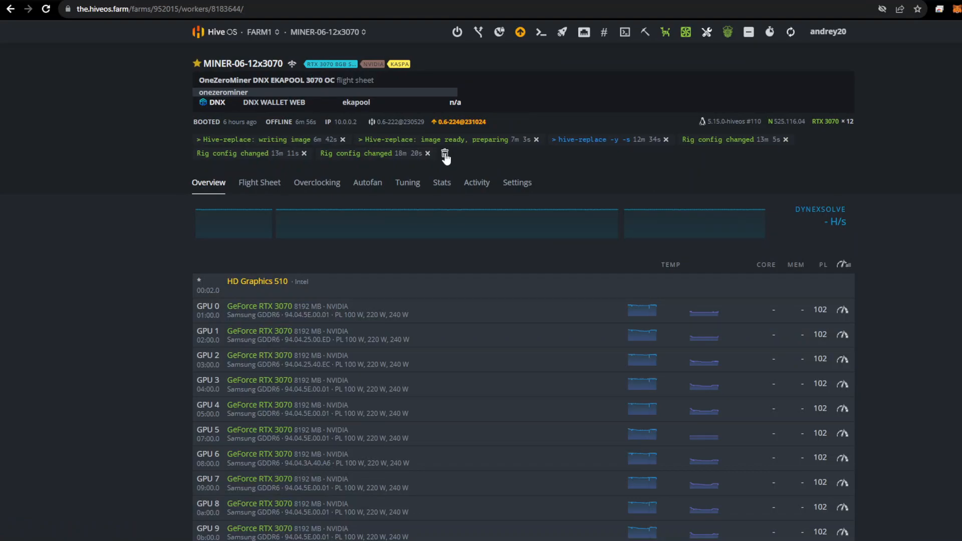
left_click(445, 154)
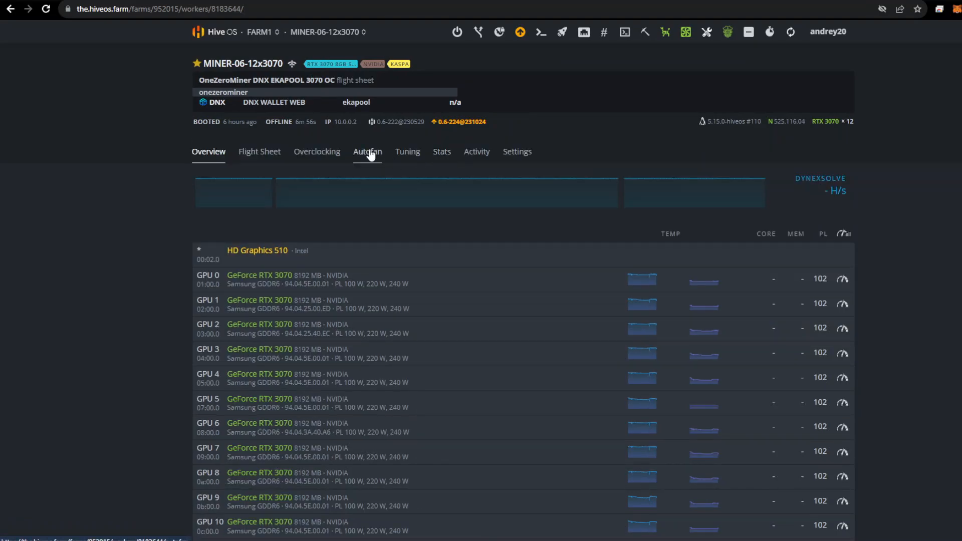
left_click(260, 32)
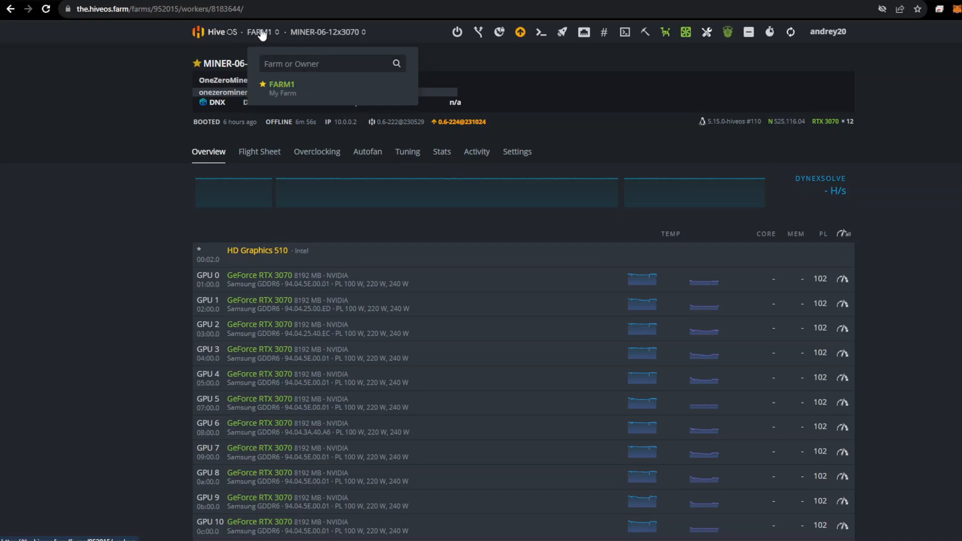
Step: Review the RTX 3070 Dynex OneZeroMiner benchmark on Hashrate.no, then return to MINER-06
left_click(259, 151)
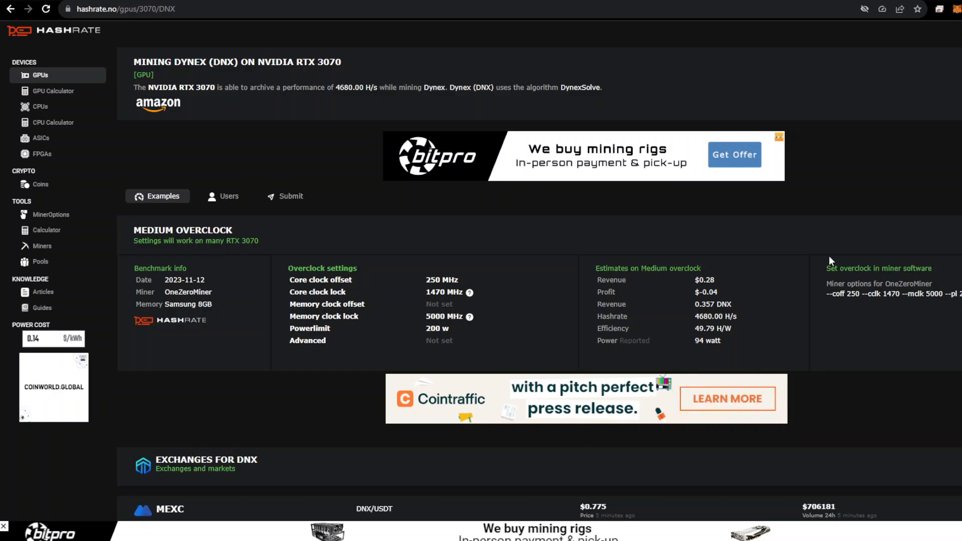
mouse_move(393, 38)
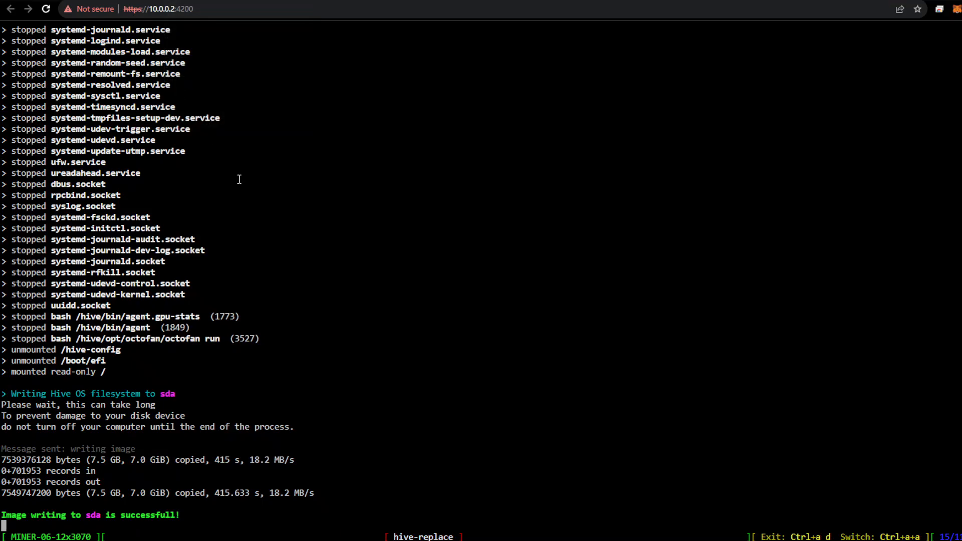
left_click(845, 295)
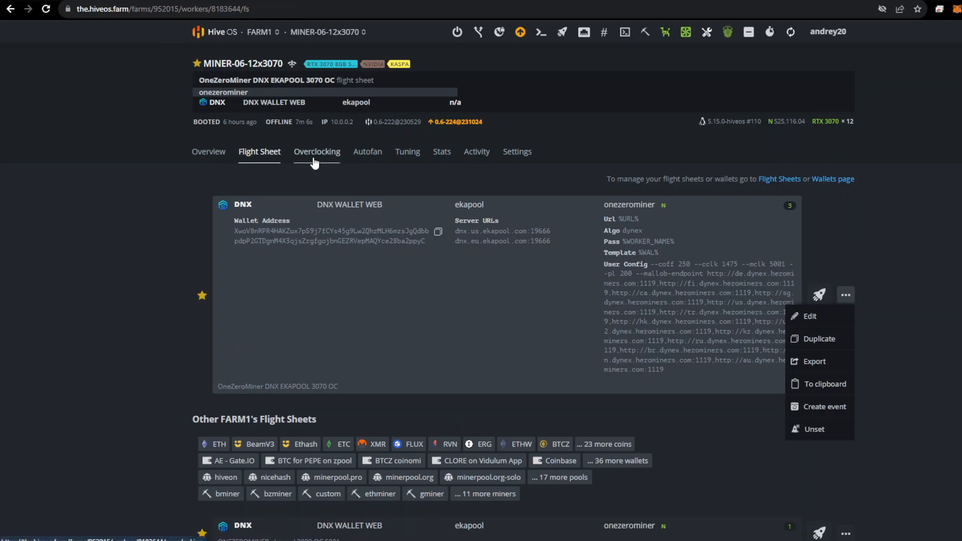
mouse_move(809, 316)
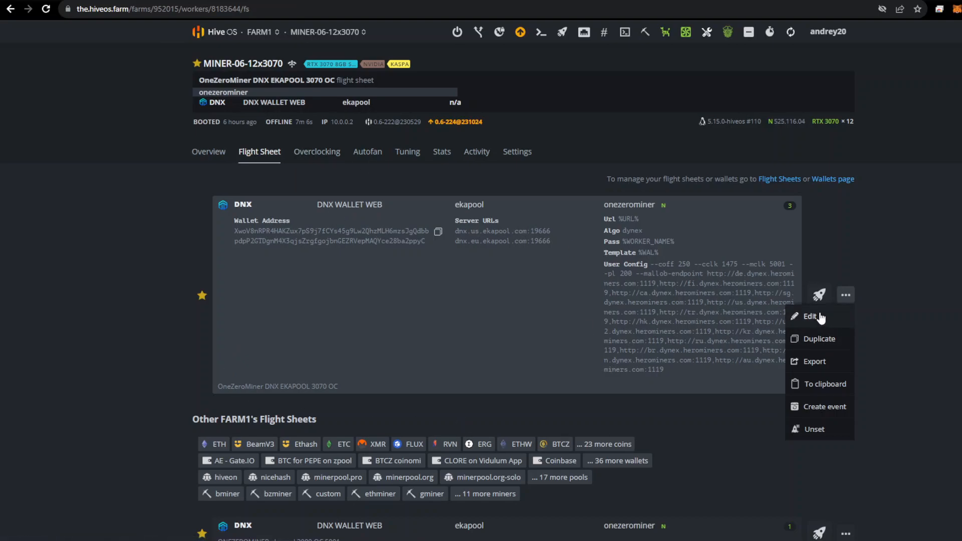
Step: Inspect the OneZeroMiner DNX EKAPOOL 3070 OC miner config and versions, closing without changes
left_click(809, 317)
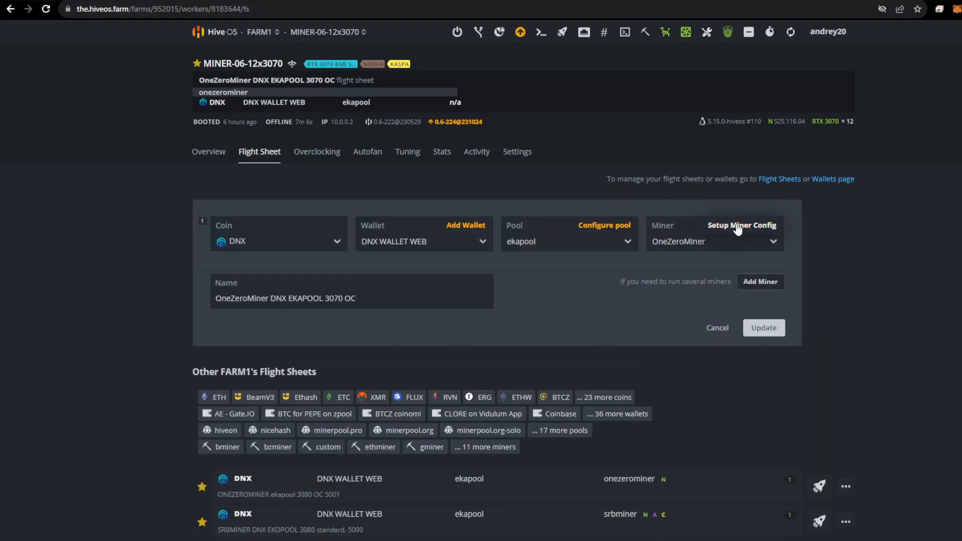
left_click(741, 225)
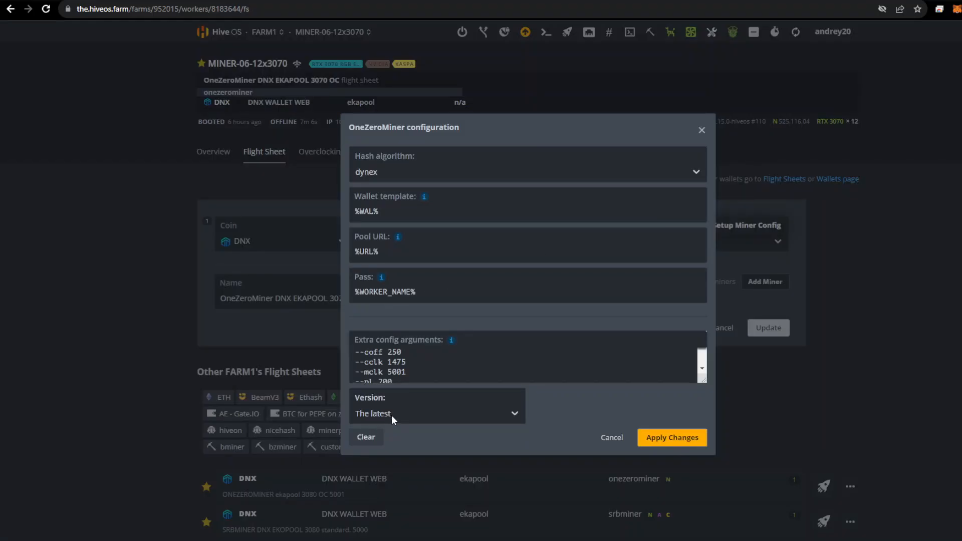
left_click(435, 413)
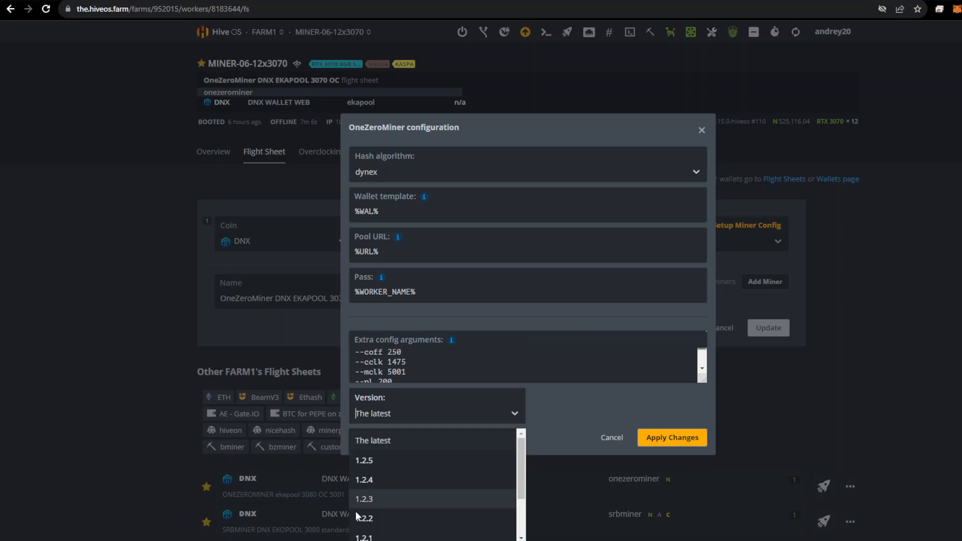
mouse_move(752, 153)
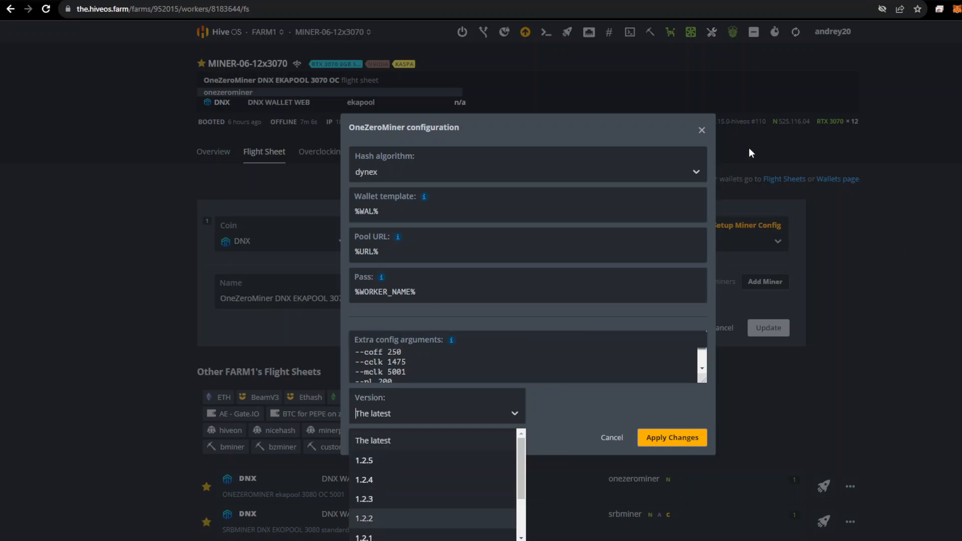
mouse_move(685, 137)
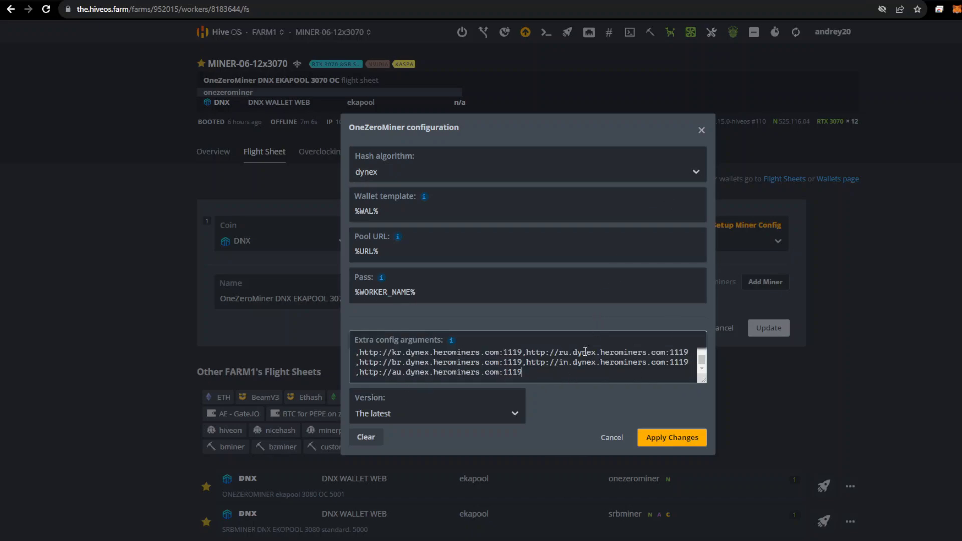
scroll("up", 3)
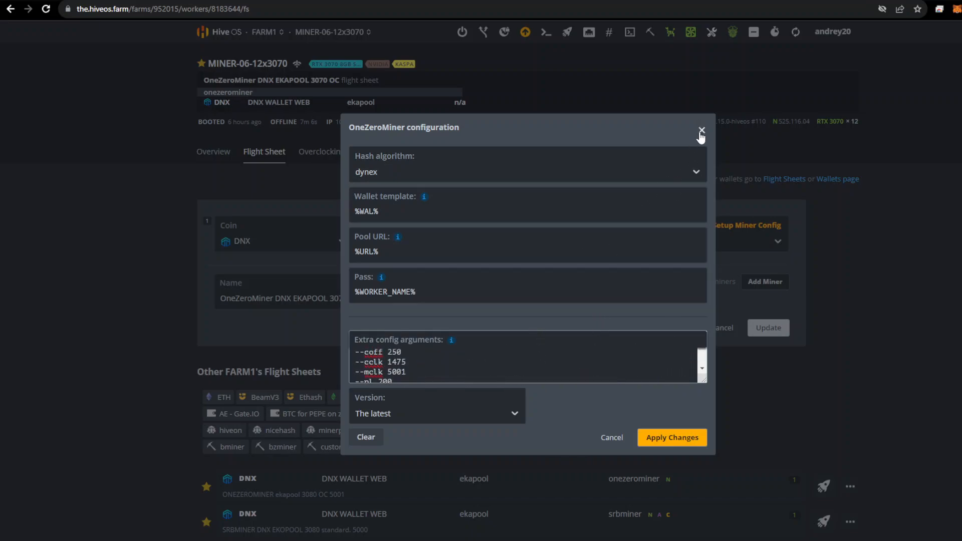
left_click(701, 130)
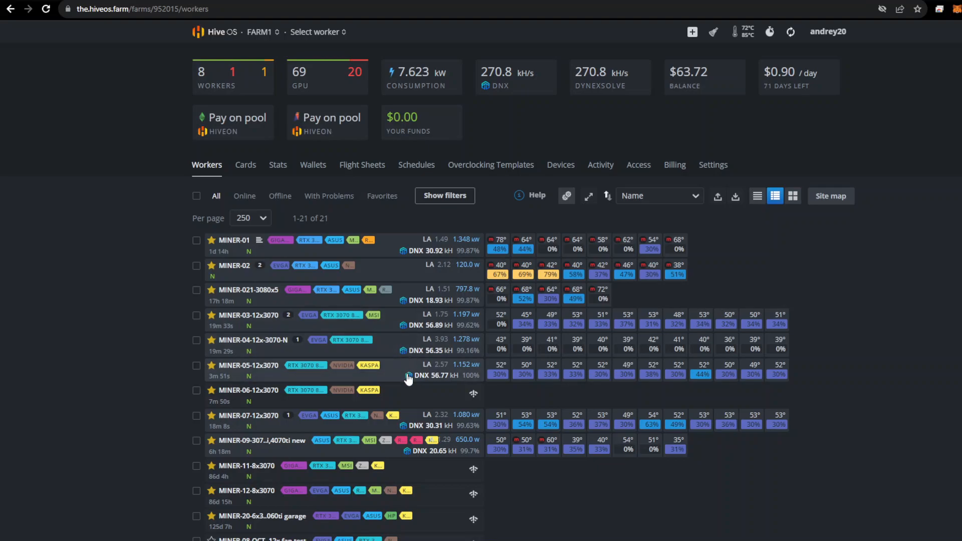
mouse_move(404, 331)
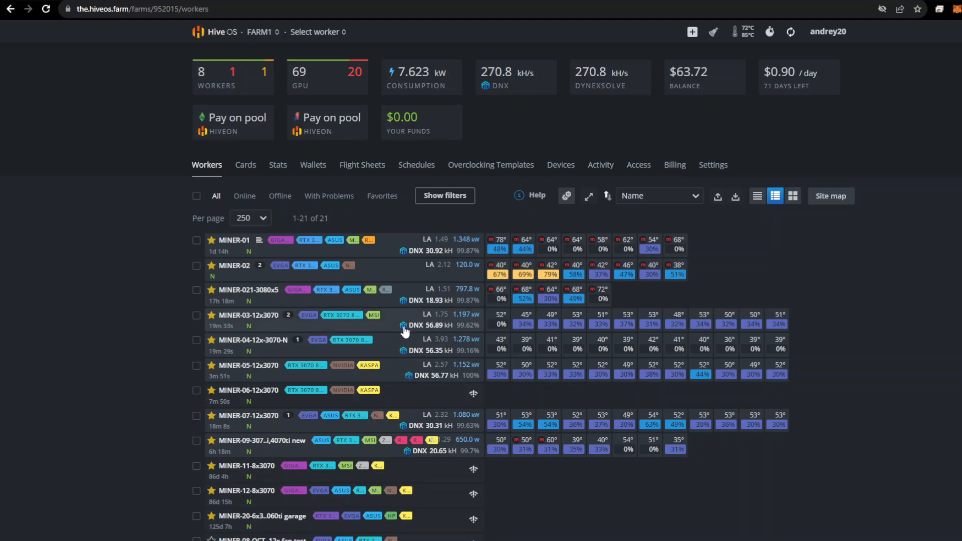
Step: Check MINER-03-12x3070 mining DNX with OneZeroMiner at 56.84 kH/s, then return to workers
left_click(248, 315)
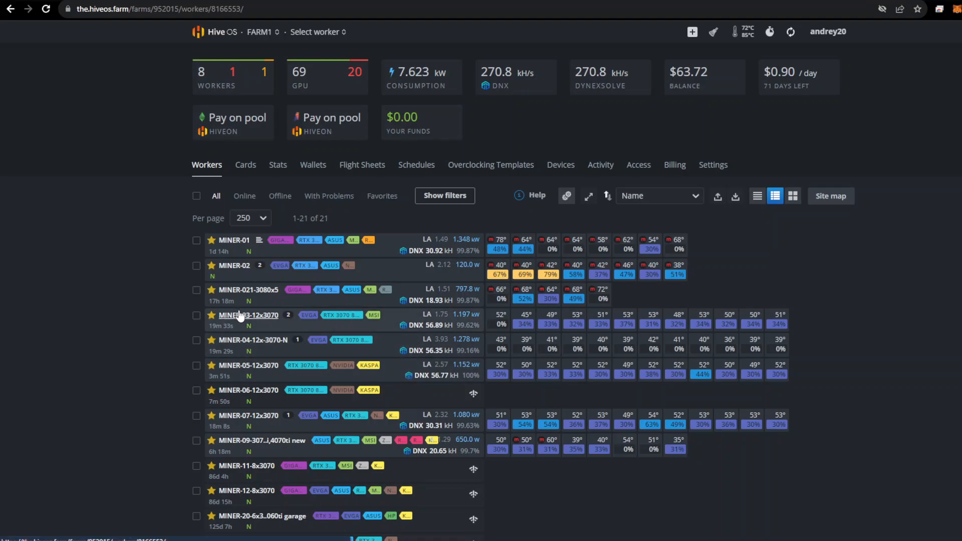
left_click(249, 315)
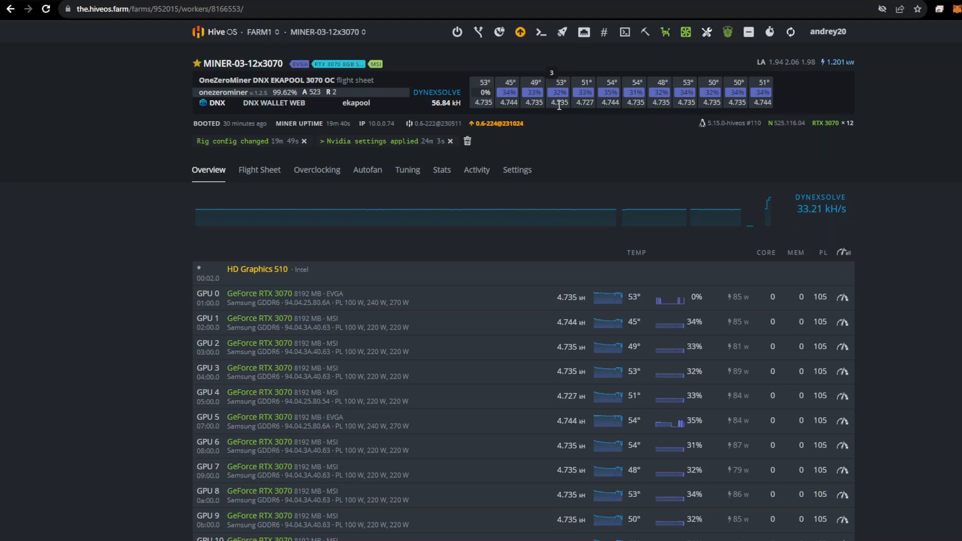
mouse_move(415, 109)
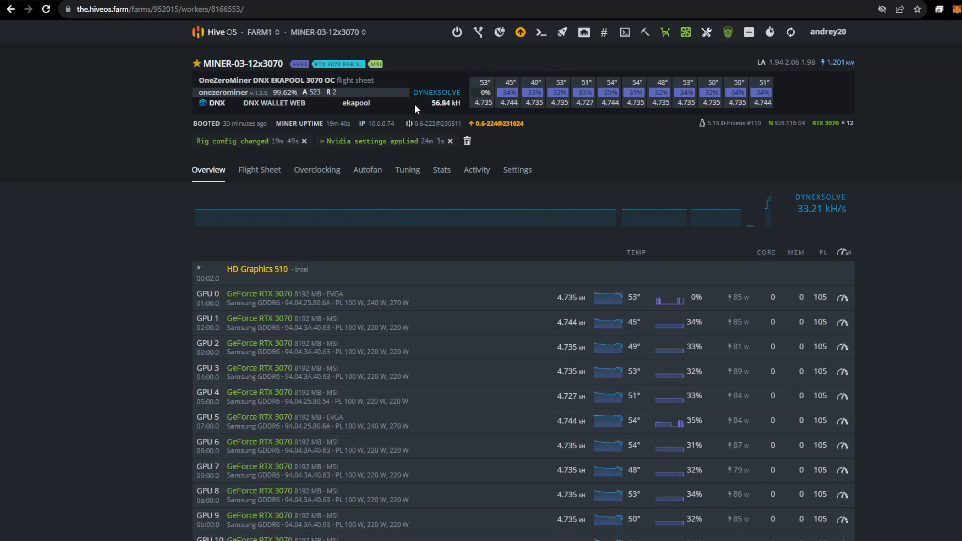
mouse_move(844, 74)
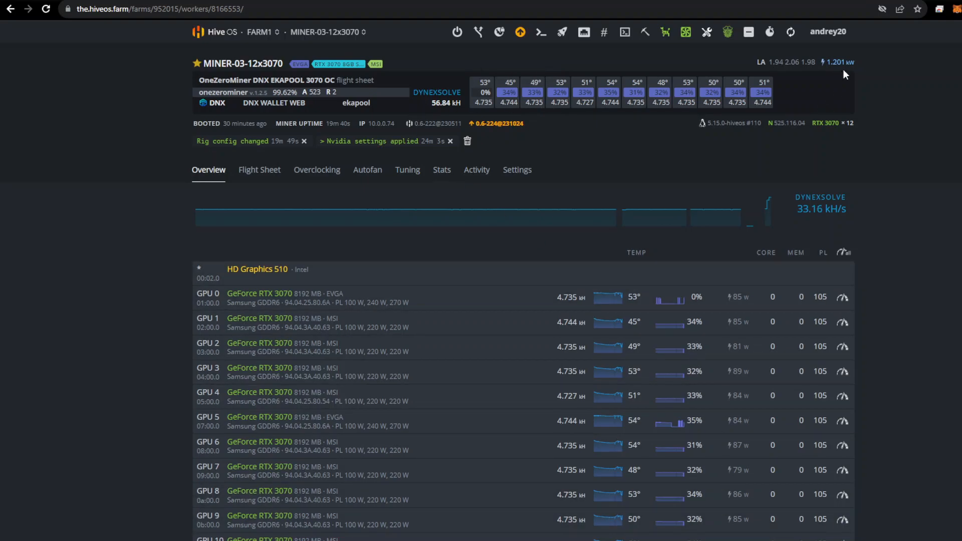
left_click(259, 32)
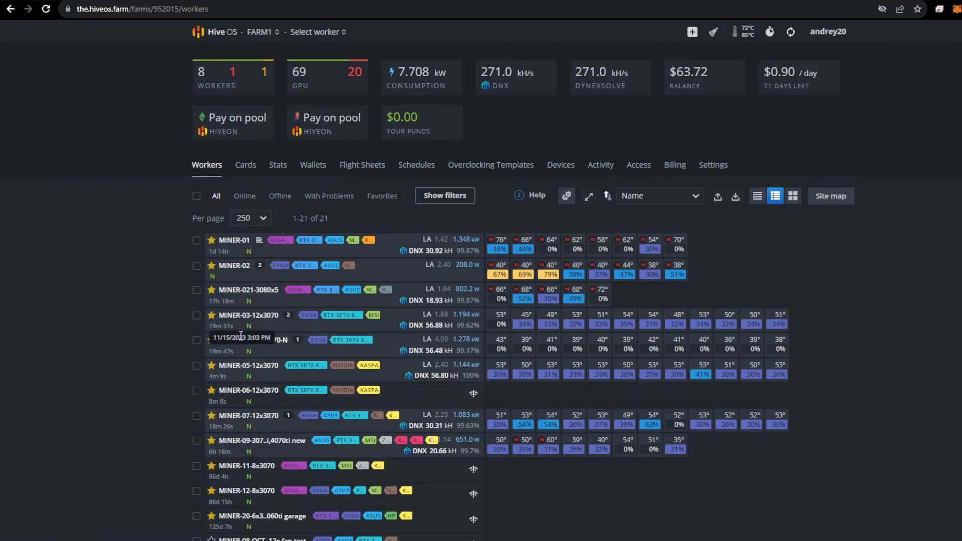
mouse_move(252, 339)
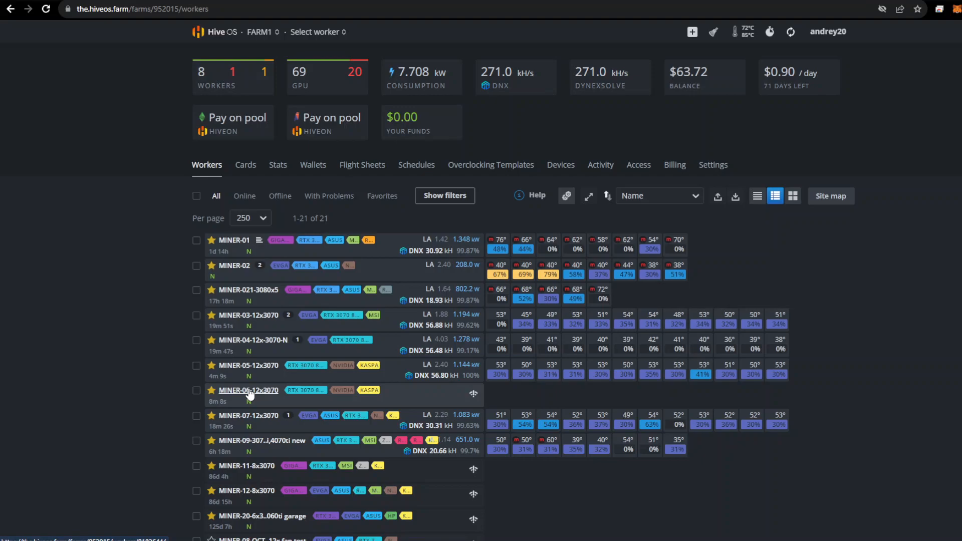
mouse_move(451, 416)
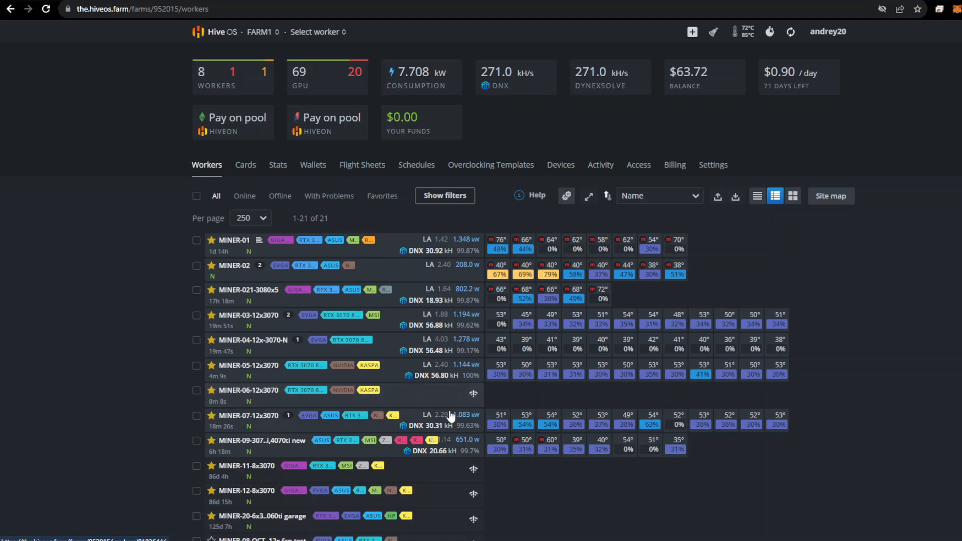
mouse_move(264, 364)
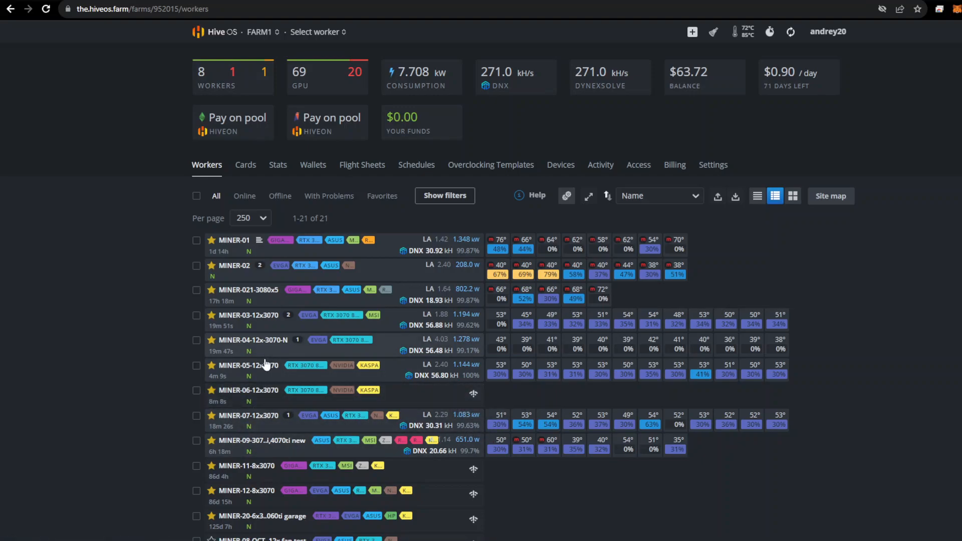
mouse_move(249, 415)
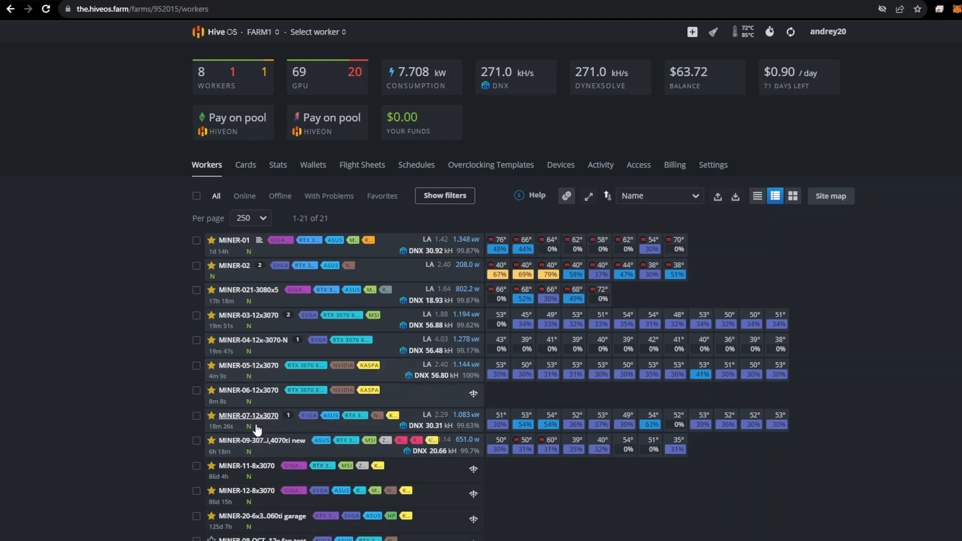
mouse_move(250, 331)
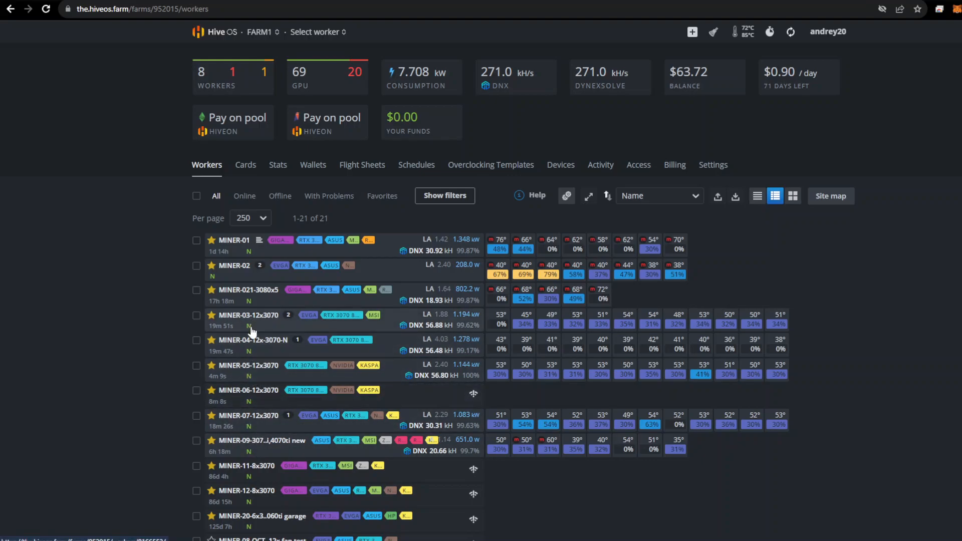
mouse_move(249, 411)
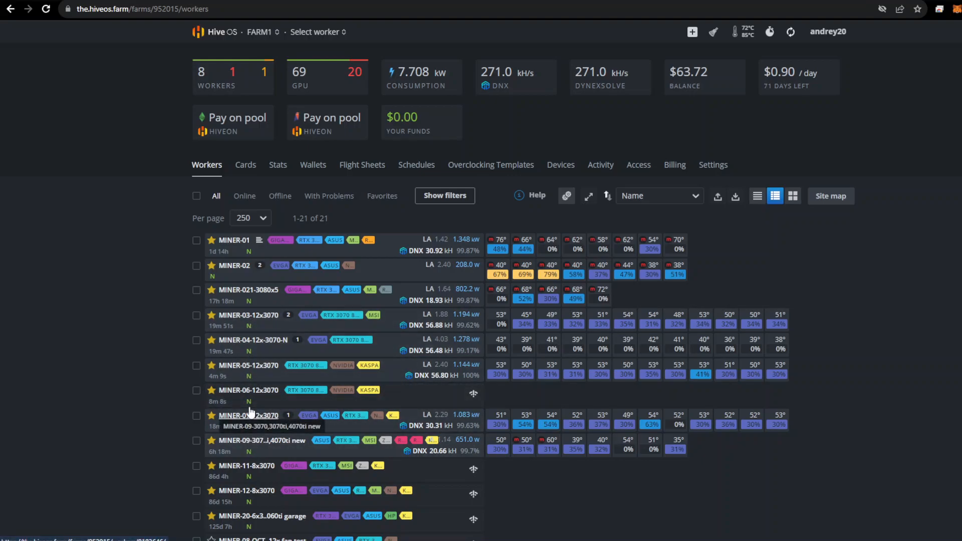
mouse_move(247, 390)
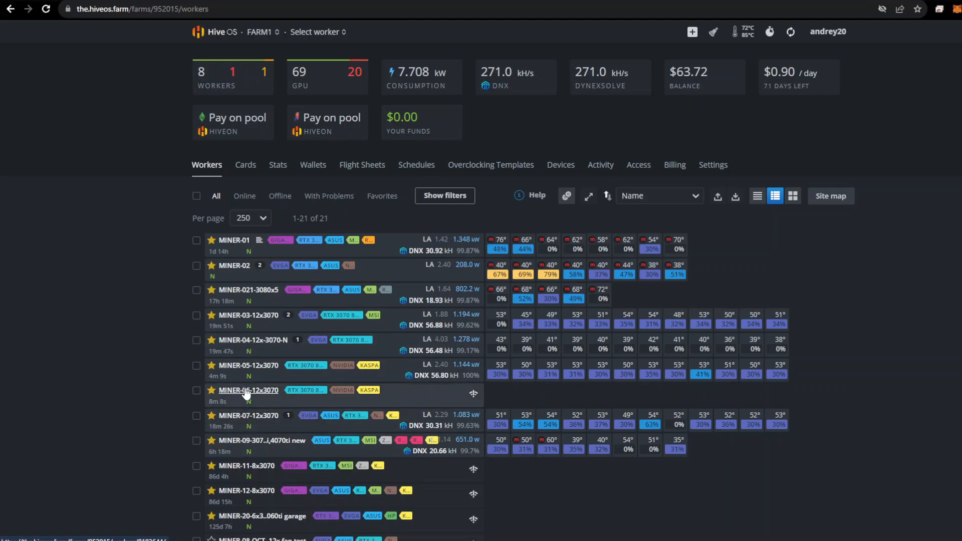
mouse_move(421, 361)
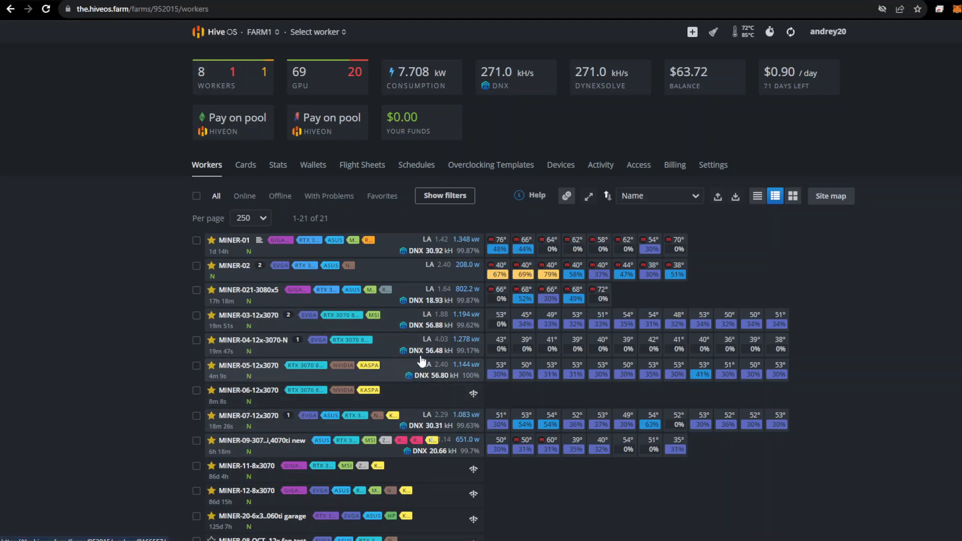
mouse_move(452, 383)
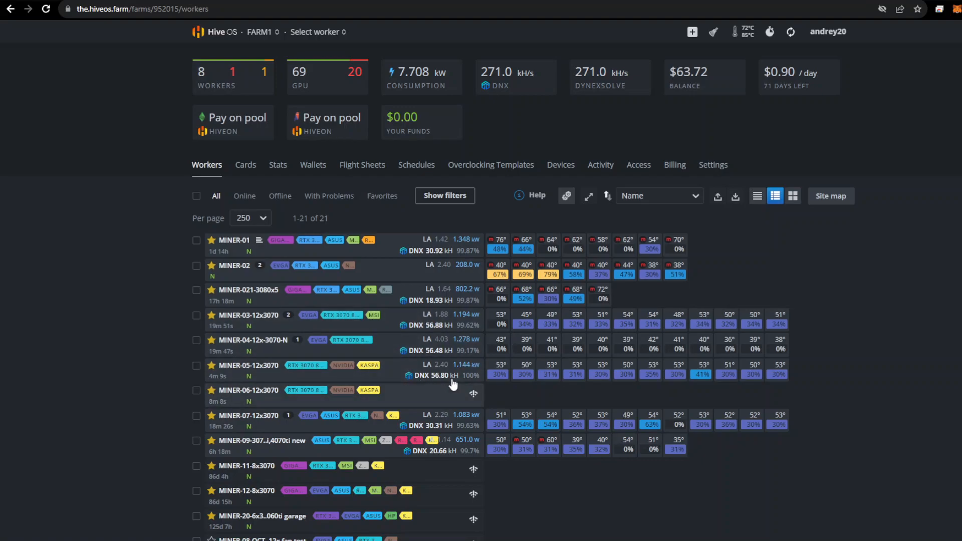
mouse_move(244, 340)
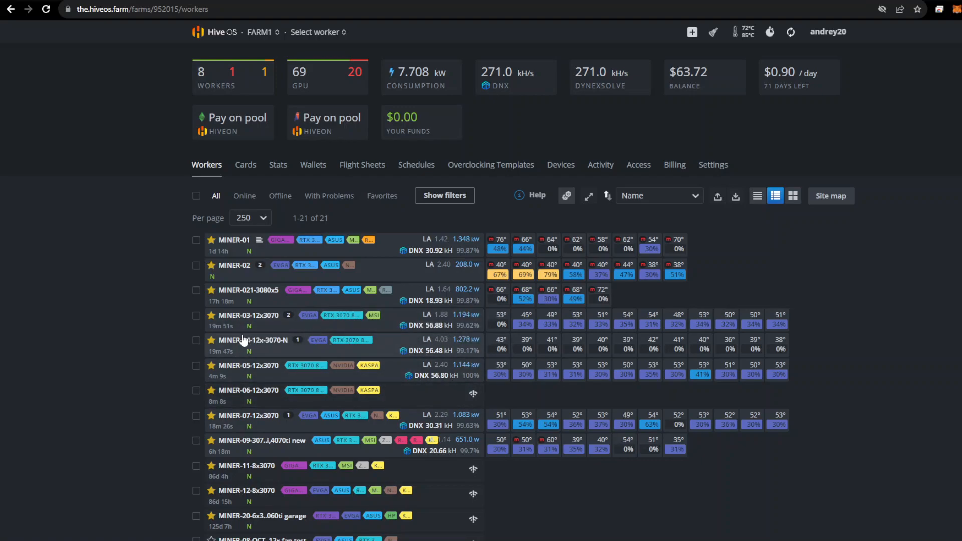
mouse_move(244, 368)
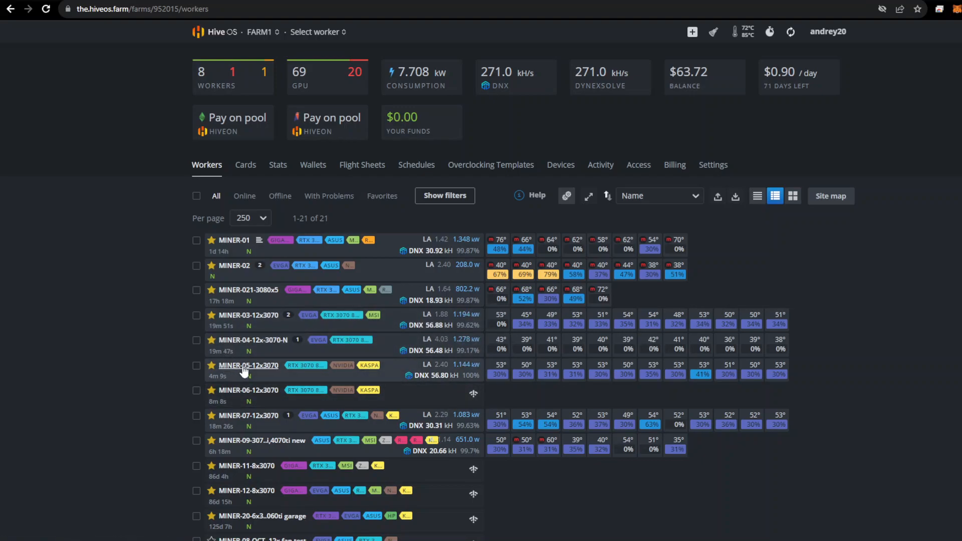
Step: Revisit MINER-06-12x3070, then return via FARM1 and open MINER-07-12x3070 at 30.31 kH/s
left_click(249, 390)
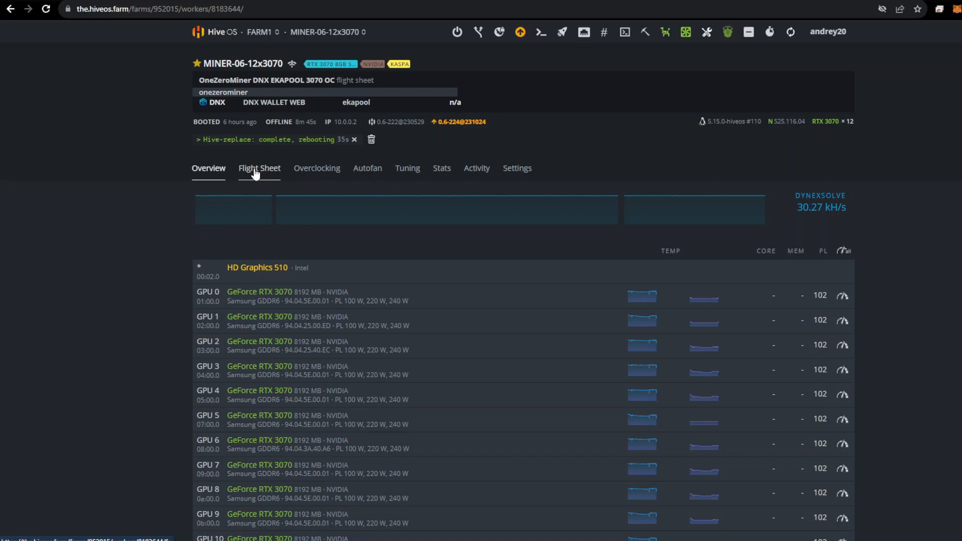
left_click(260, 32)
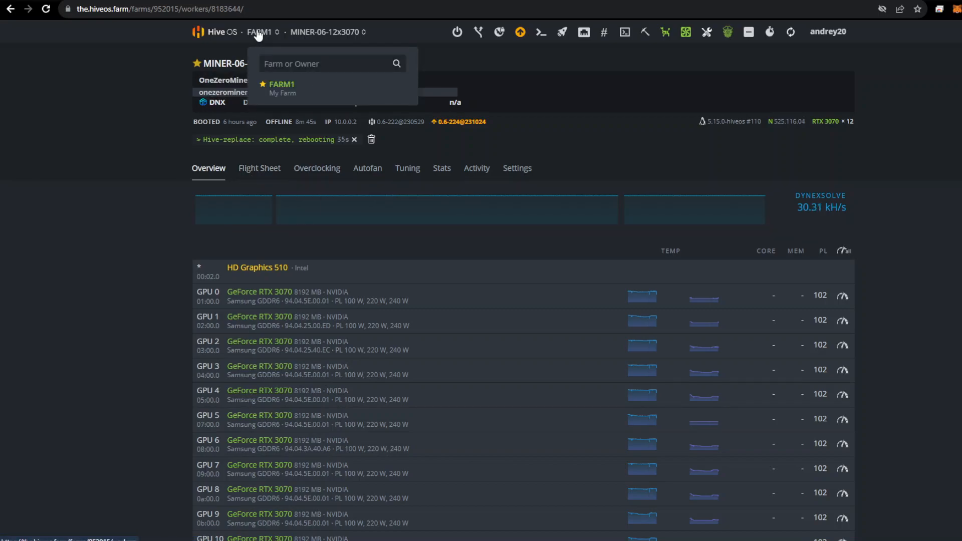
left_click(281, 85)
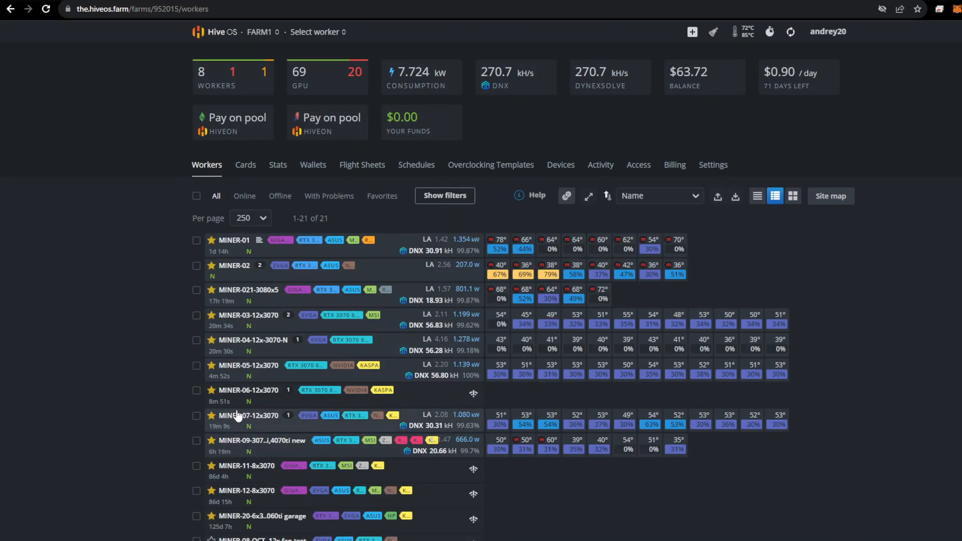
left_click(249, 415)
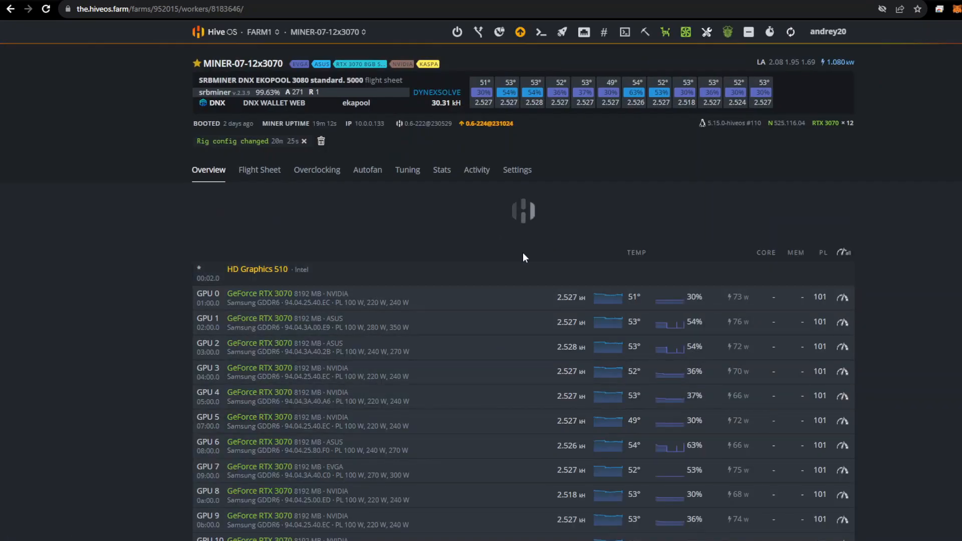
Step: Switch MINER-07 from SRBMiner to the OneZeroMiner DNX EKAPOOL 3070 OC flight sheet
left_click(259, 169)
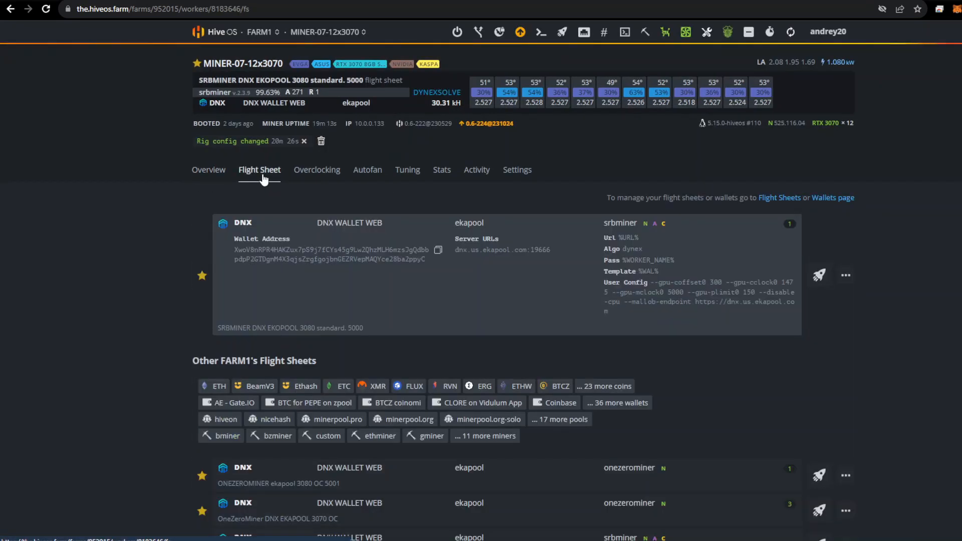
scroll("down", 3)
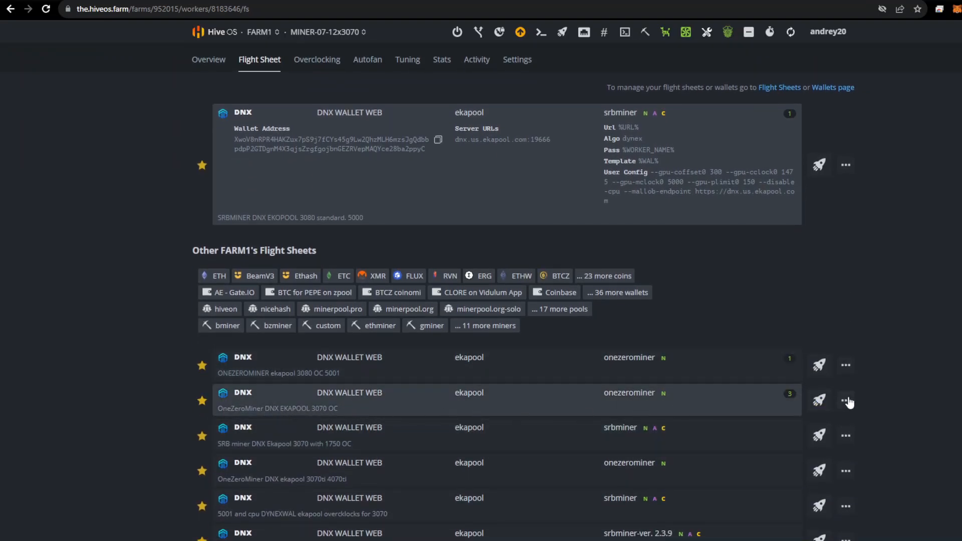
left_click(818, 400)
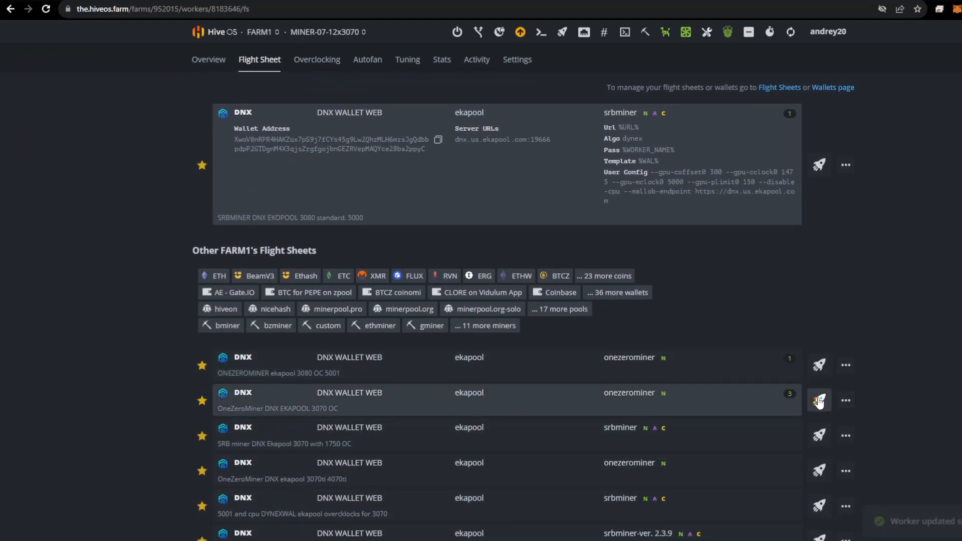
left_click(819, 400)
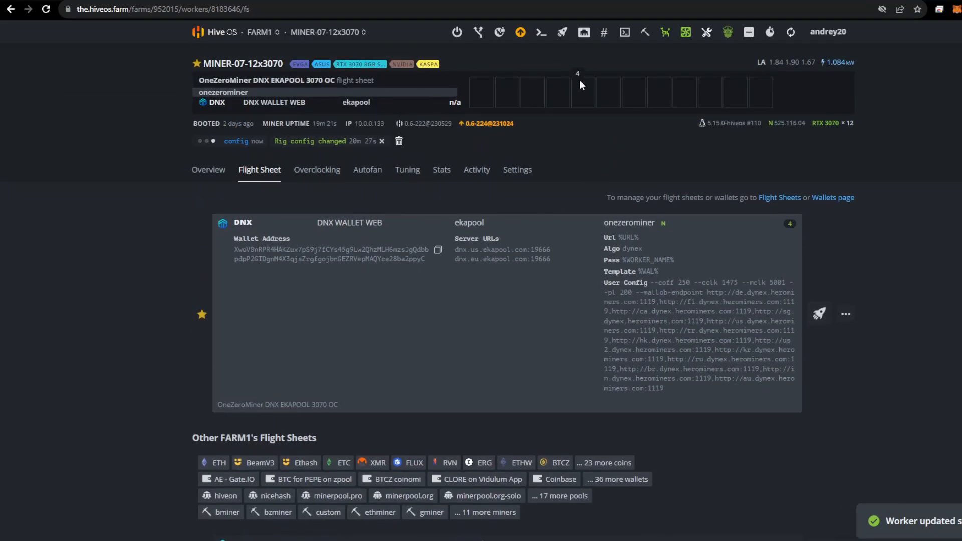
mouse_move(664, 32)
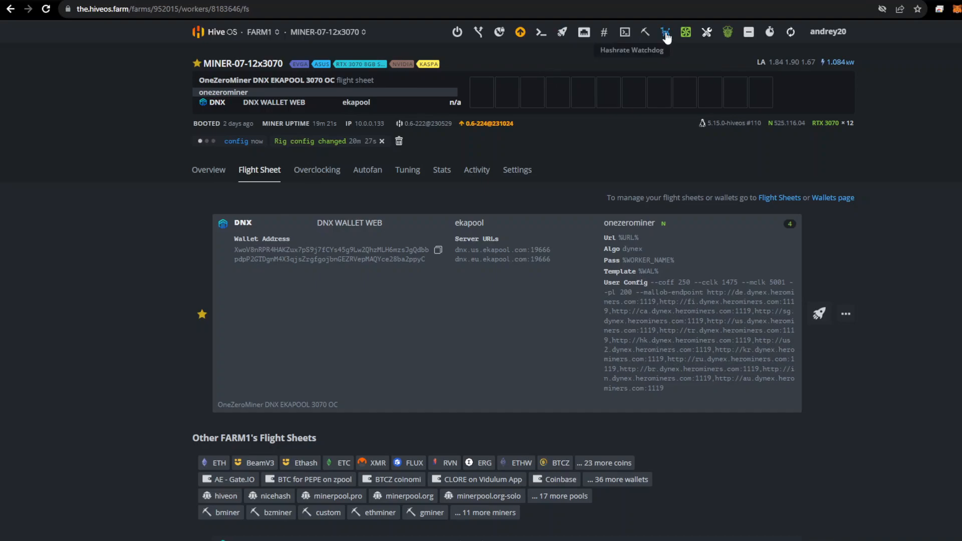
Step: Save MINER-07's hashrate watchdog: enabled, miner restart after 10 minutes, reboot after 11
left_click(665, 32)
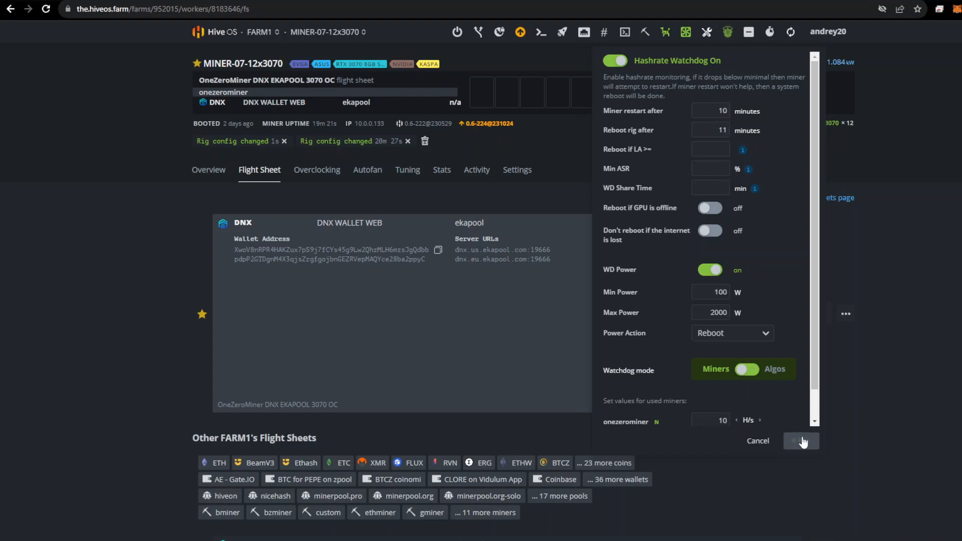
left_click(800, 440)
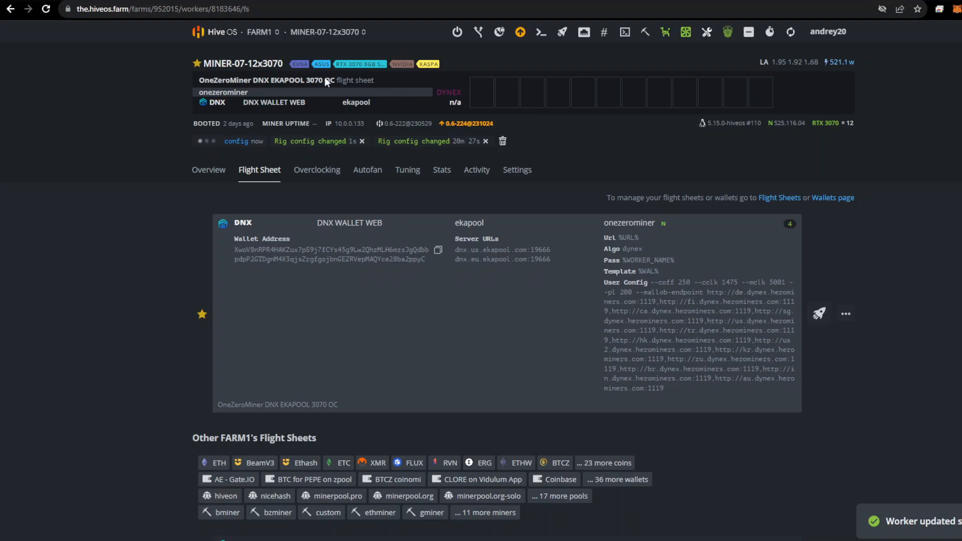
left_click(260, 32)
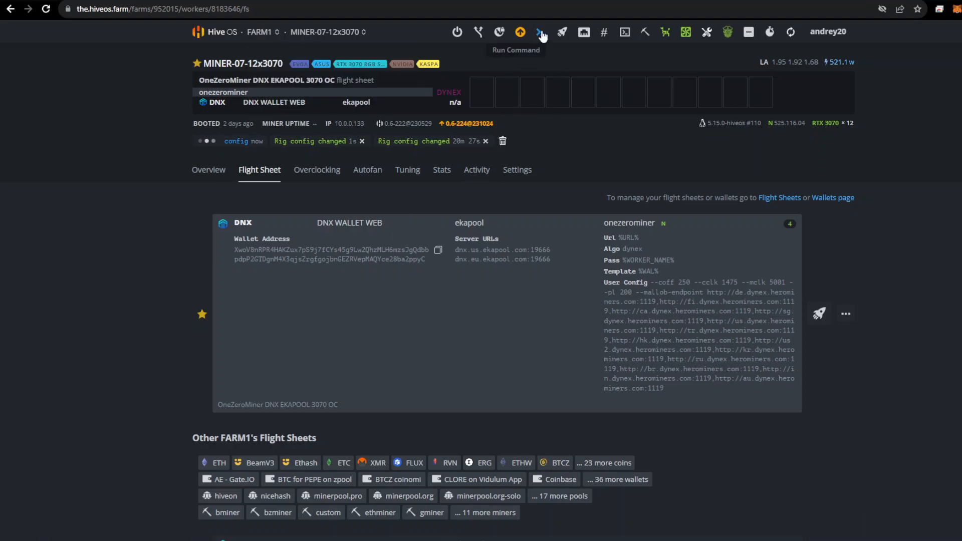
Step: Fix the typo and run hive-replace -y -s on MINER-07-12x3070
left_click(541, 32)
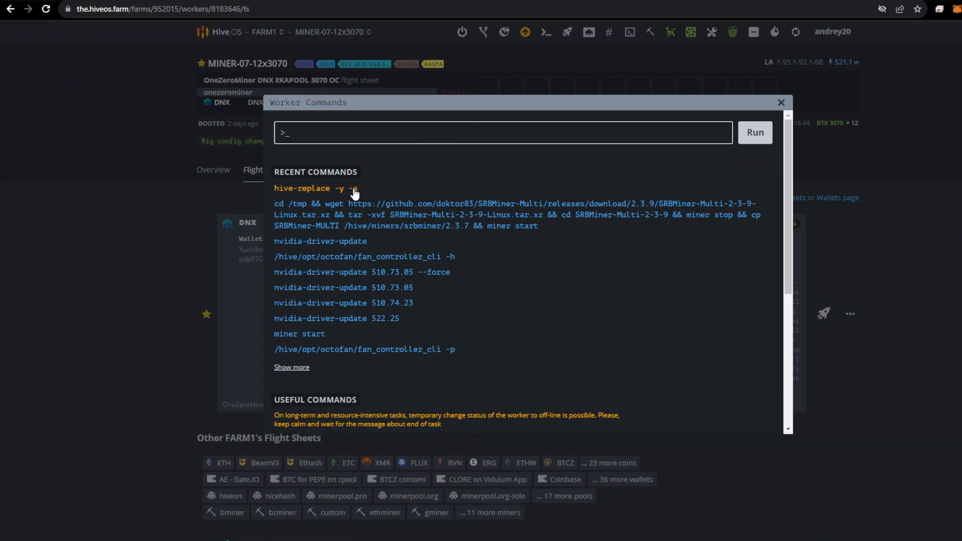
left_click(317, 188)
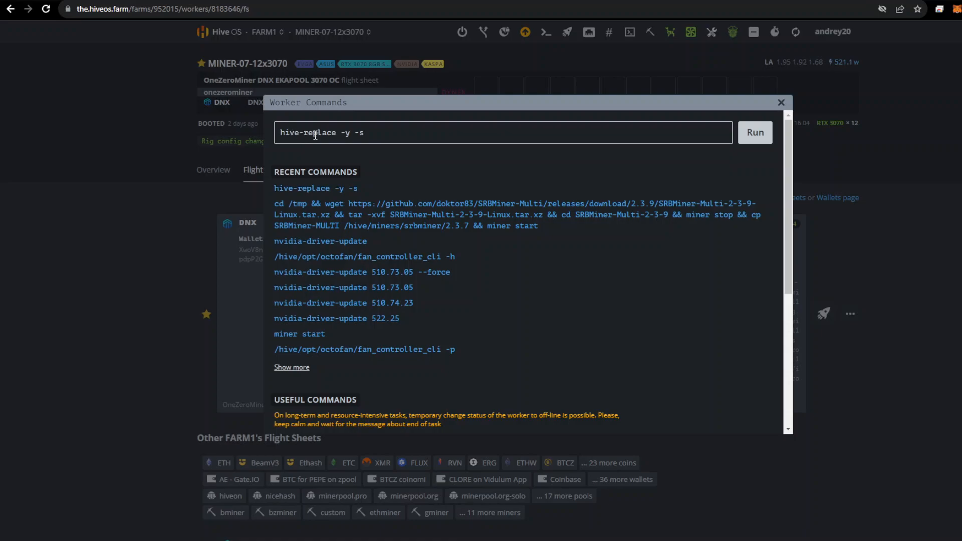
mouse_move(369, 134)
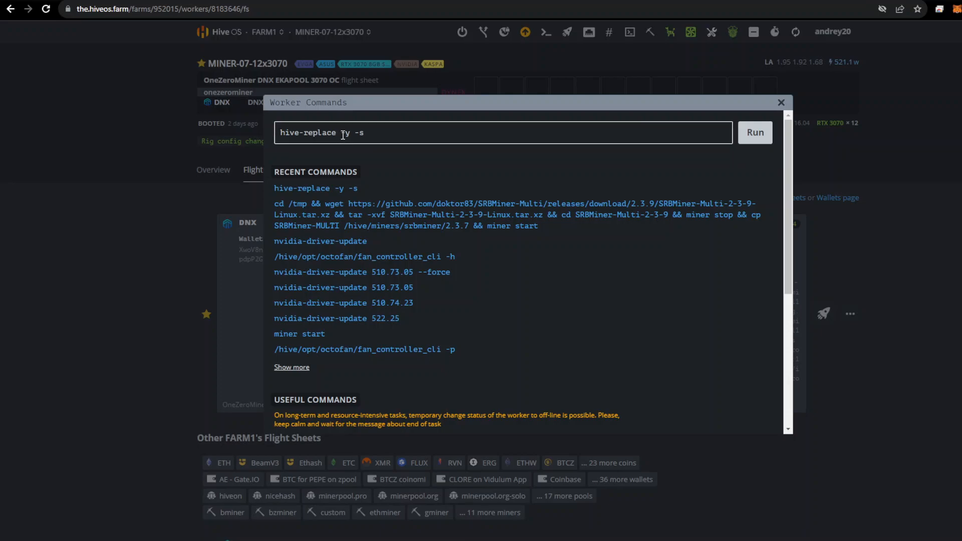
type("p")
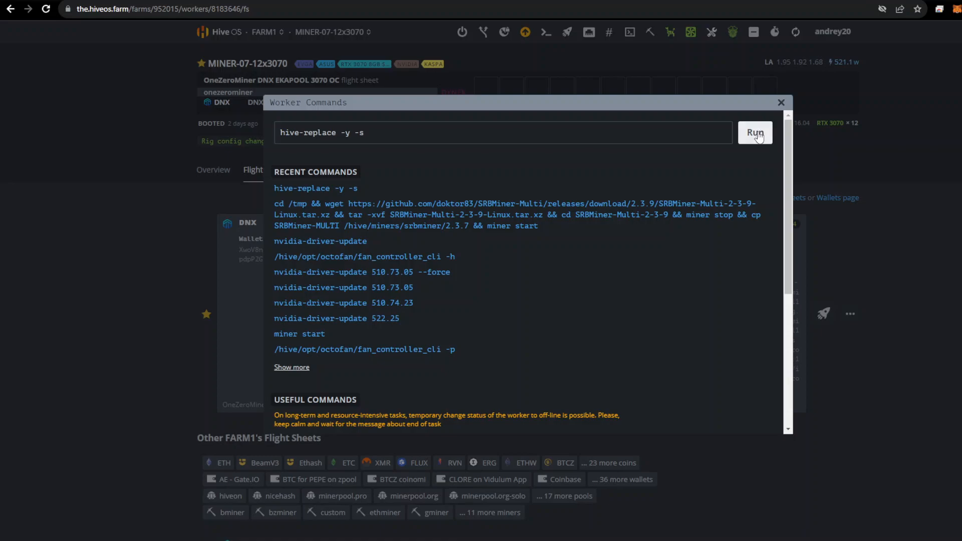
left_click(753, 132)
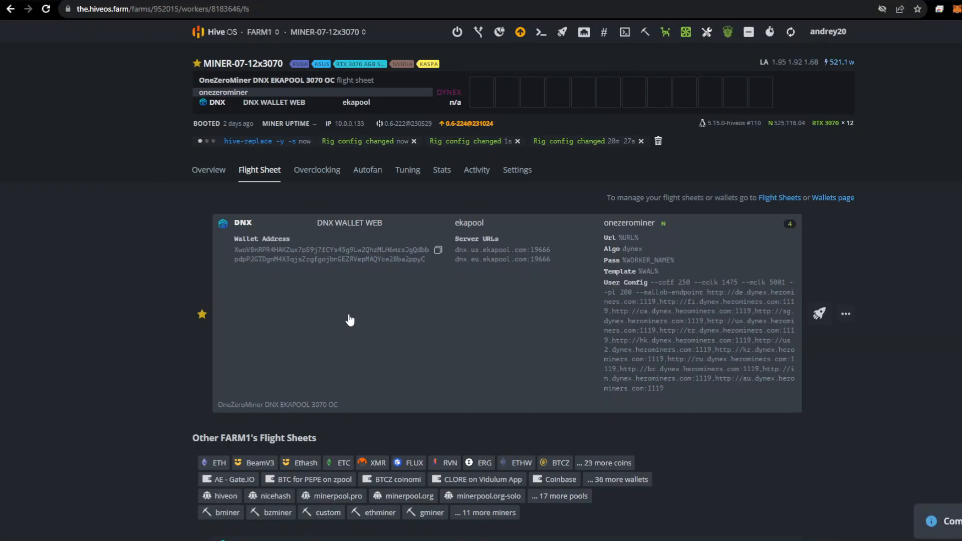
left_click(259, 32)
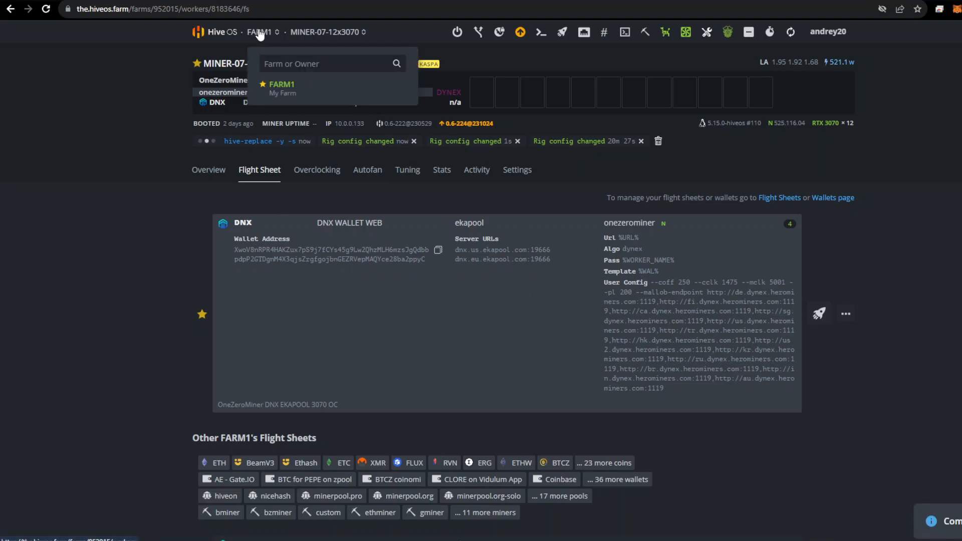
Step: Return to FARM1 and reload MINER-06-12x3070's overview showing hive-replace complete
left_click(281, 84)
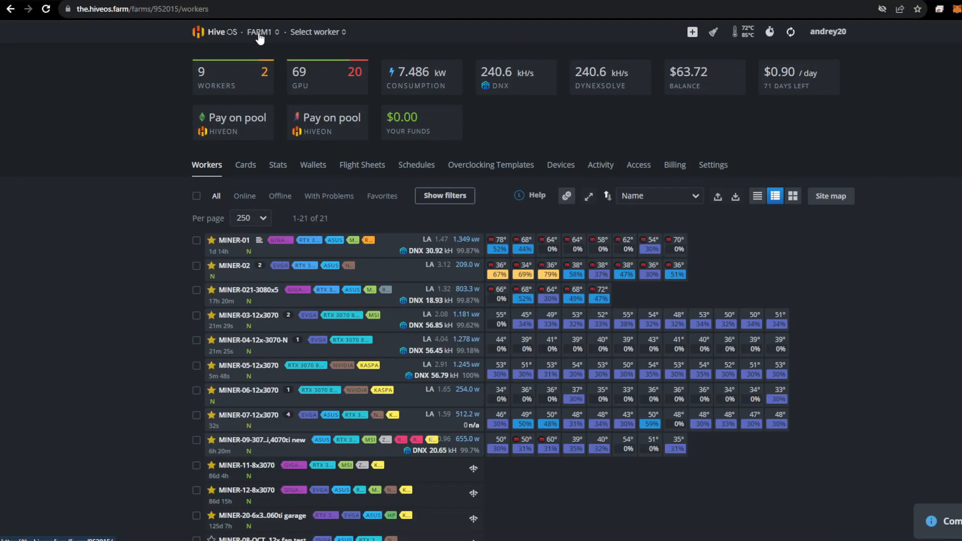
mouse_move(256, 394)
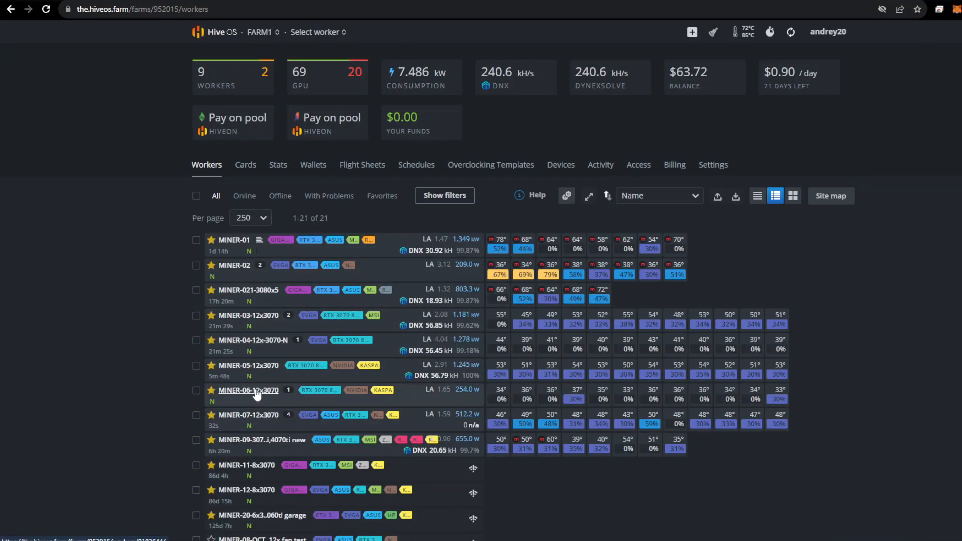
mouse_move(243, 386)
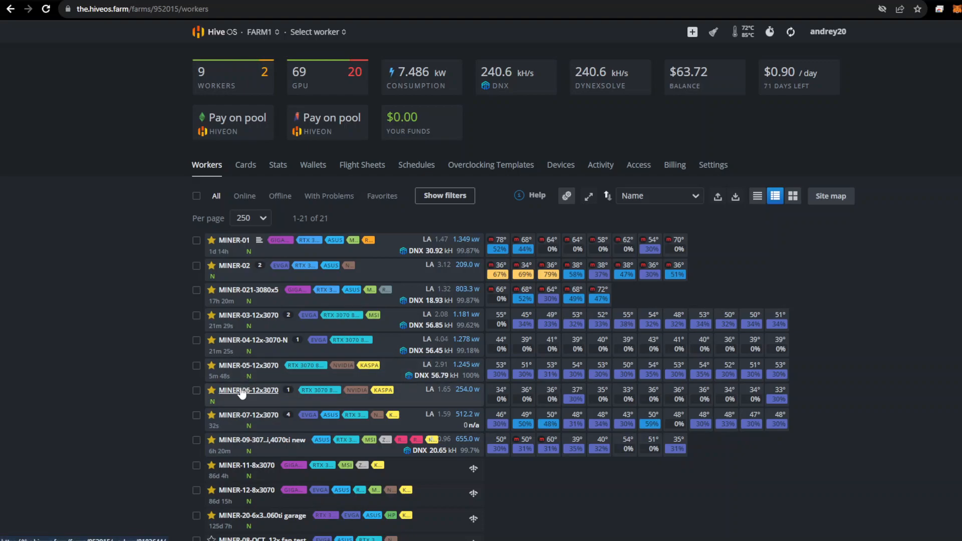
left_click(248, 390)
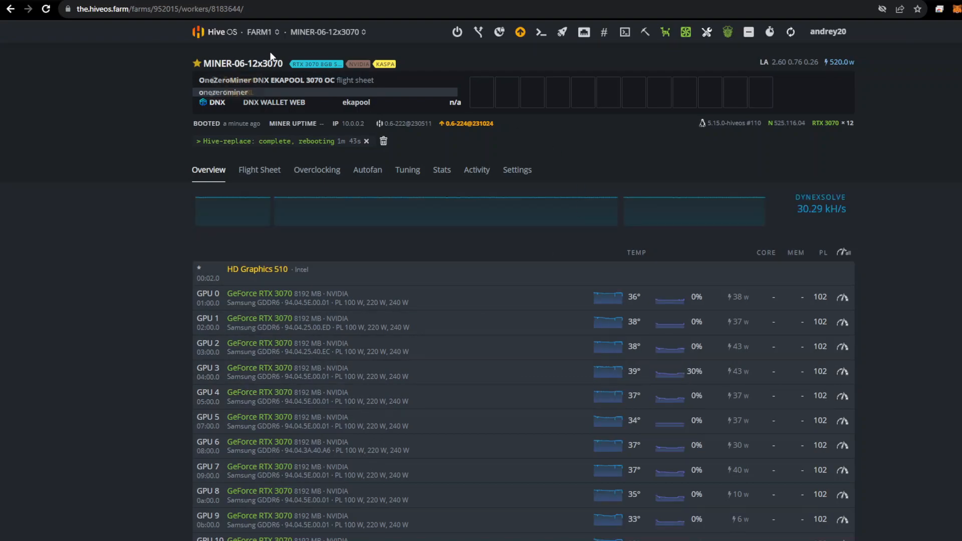
mouse_move(61, 15)
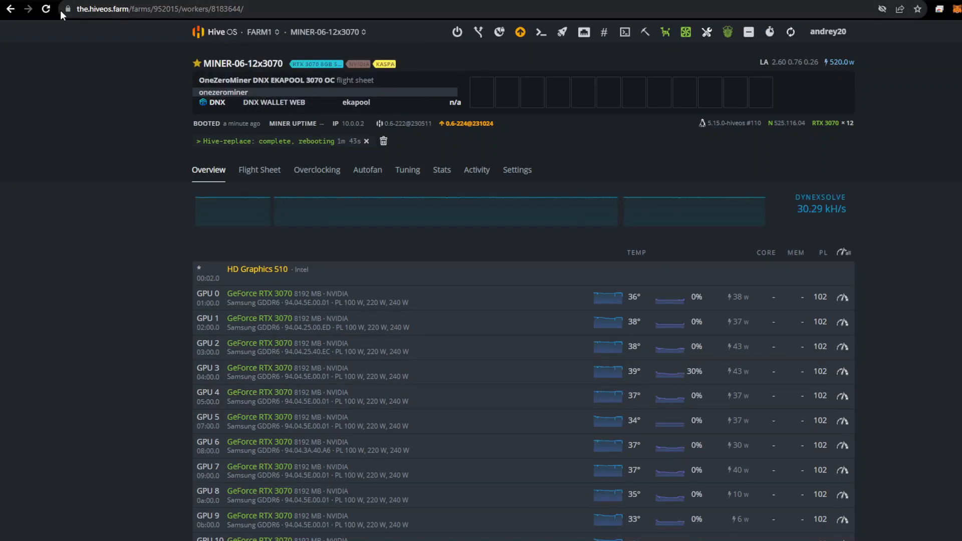
mouse_move(46, 9)
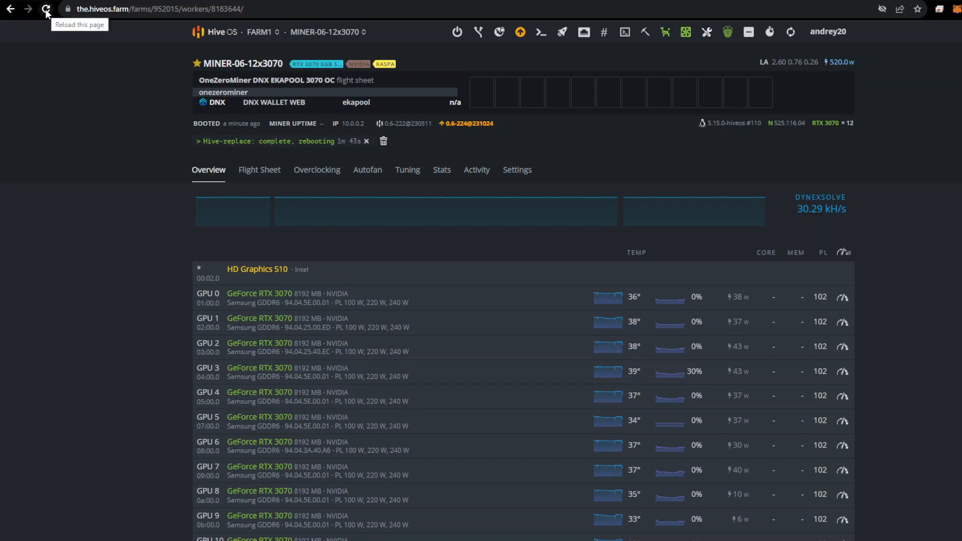
left_click(46, 9)
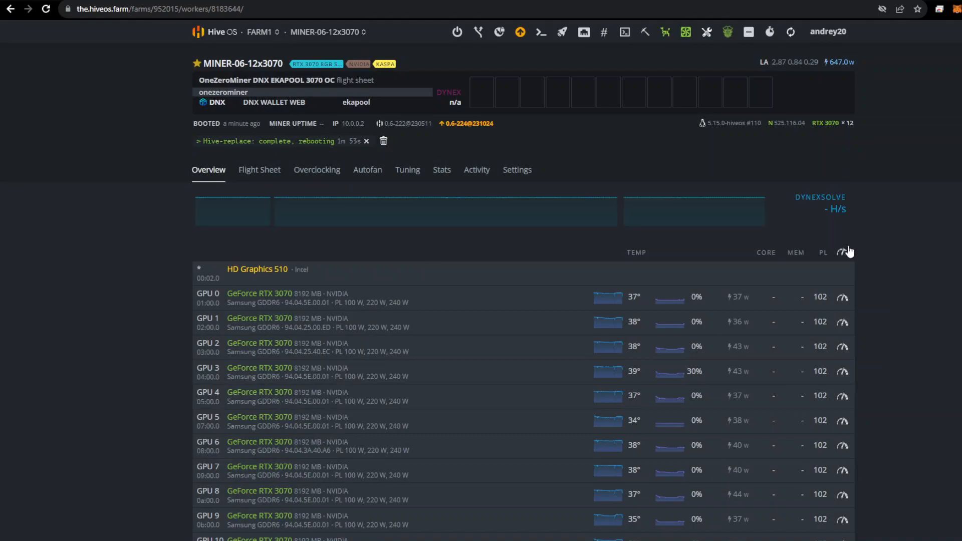
Step: Set a 105 W power limit on all twelve MINER-06 GPUs
left_click(841, 251)
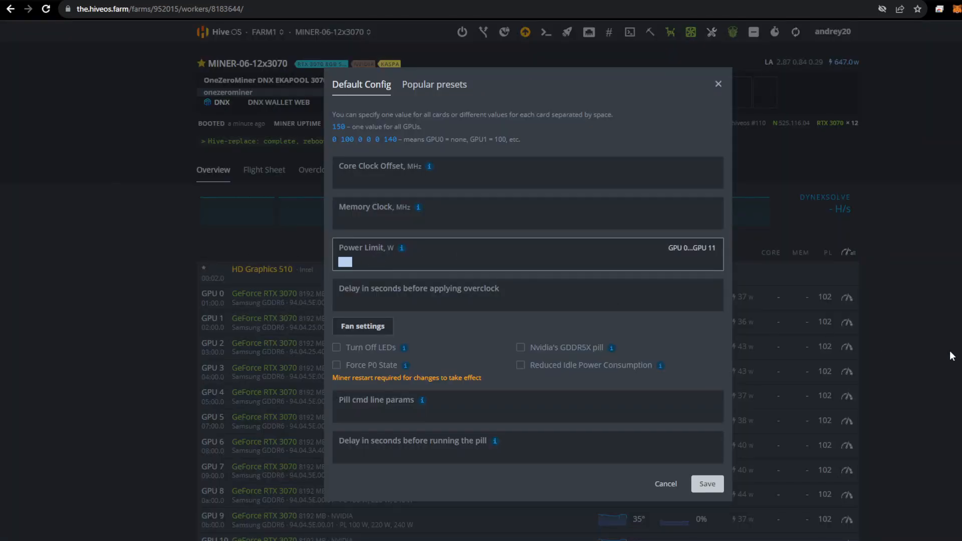
type("105")
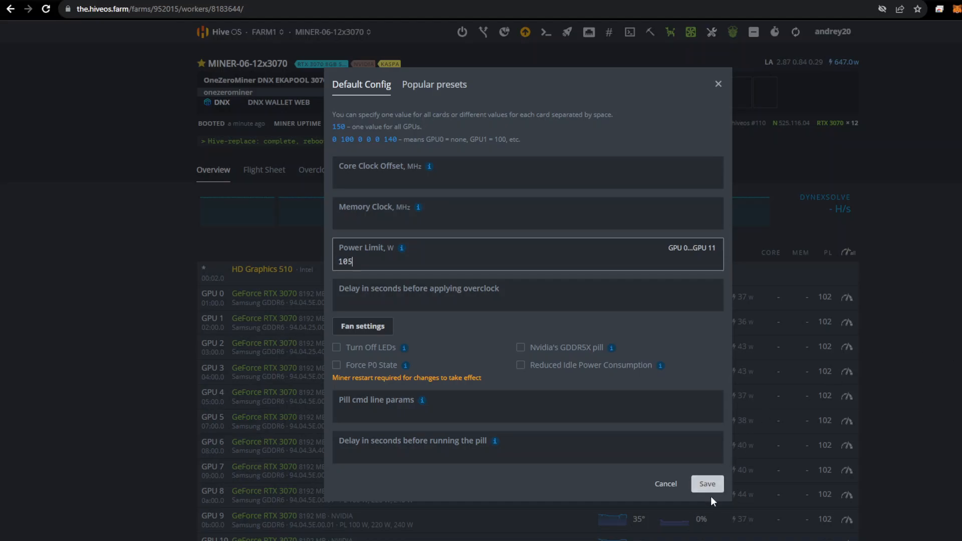
left_click(705, 483)
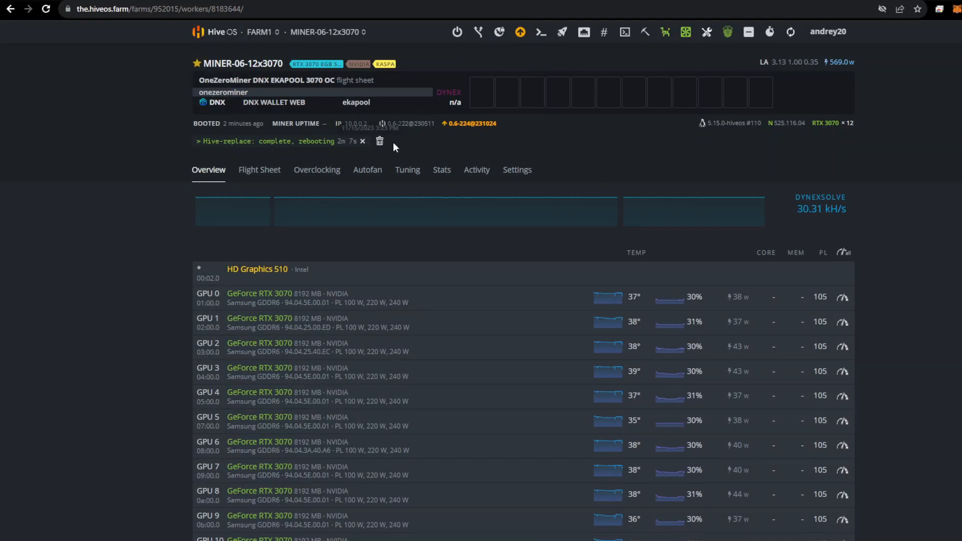
mouse_move(163, 149)
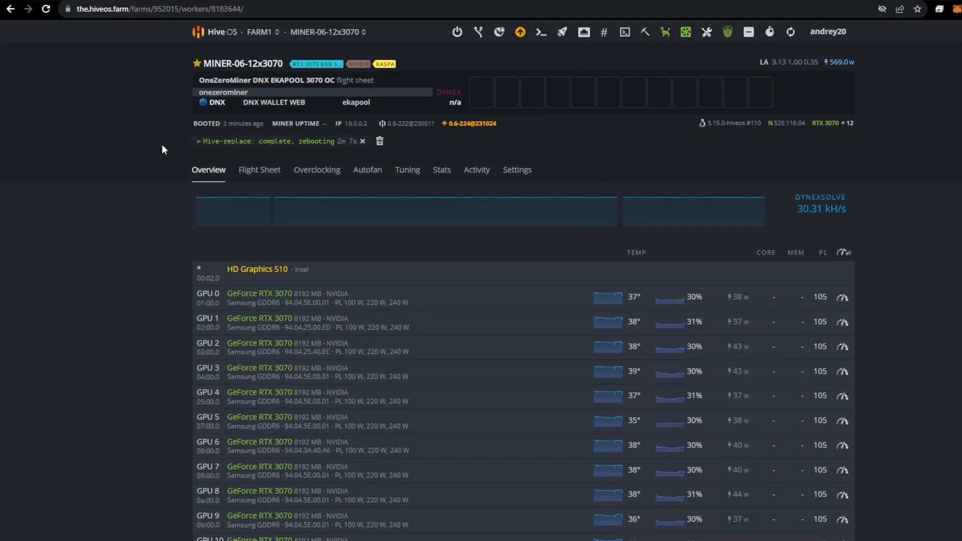
mouse_move(352, 152)
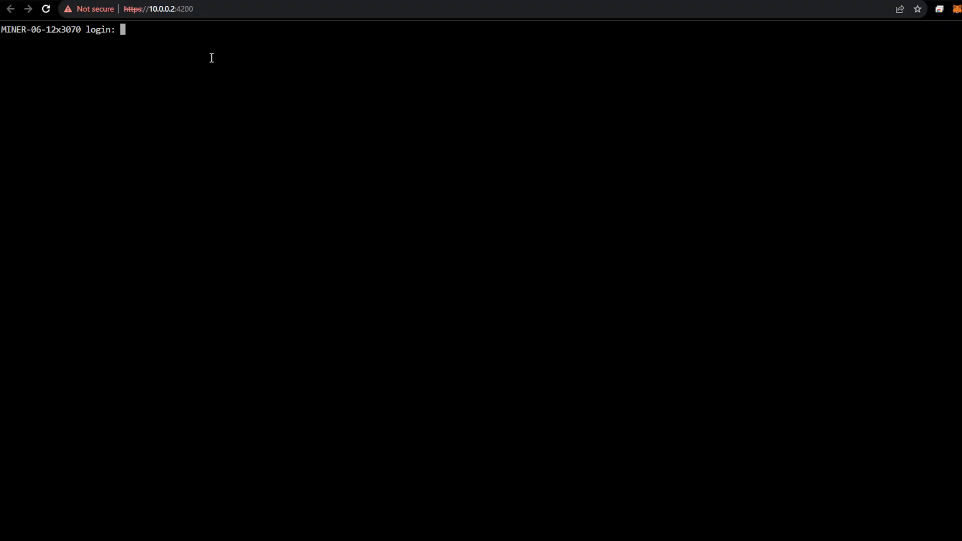
Step: Log in to MINER-06 as 'user' and view OneZeroMiner's live Dynex output
type("user")
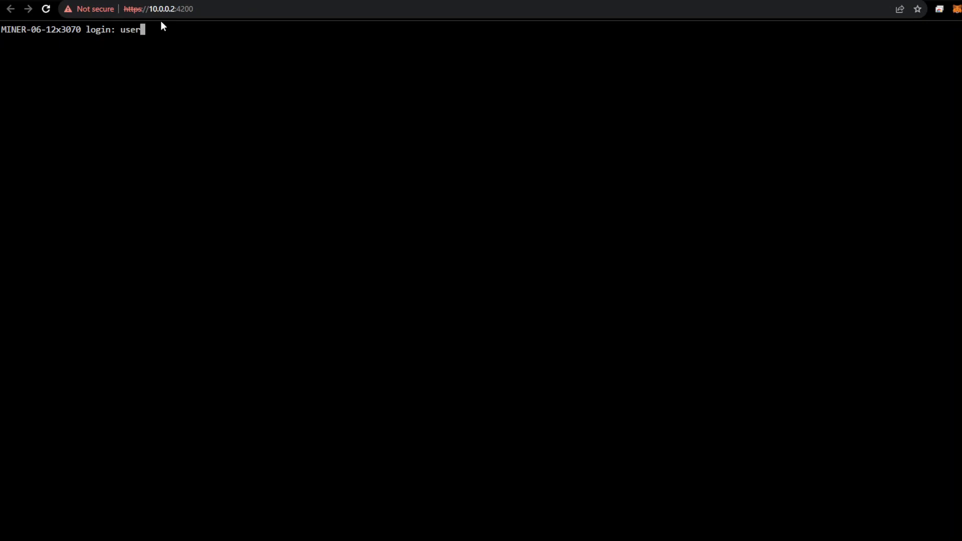
key("Return")
type("mi")
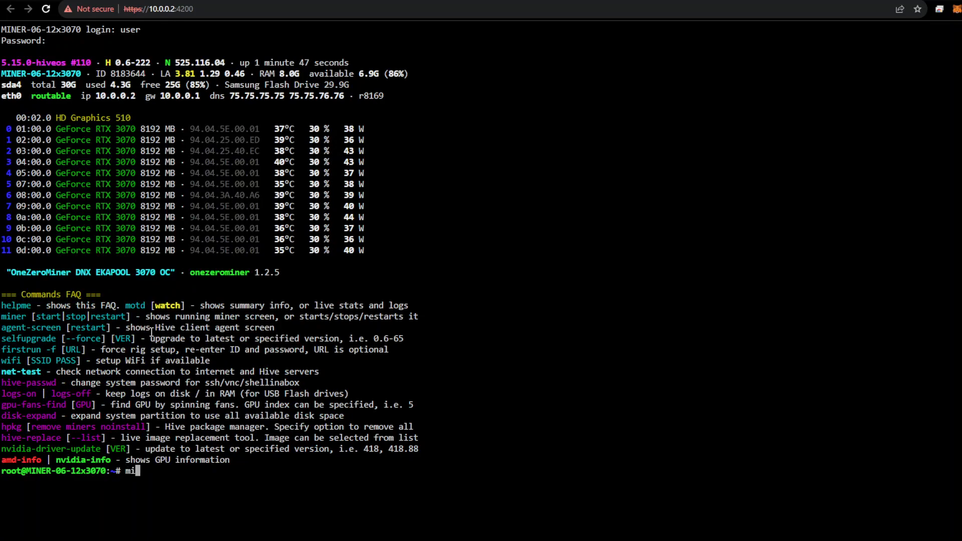
key("Return")
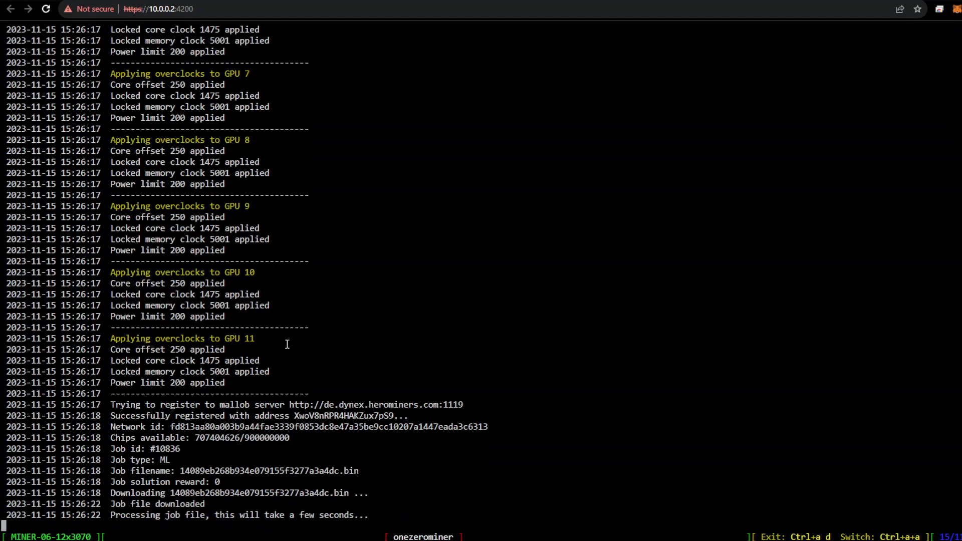
mouse_move(265, 241)
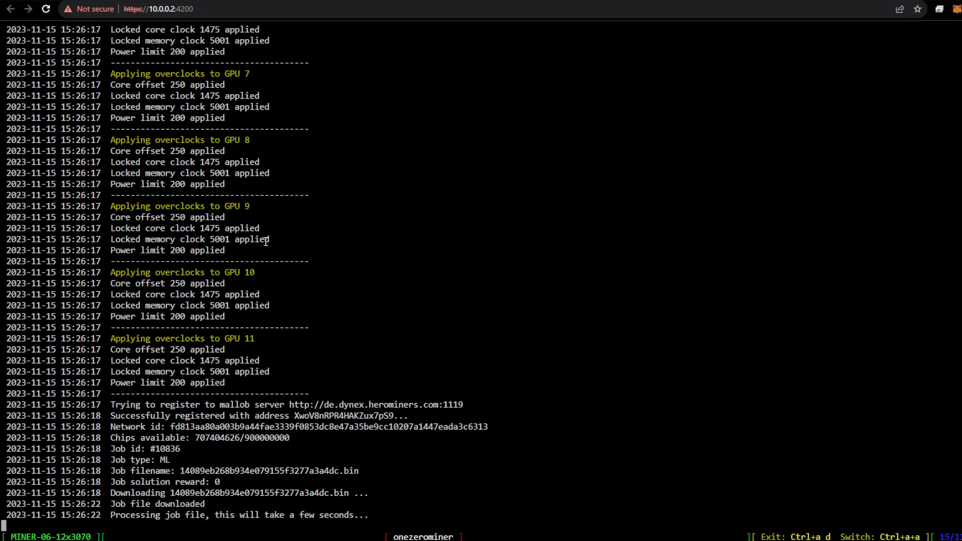
mouse_move(268, 95)
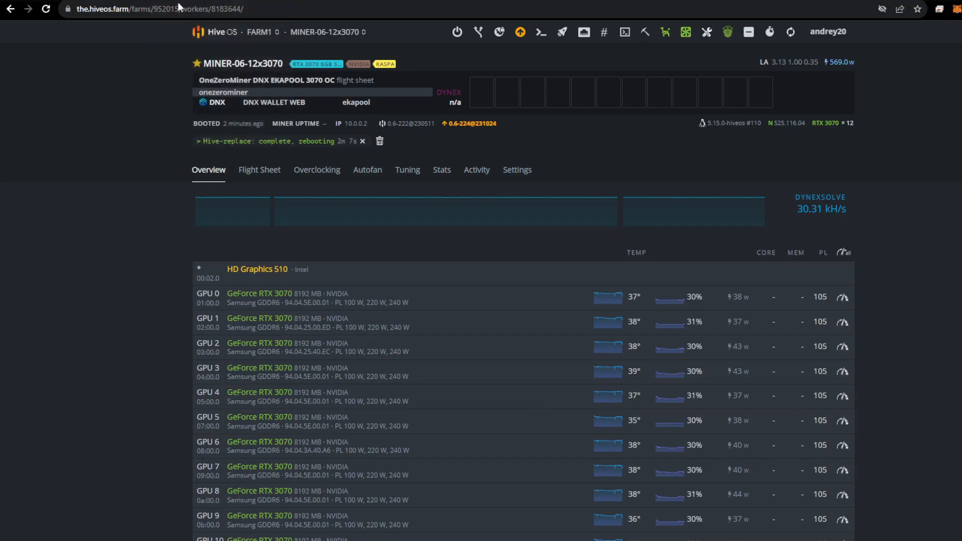
mouse_move(540, 31)
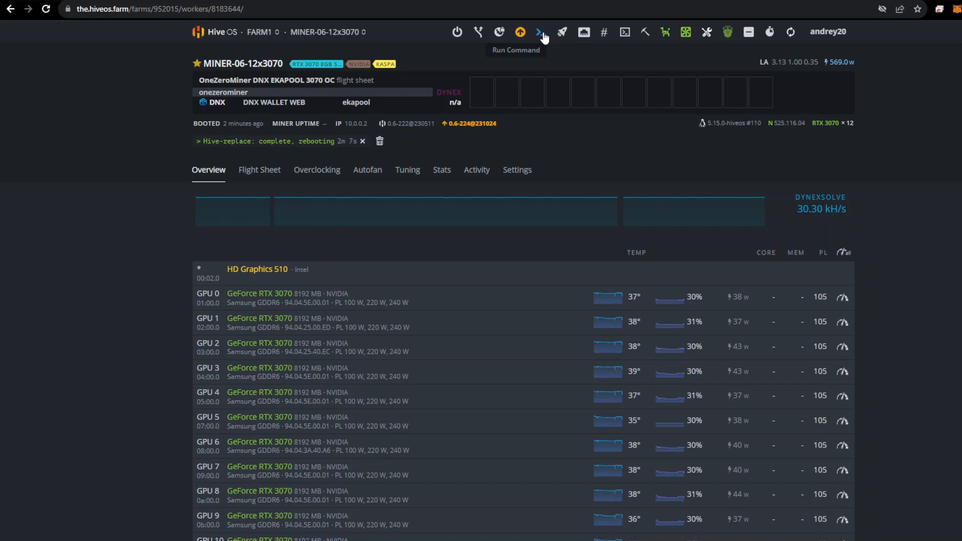
left_click(541, 32)
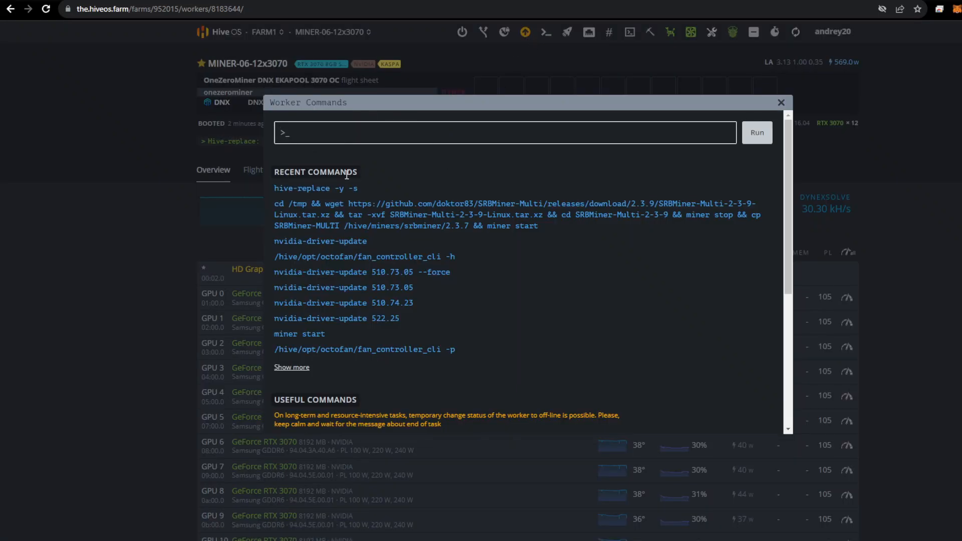
mouse_move(300, 190)
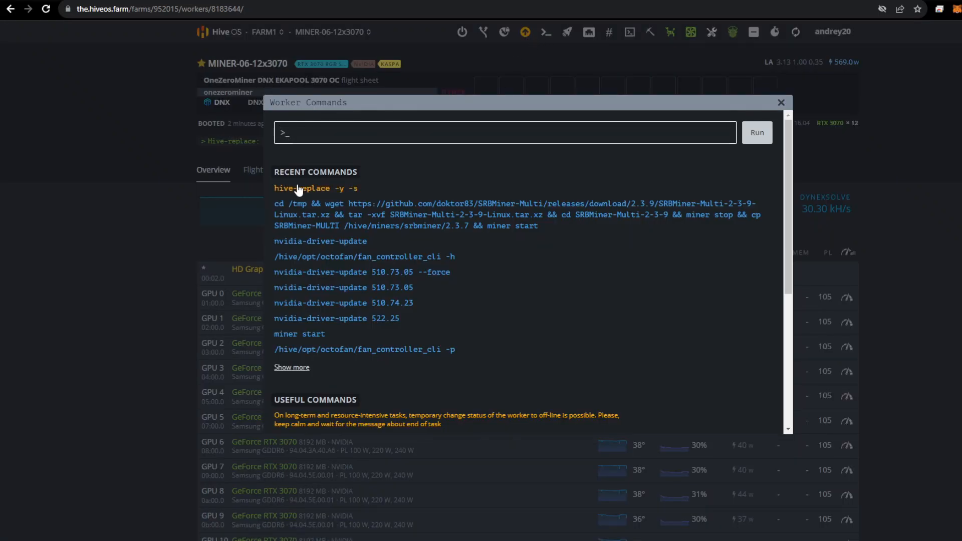
left_click(315, 188)
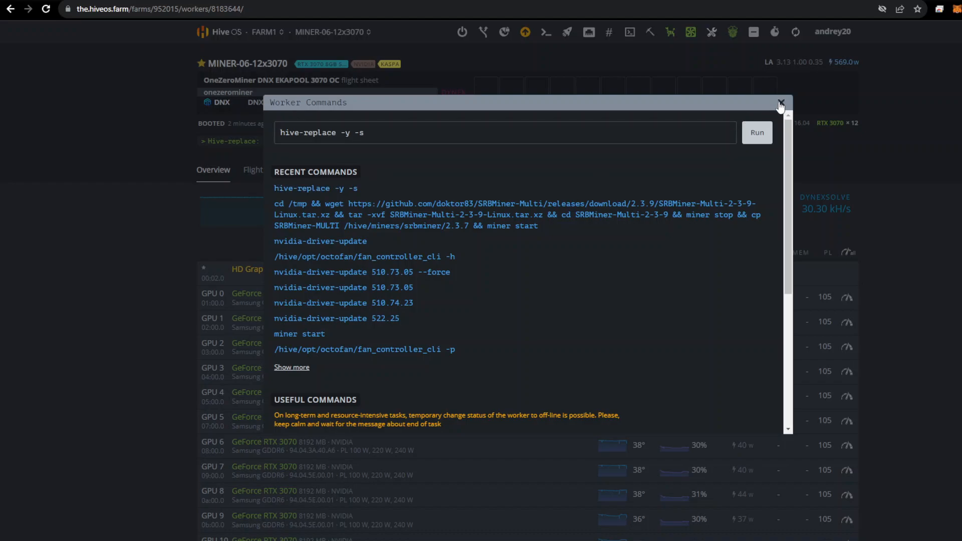
mouse_move(784, 108)
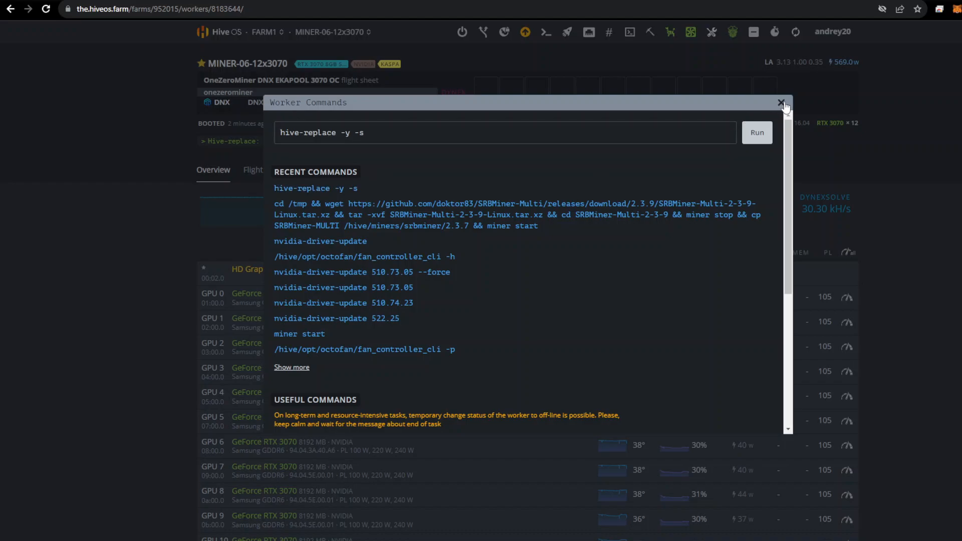
left_click(780, 102)
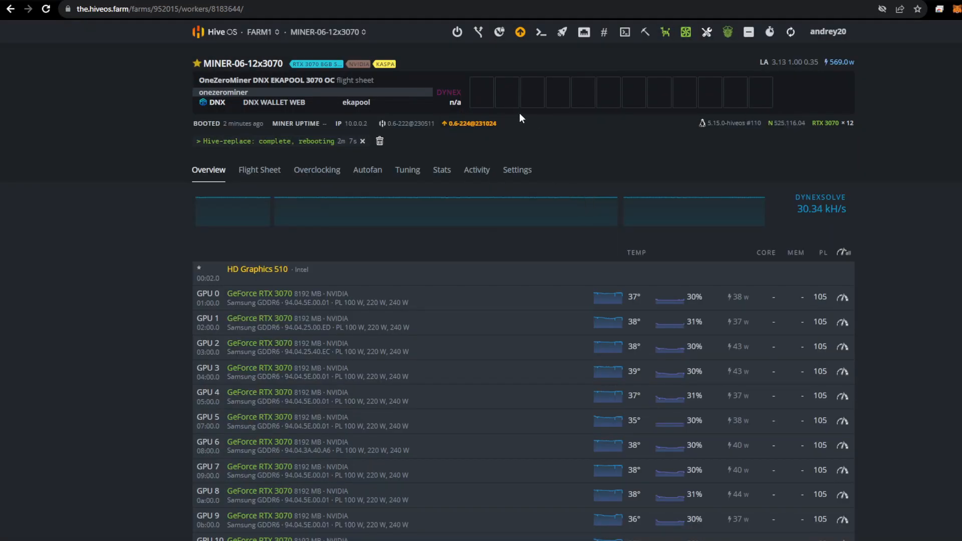
mouse_move(467, 123)
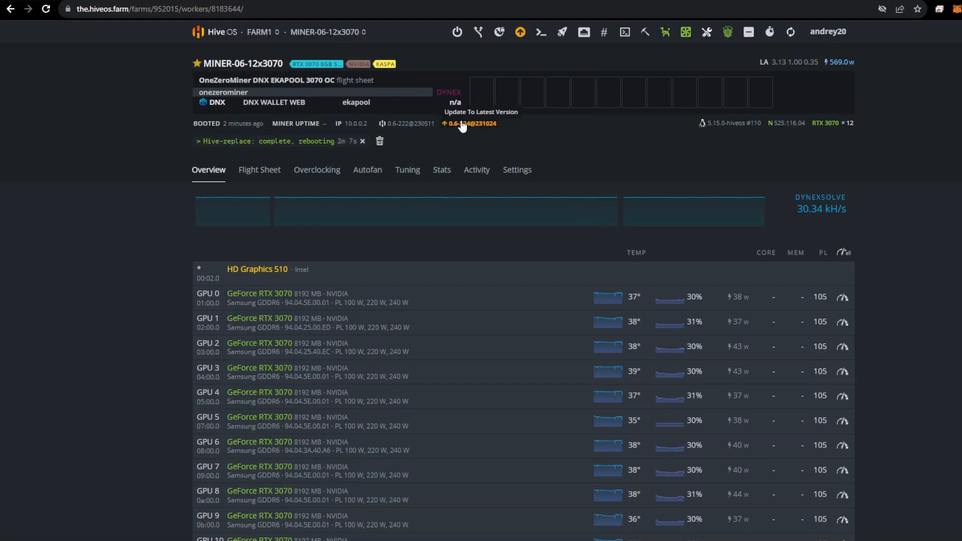
mouse_move(472, 129)
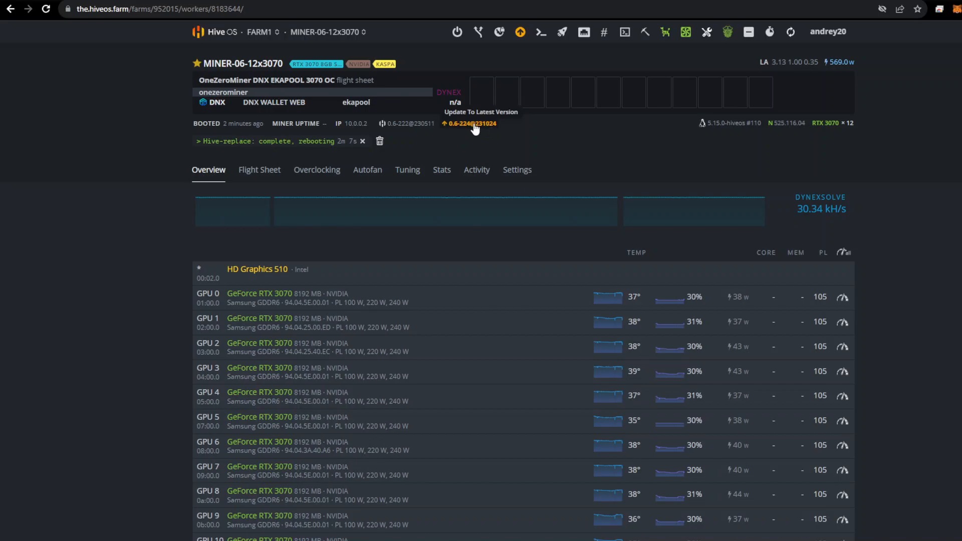
scroll("down", 3)
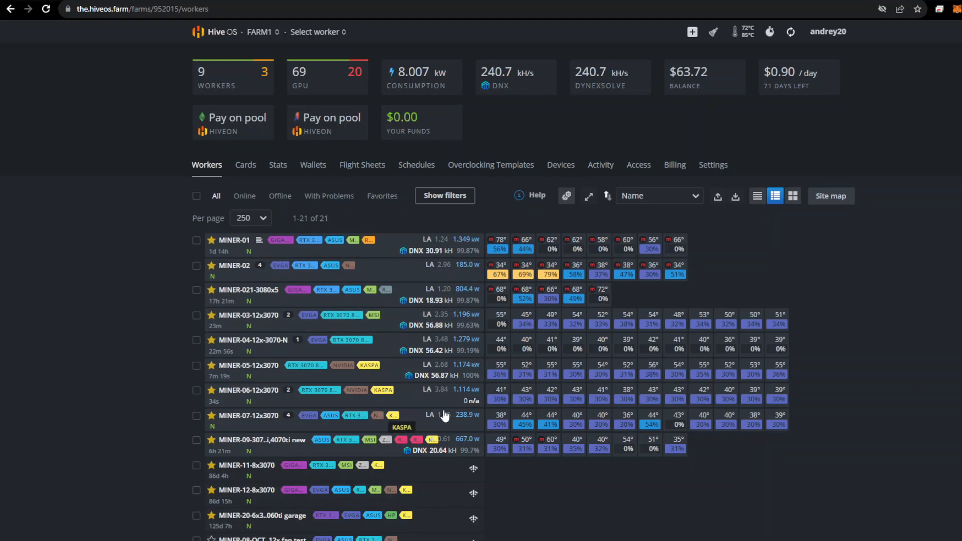
mouse_move(513, 423)
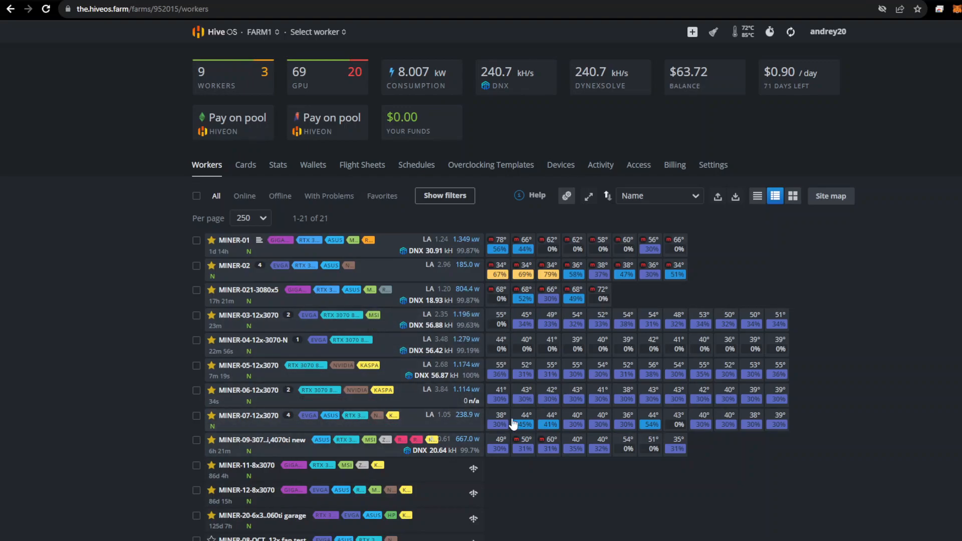
Step: Check MINER-06's overview, then return to FARM1's workers list at 284.6 kH/s
left_click(248, 390)
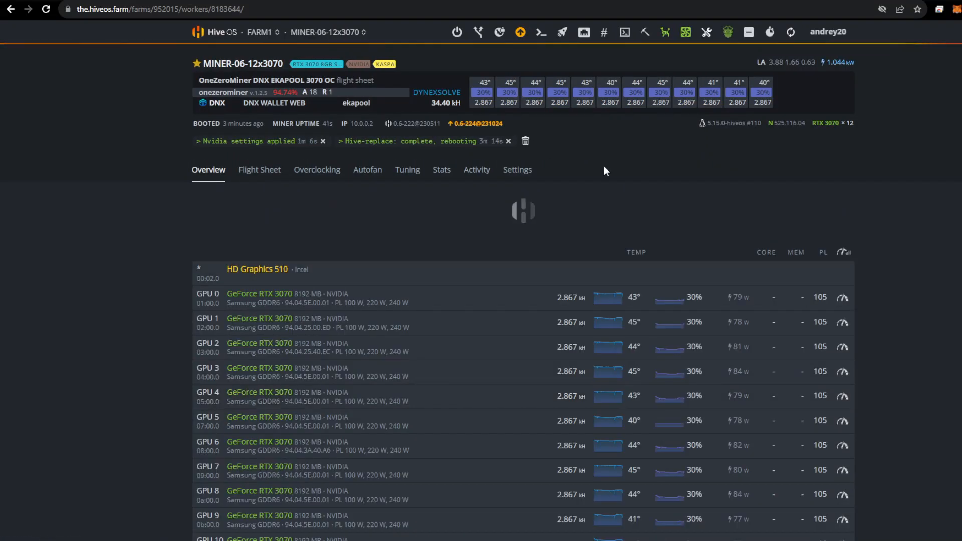
left_click(362, 32)
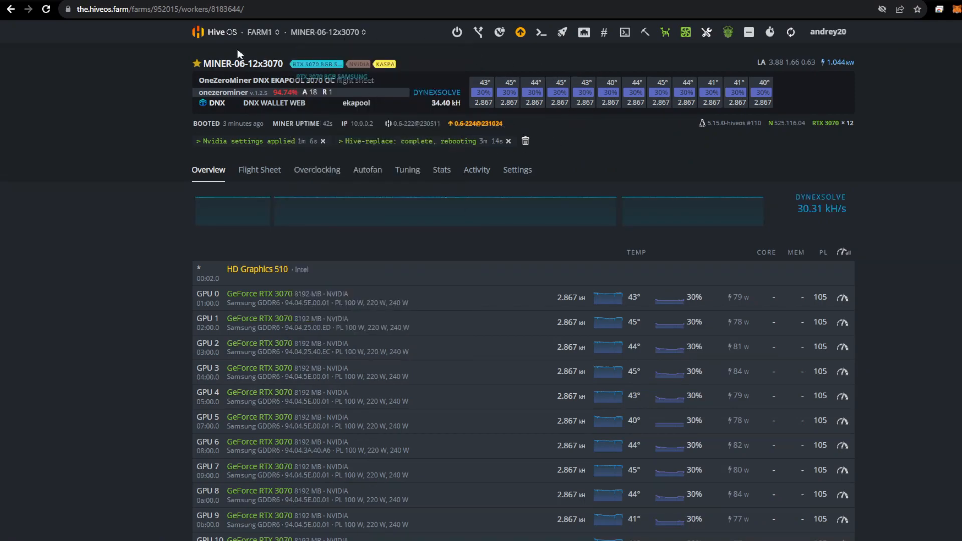
left_click(45, 9)
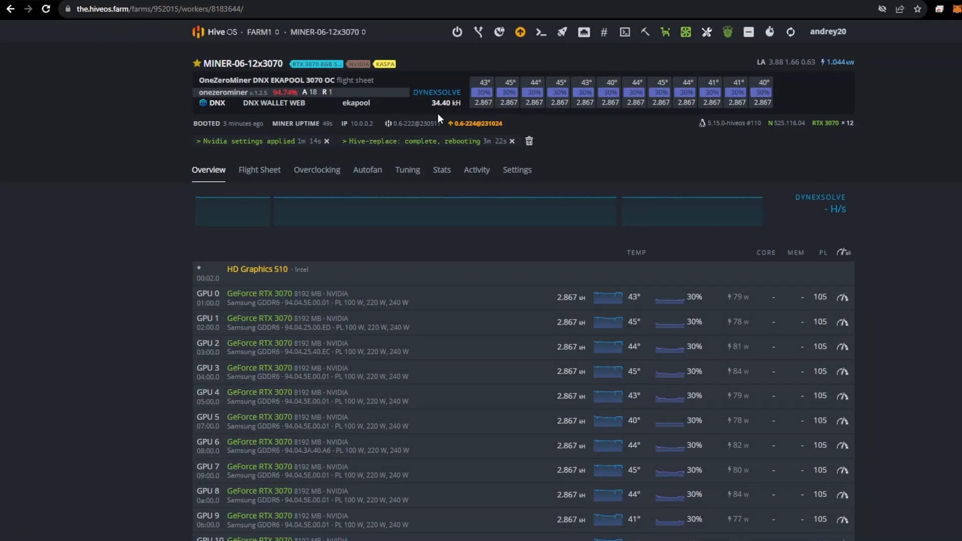
left_click(260, 32)
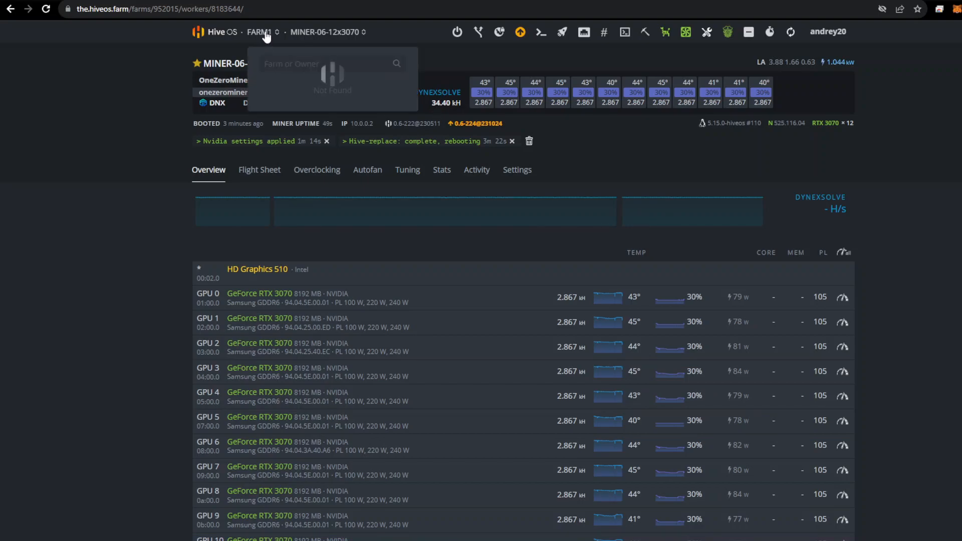
left_click(259, 33)
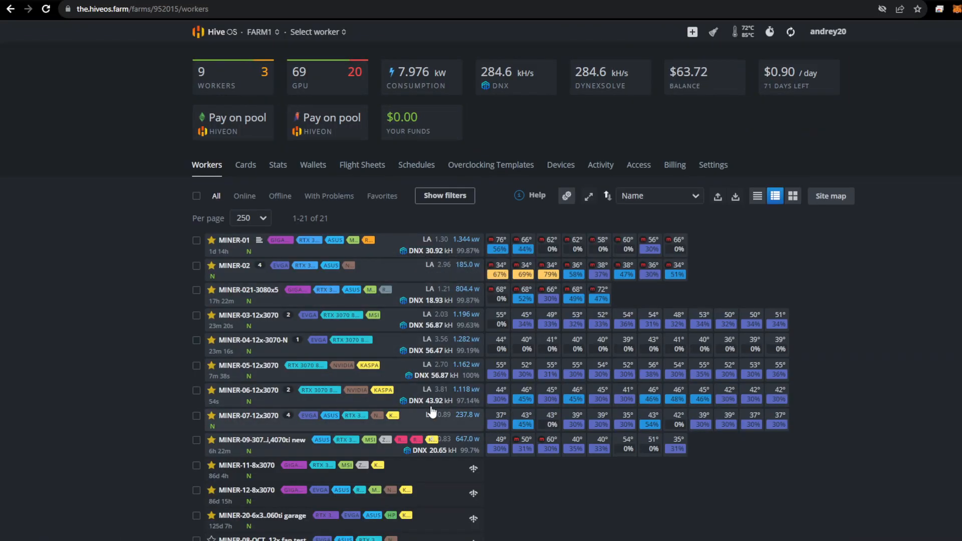
mouse_move(430, 361)
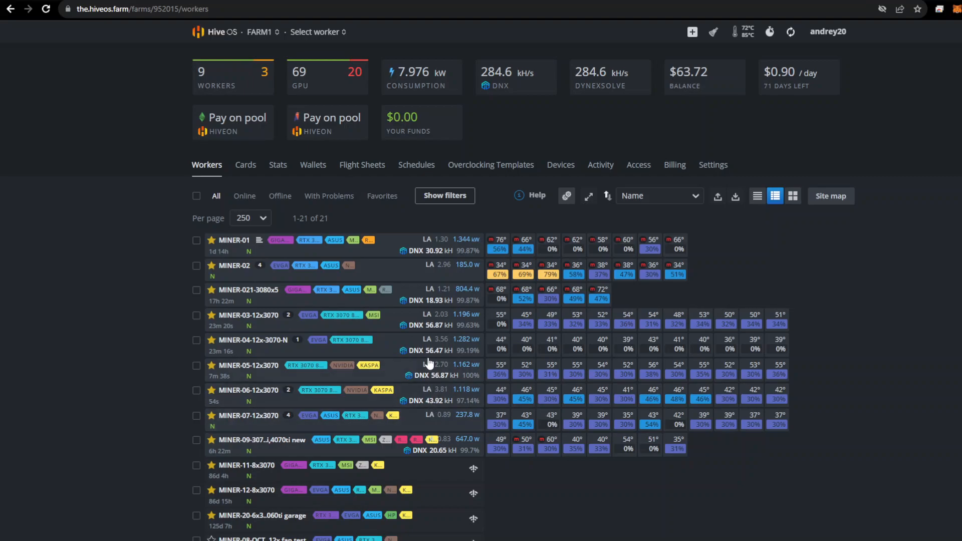
mouse_move(249, 415)
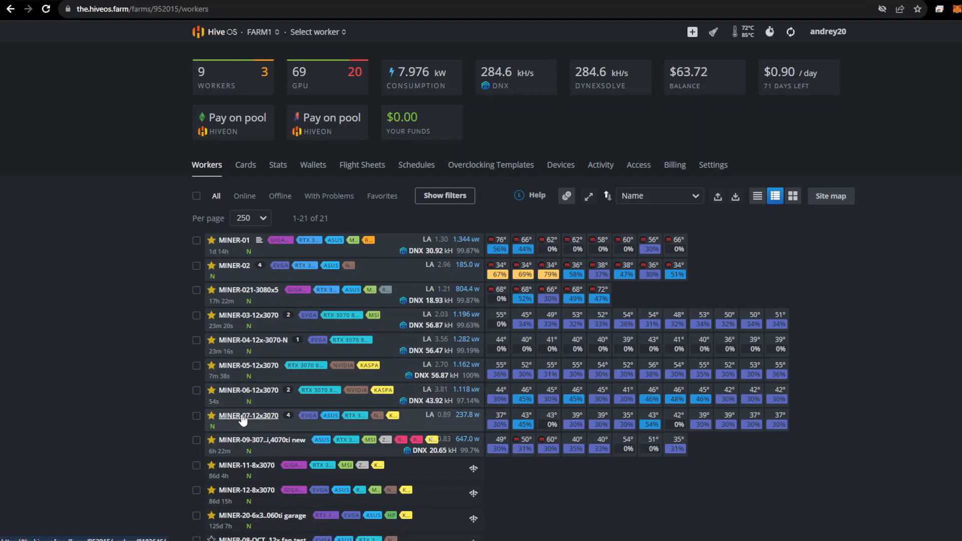
Step: Open MINER-07's Shellinabox terminal past the certificate warning and log in as 'user'
left_click(247, 416)
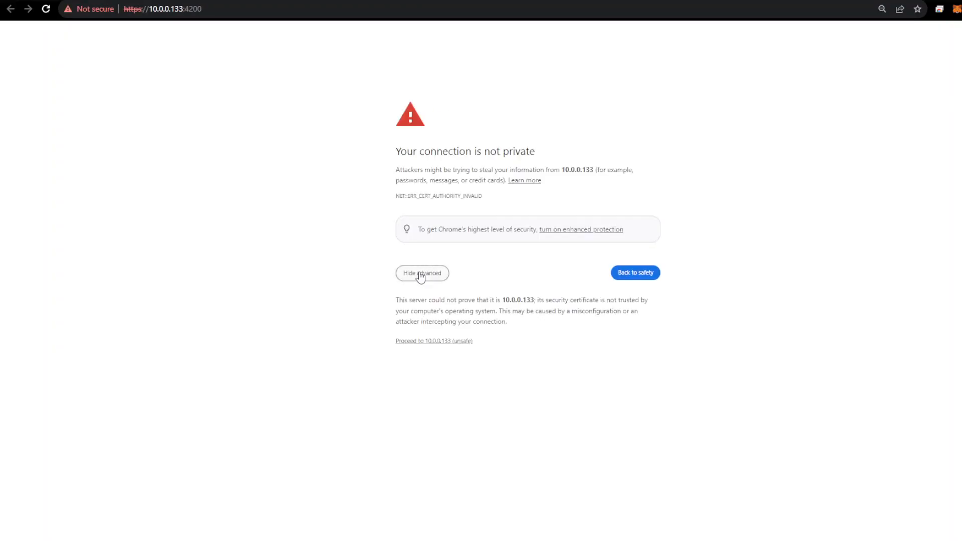
left_click(434, 341)
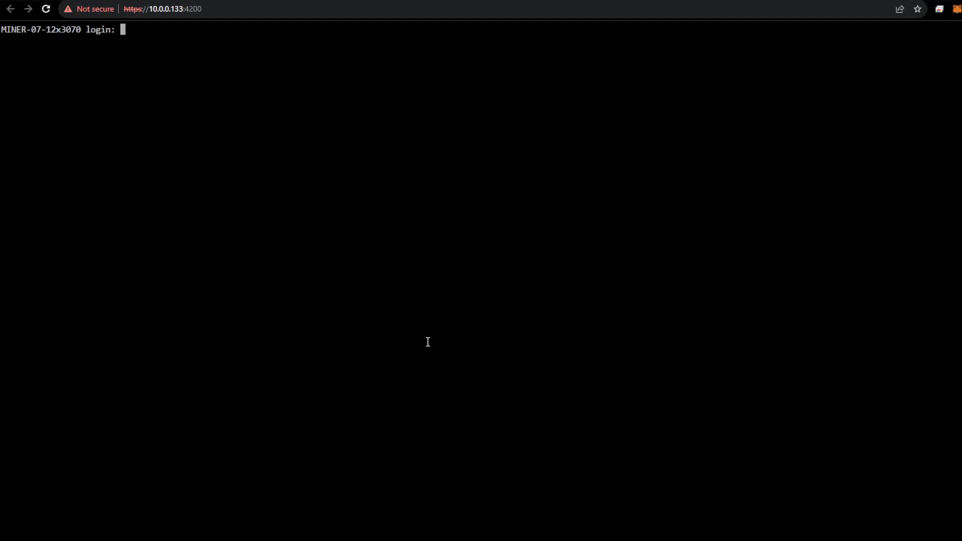
type("user")
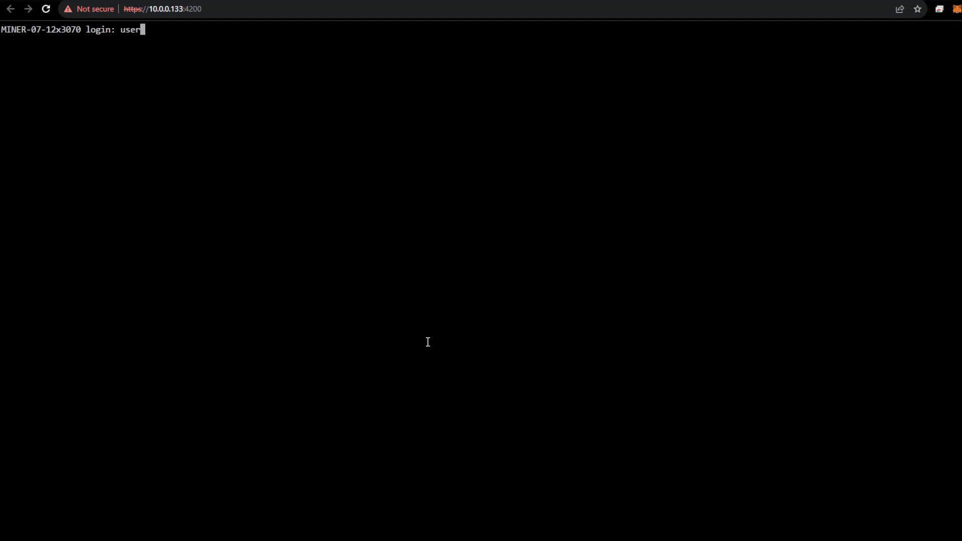
key("Return")
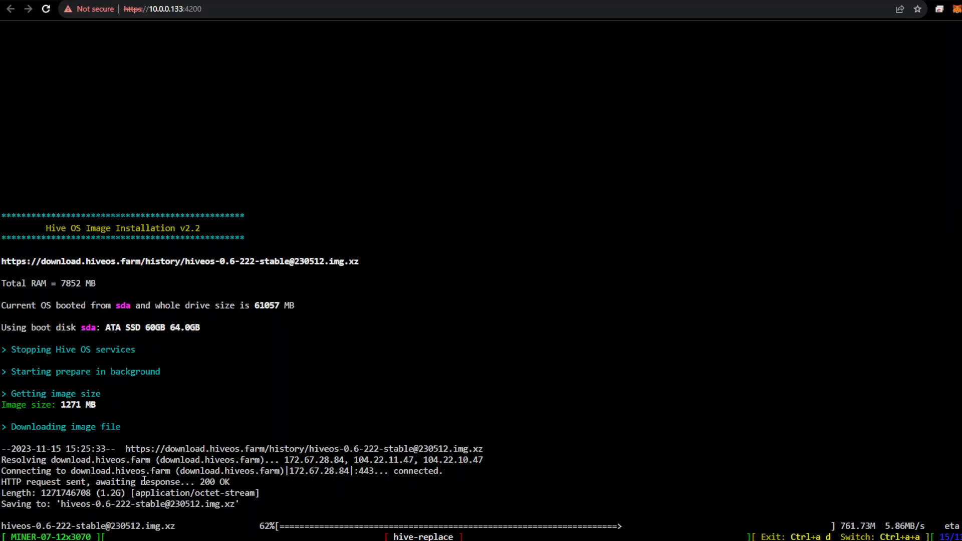
mouse_move(341, 357)
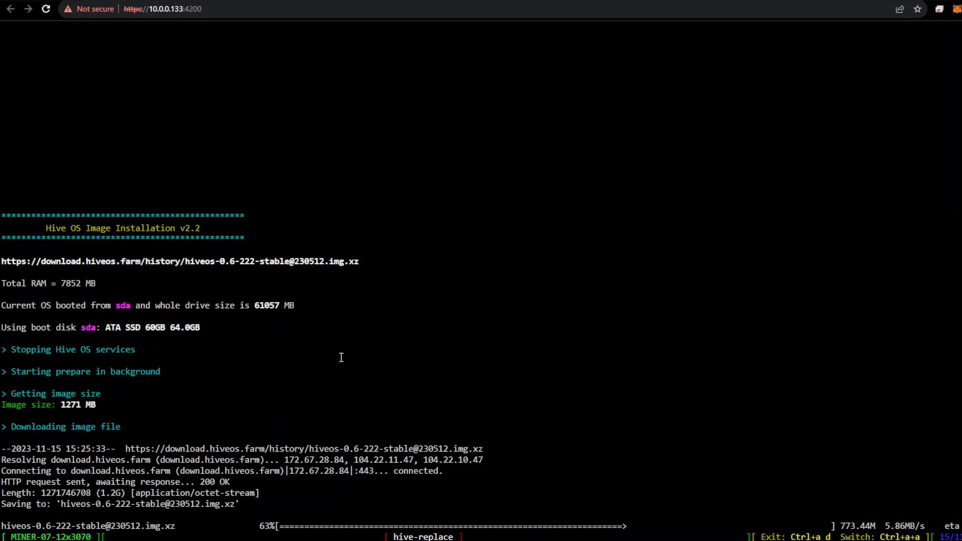
mouse_move(202, 9)
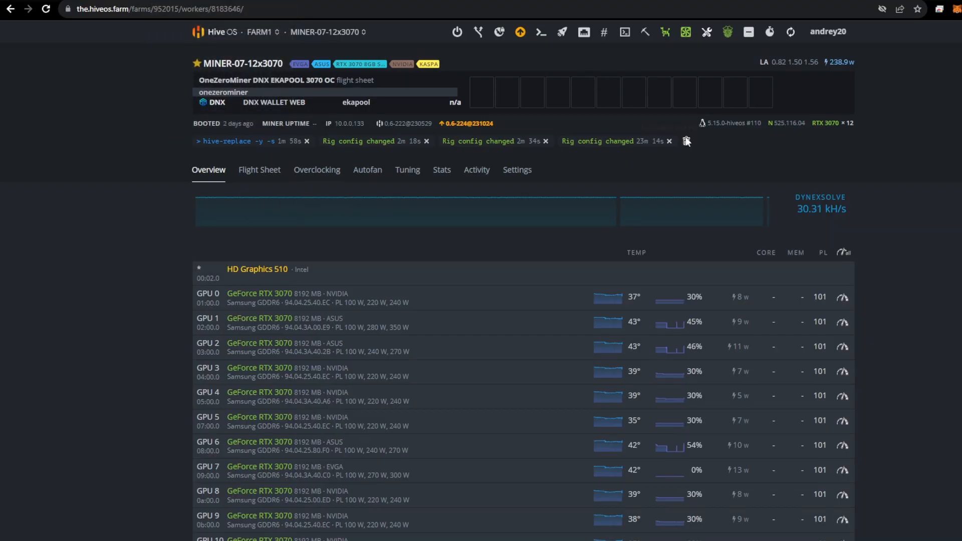
left_click(277, 32)
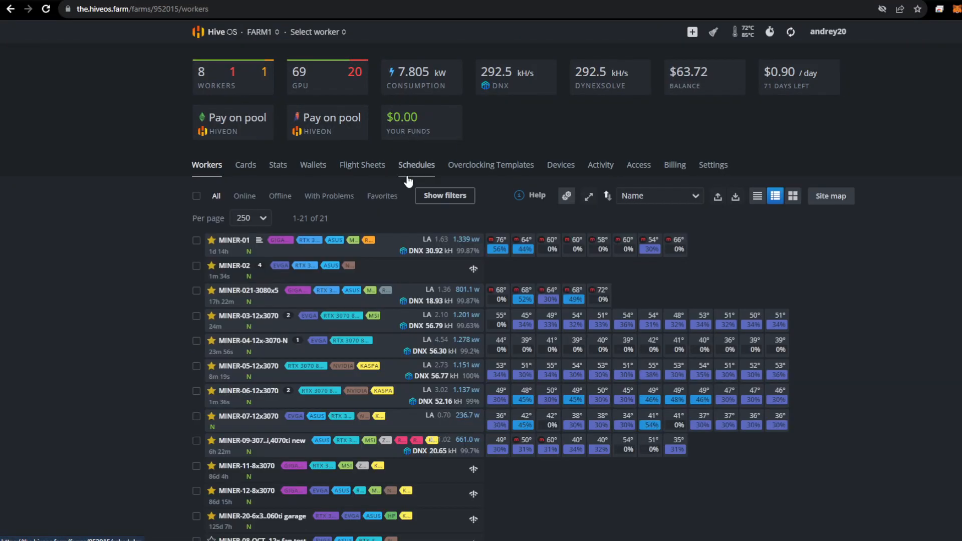
mouse_move(421, 428)
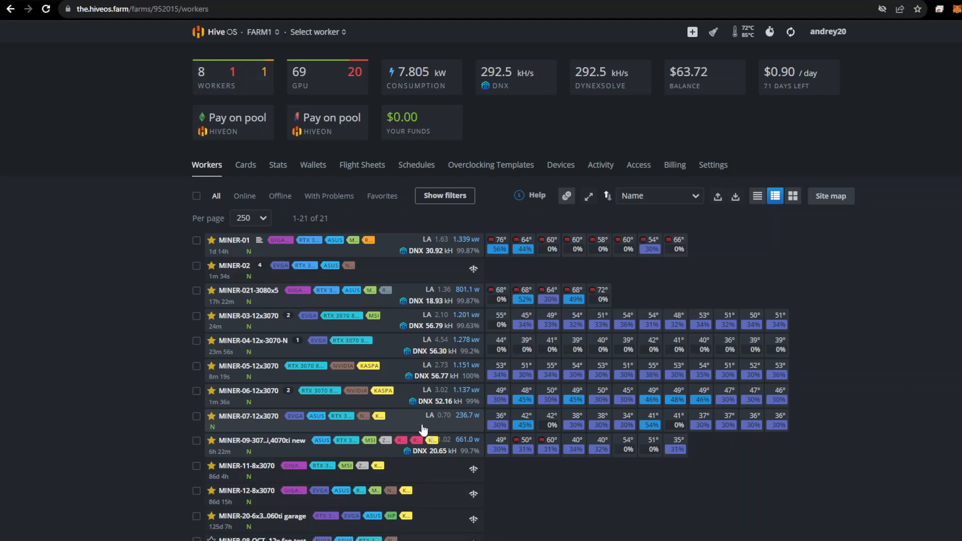
mouse_move(256, 304)
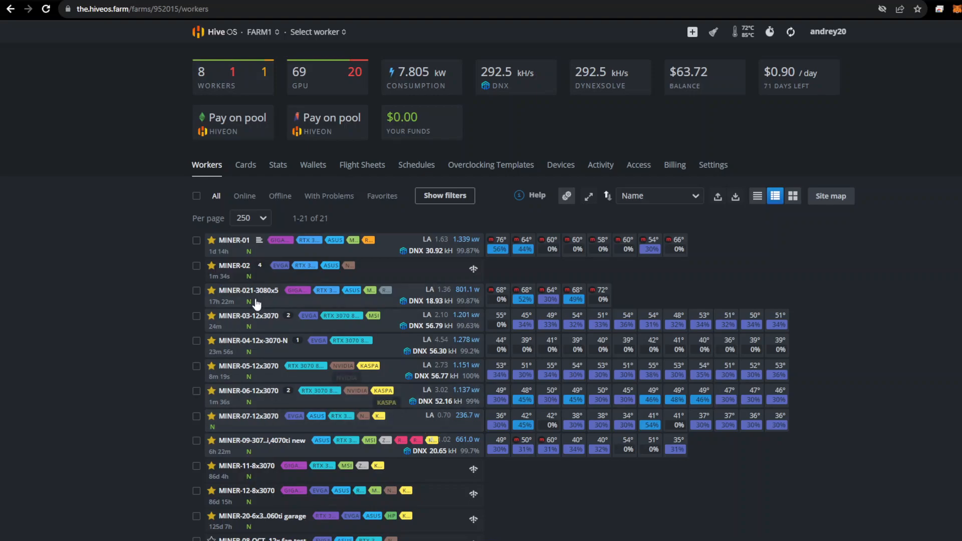
mouse_move(284, 277)
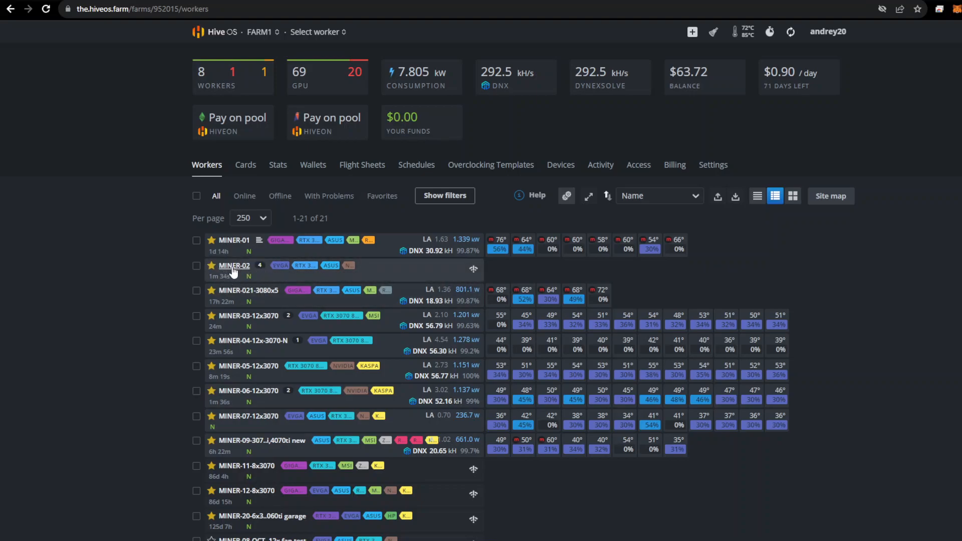
mouse_move(234, 265)
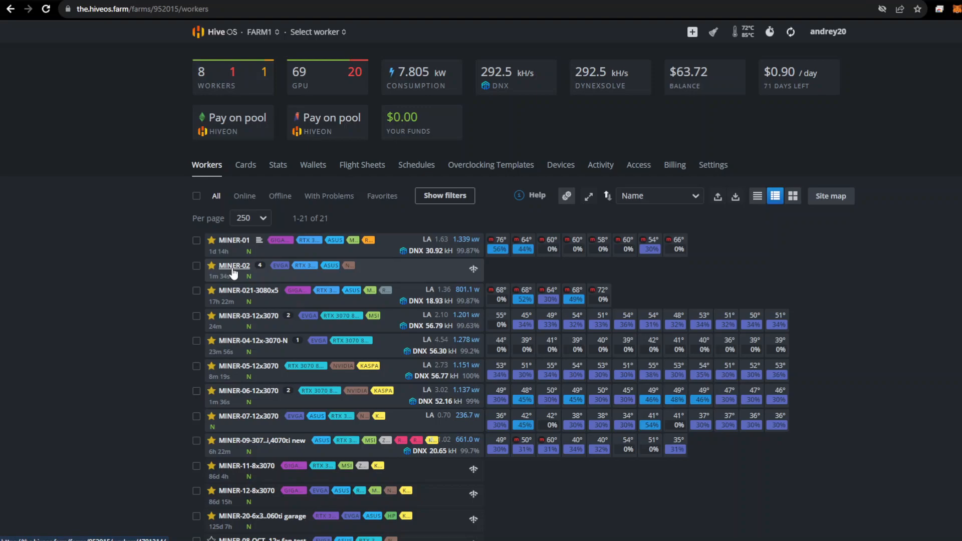
mouse_move(188, 262)
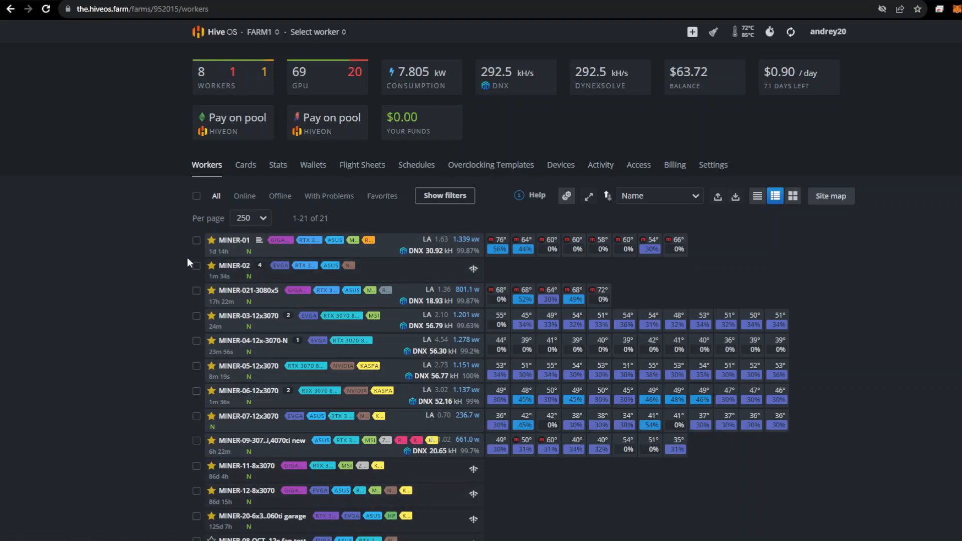
mouse_move(248, 290)
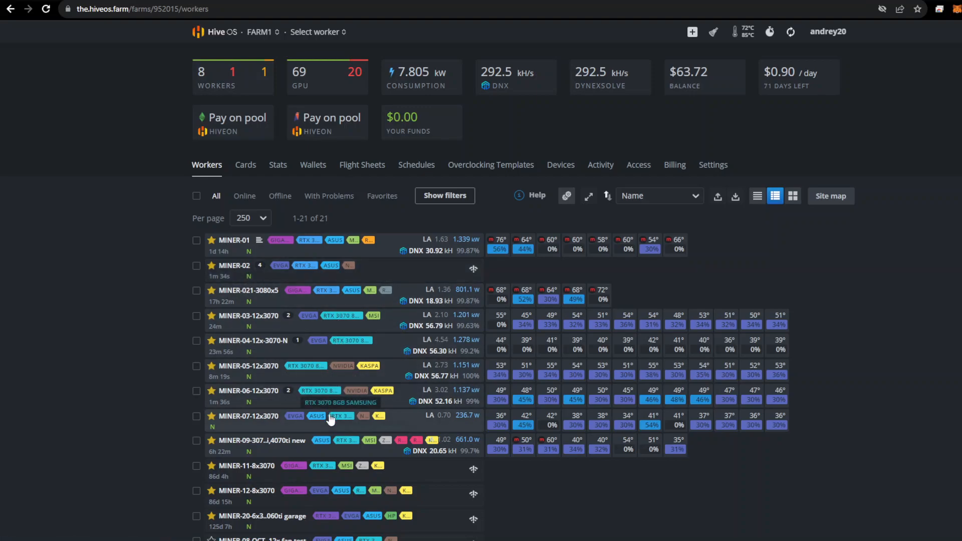
left_click(46, 9)
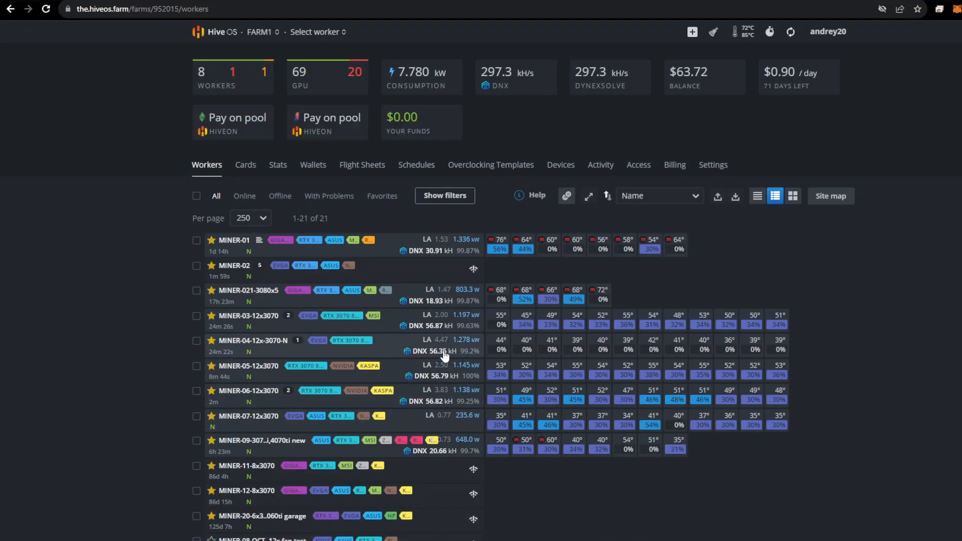
mouse_move(447, 404)
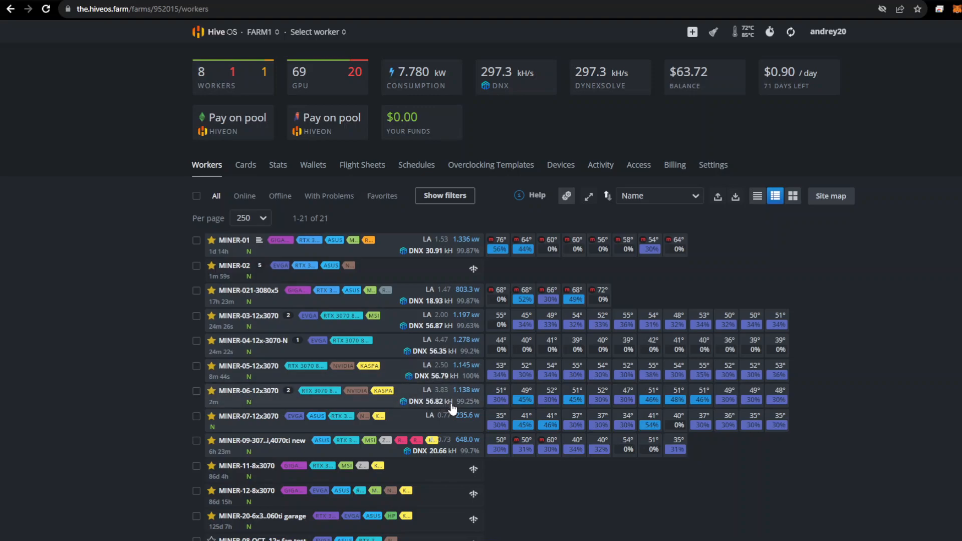
mouse_move(442, 391)
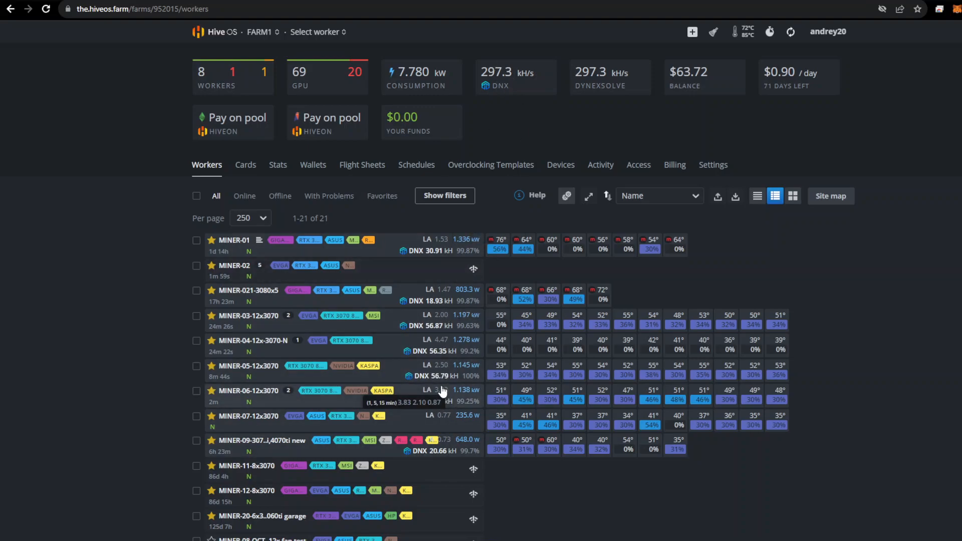
mouse_move(448, 350)
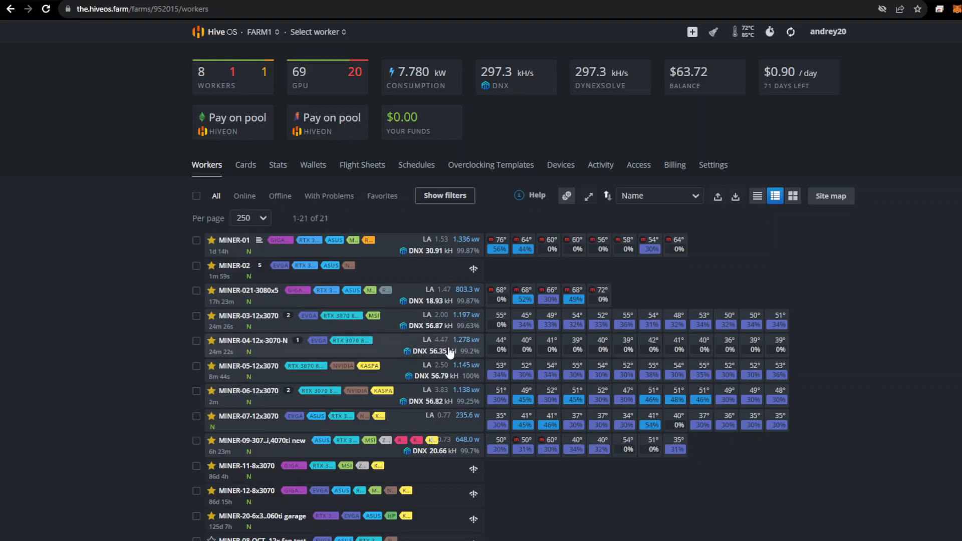
mouse_move(450, 333)
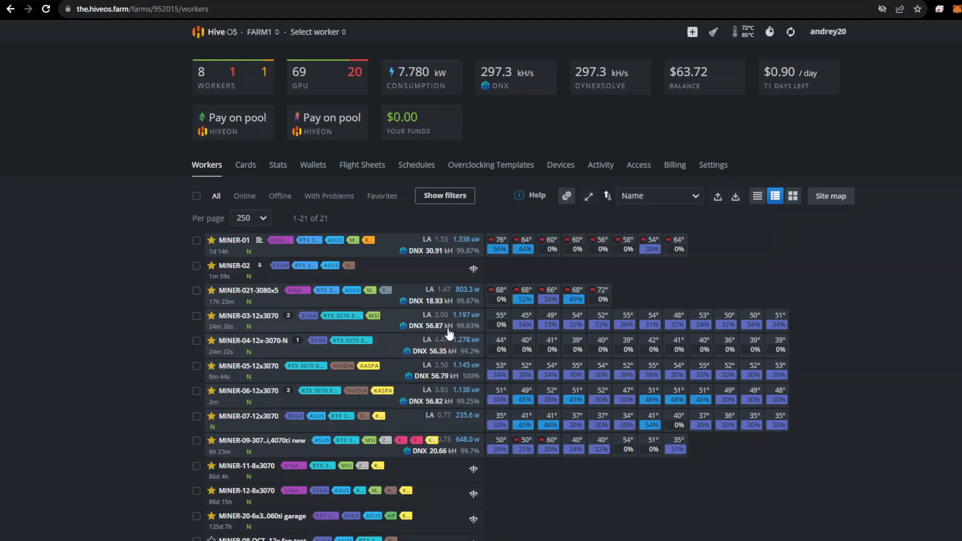
mouse_move(447, 405)
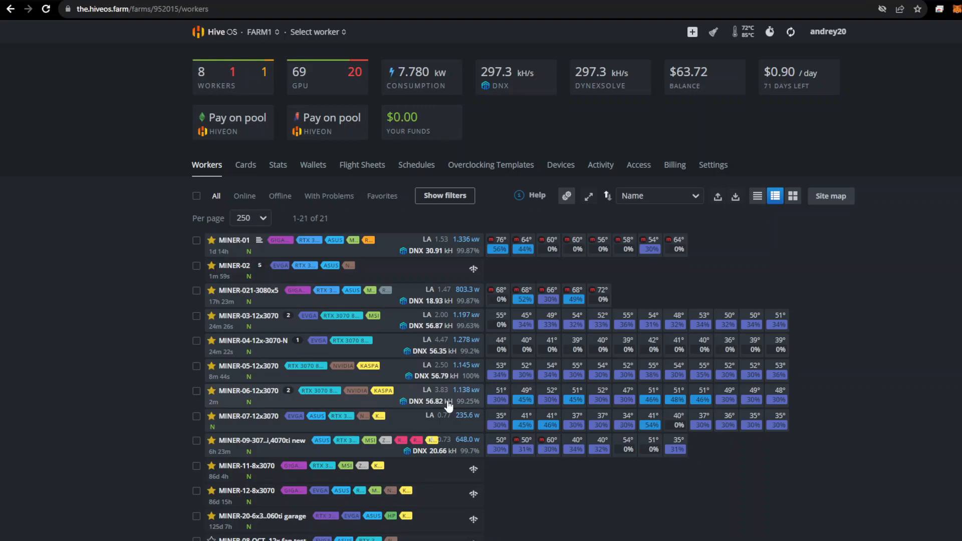
mouse_move(437, 393)
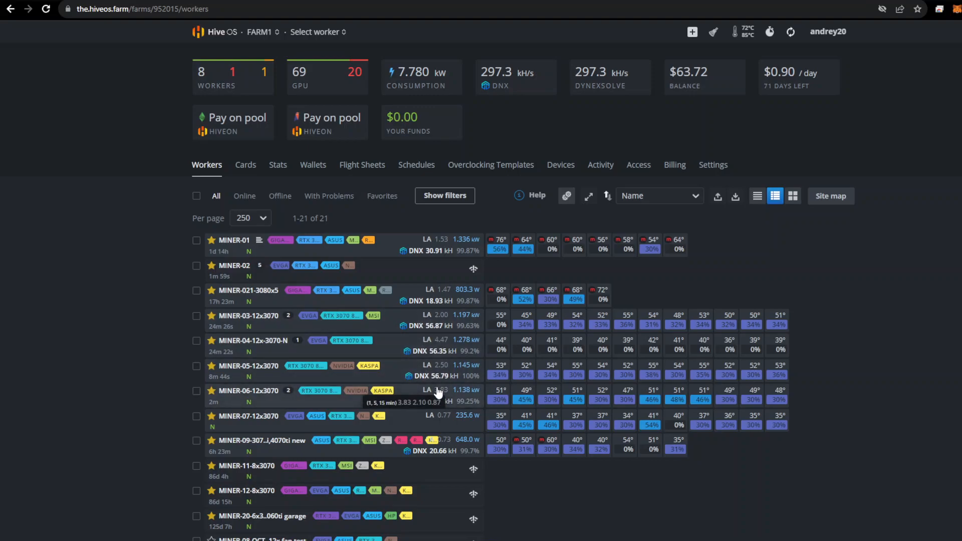
mouse_move(442, 400)
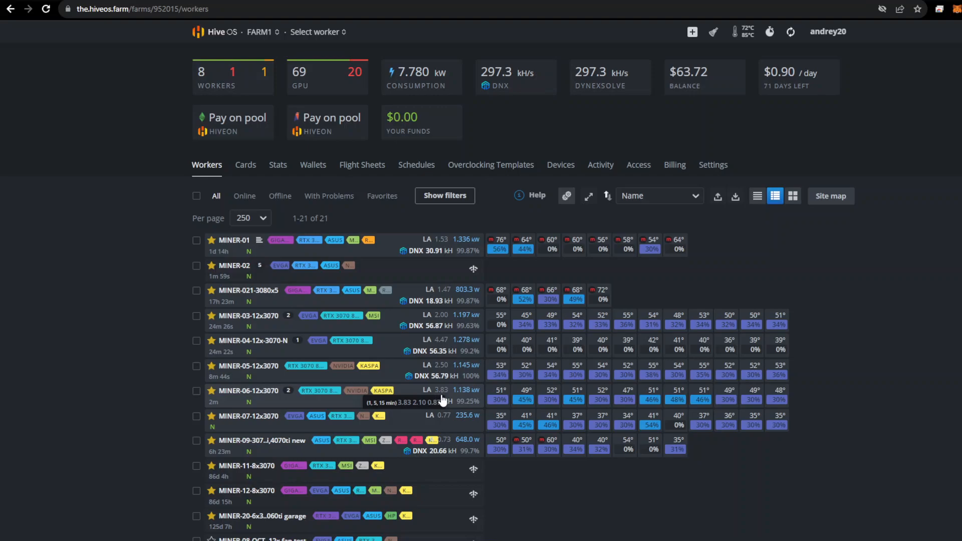
mouse_move(273, 338)
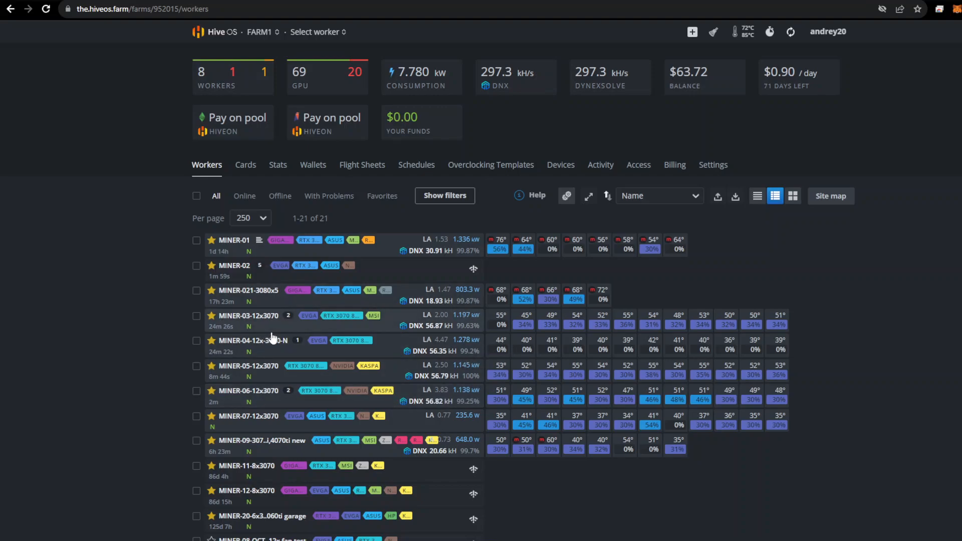
mouse_move(406, 340)
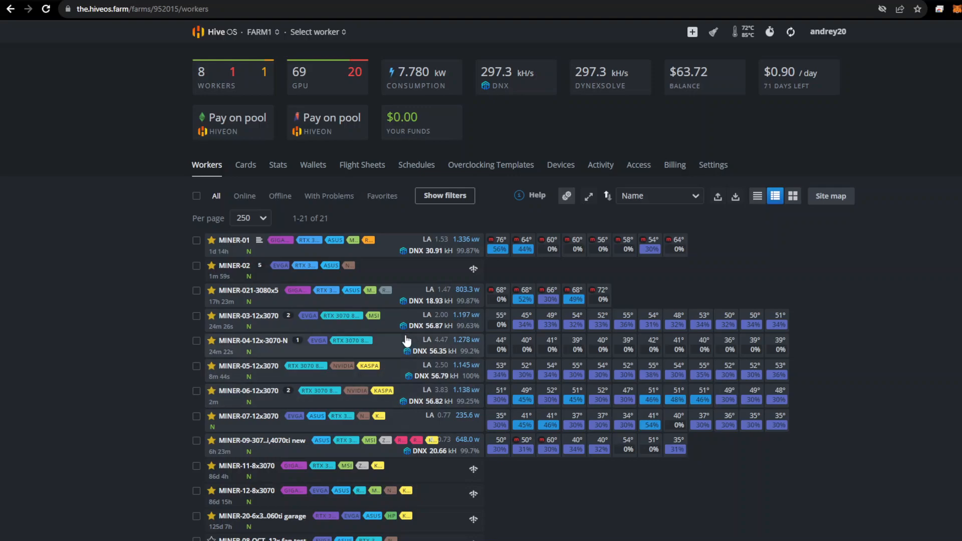
mouse_move(403, 328)
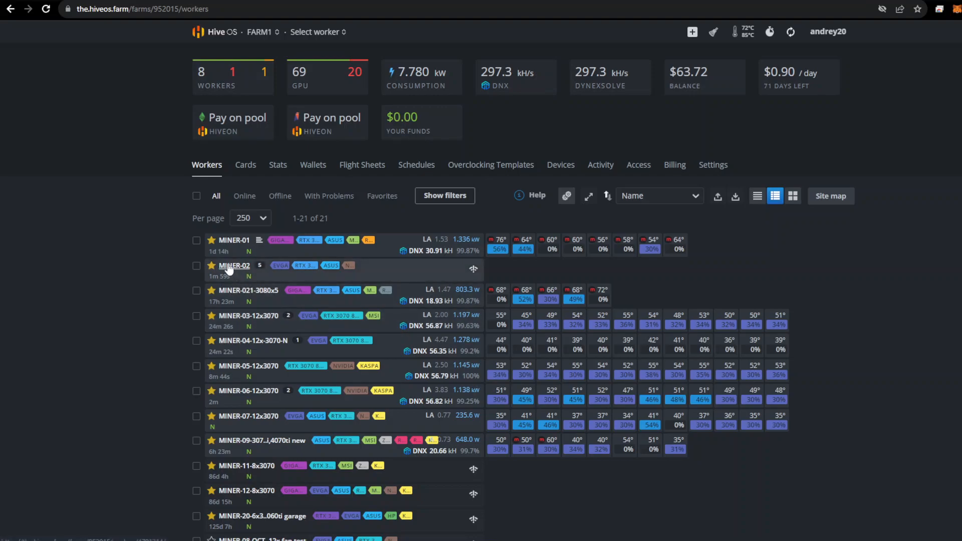
left_click(234, 265)
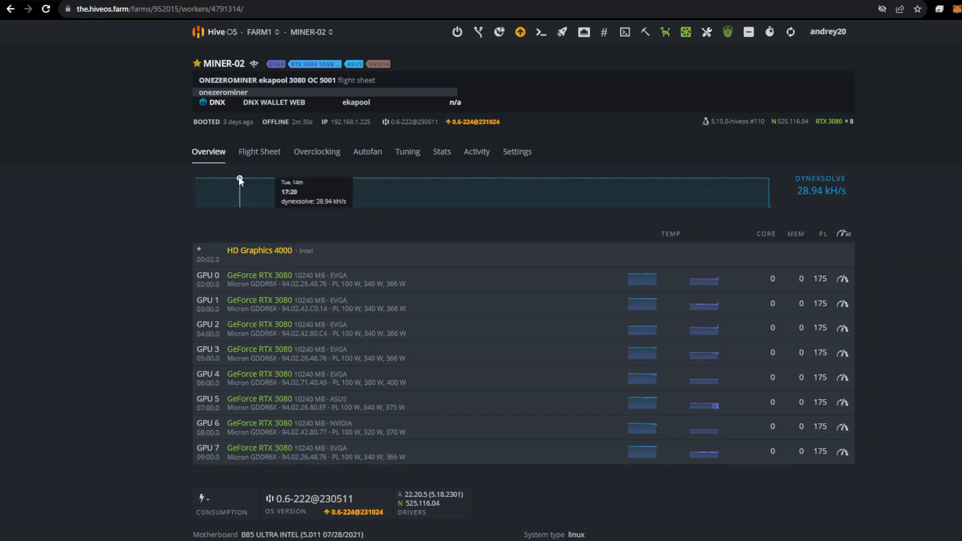
mouse_move(291, 168)
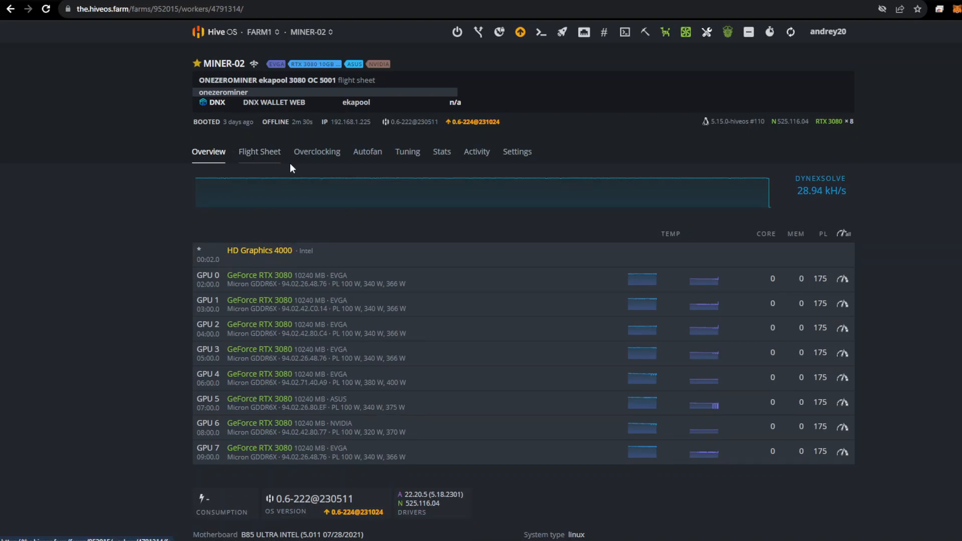
mouse_move(260, 151)
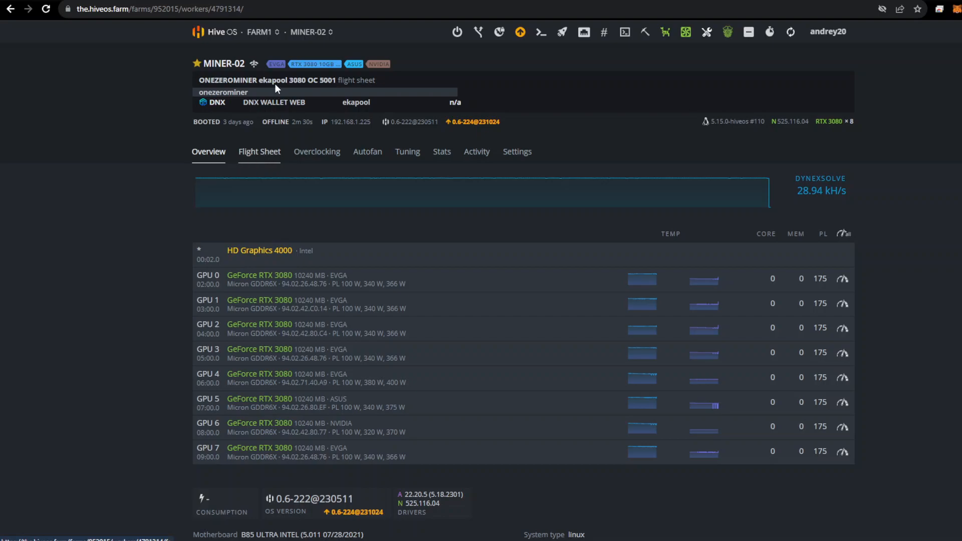
left_click(258, 32)
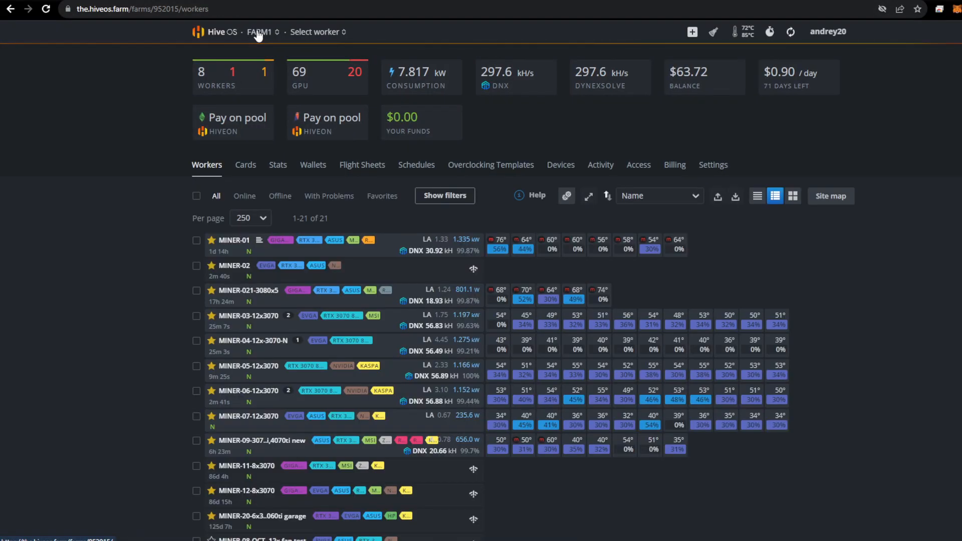
mouse_move(234, 265)
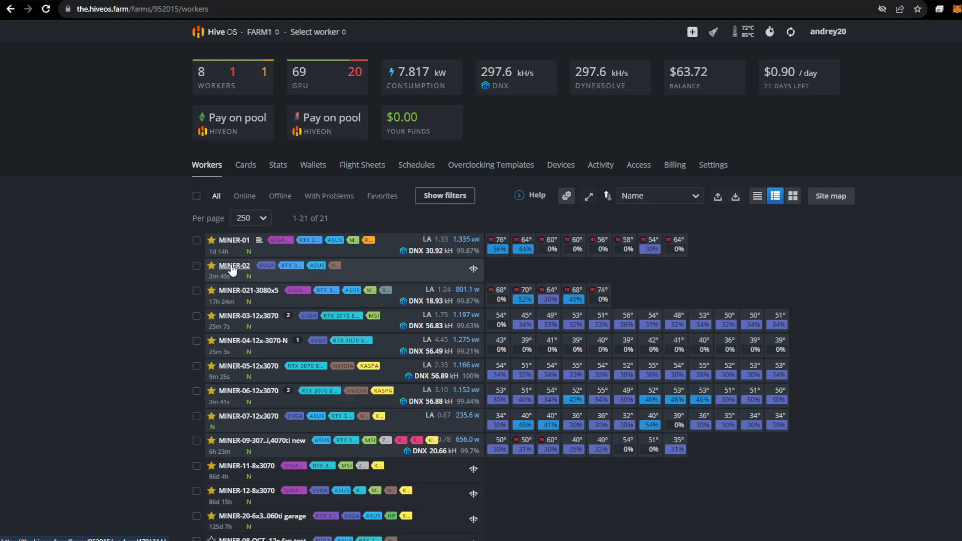
left_click(234, 264)
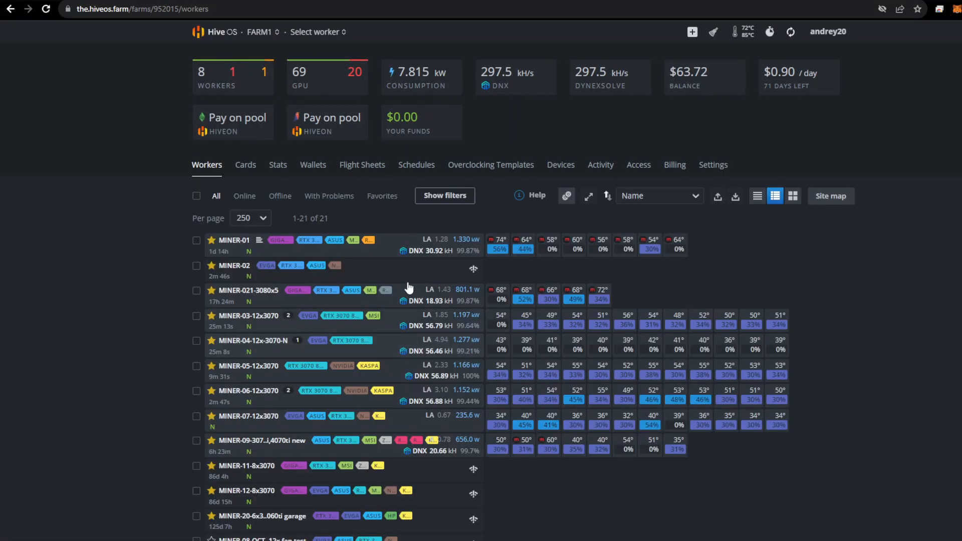
left_click(235, 239)
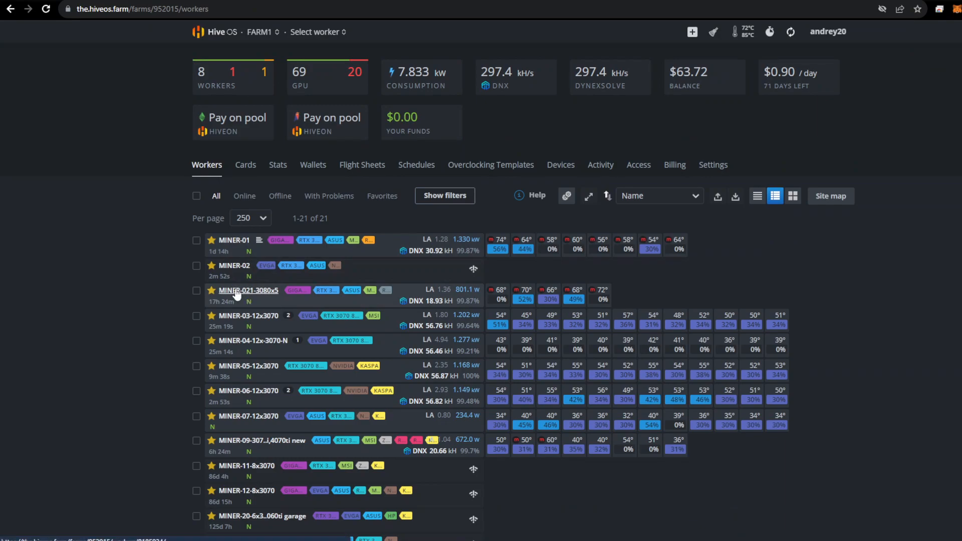
left_click(248, 290)
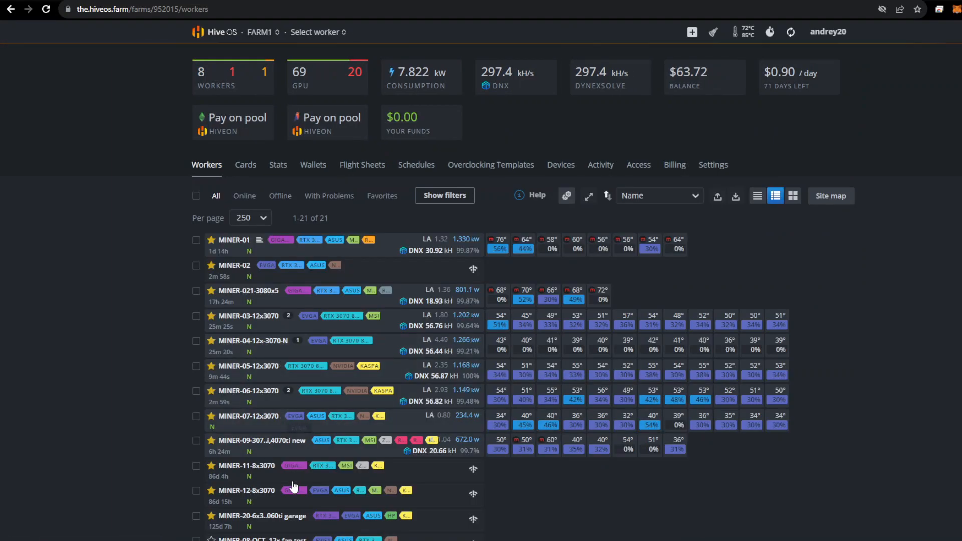
mouse_move(245, 441)
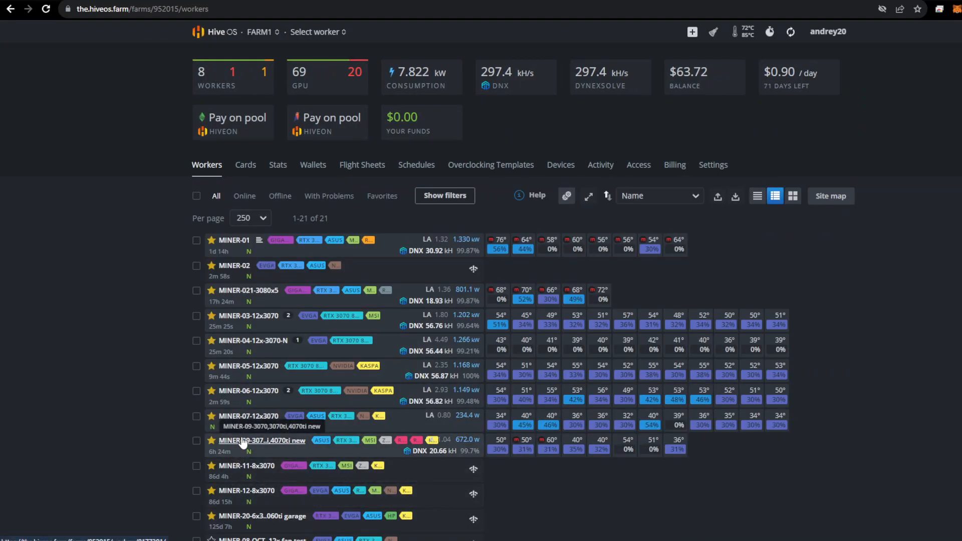
left_click(262, 440)
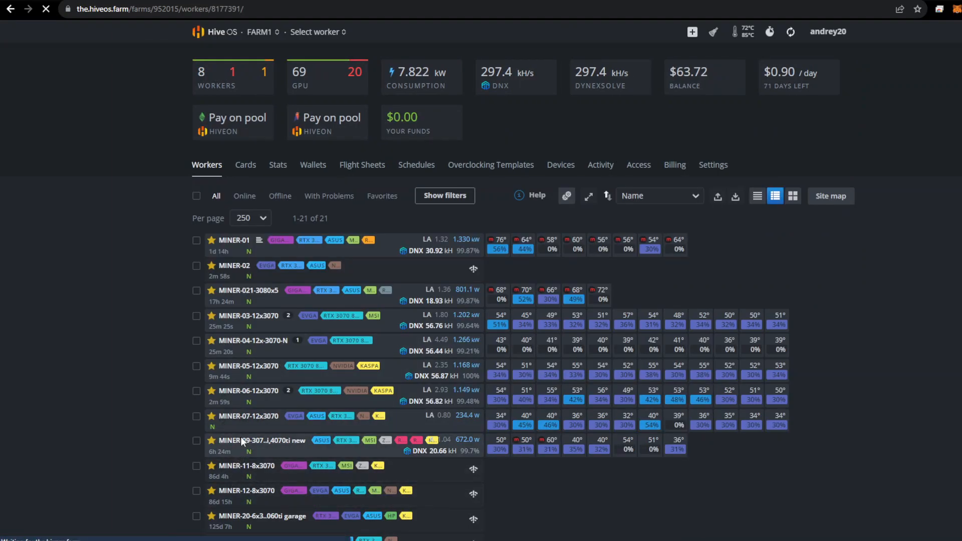
left_click(263, 440)
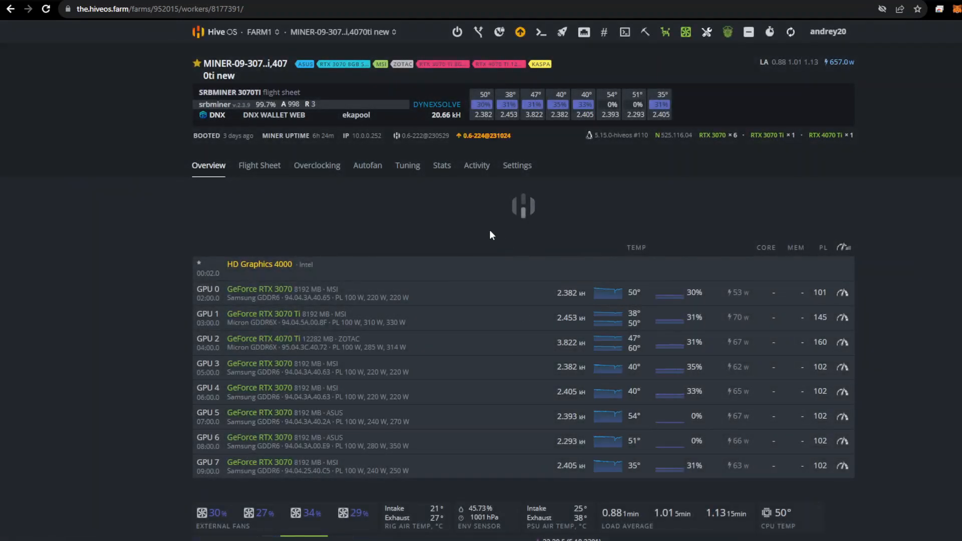
left_click(259, 165)
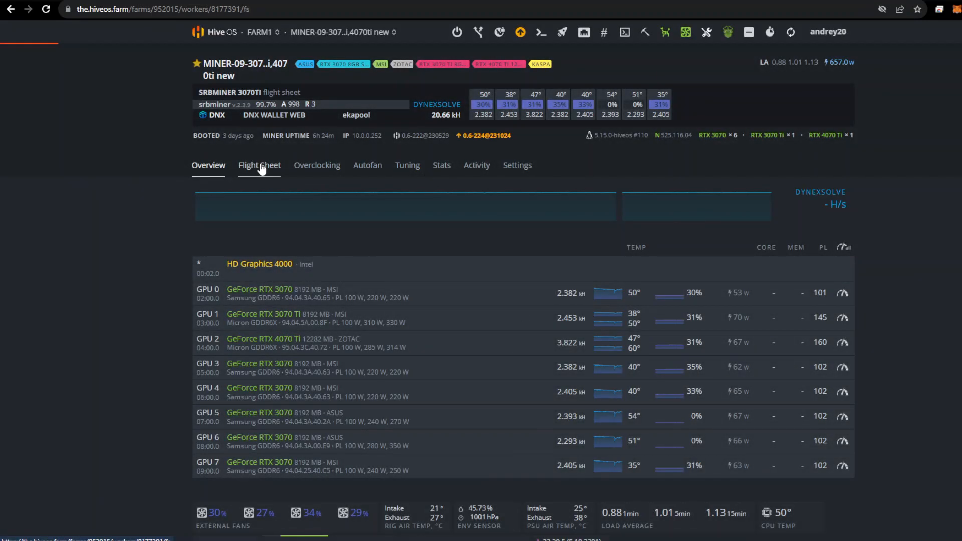
left_click(259, 164)
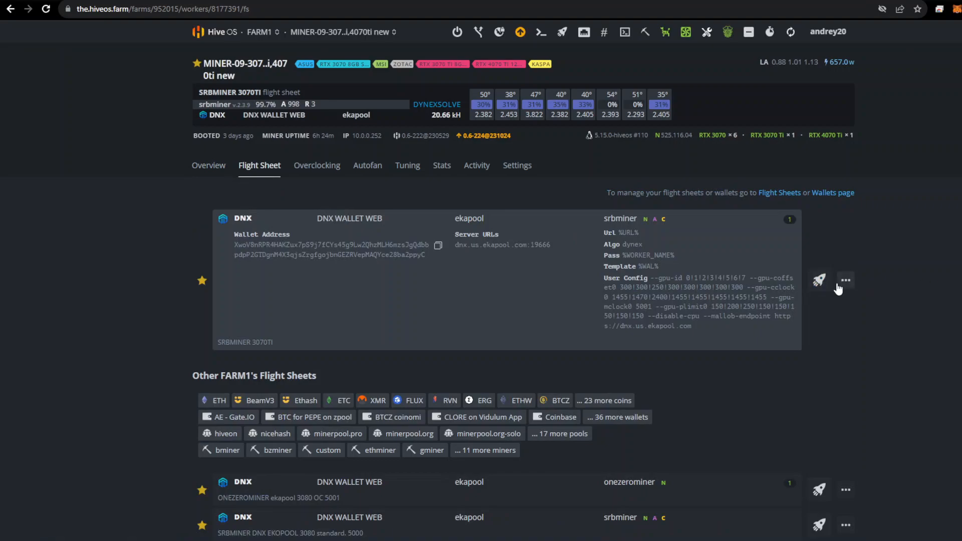
left_click(844, 279)
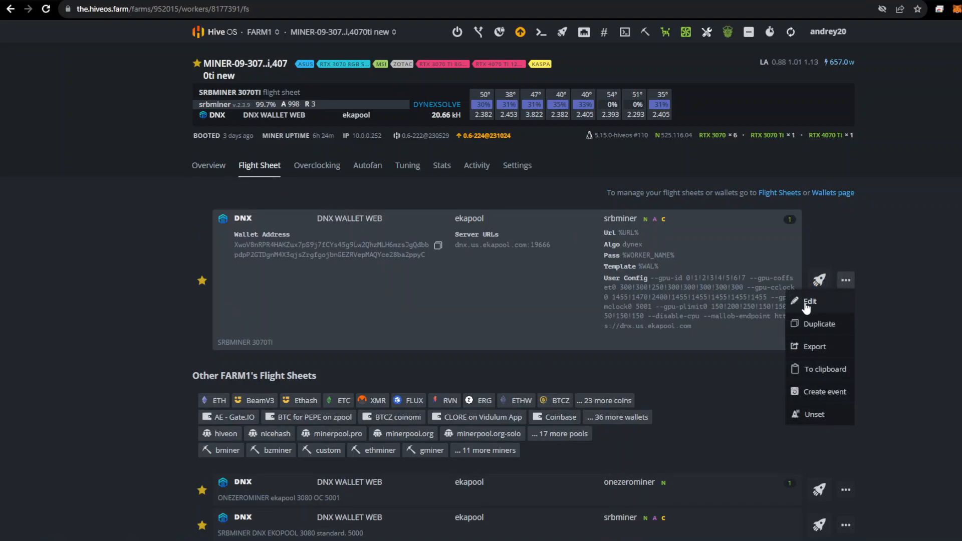
left_click(809, 301)
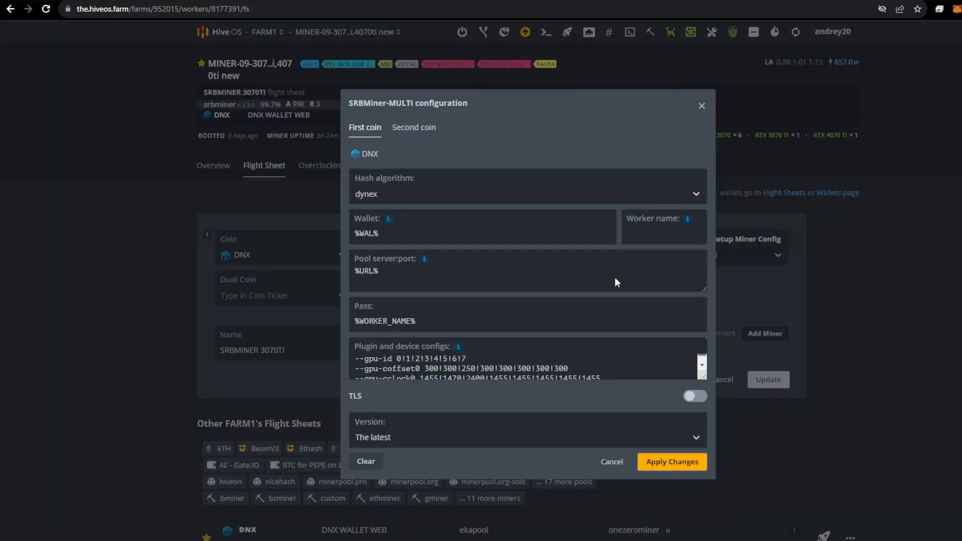
mouse_move(335, 366)
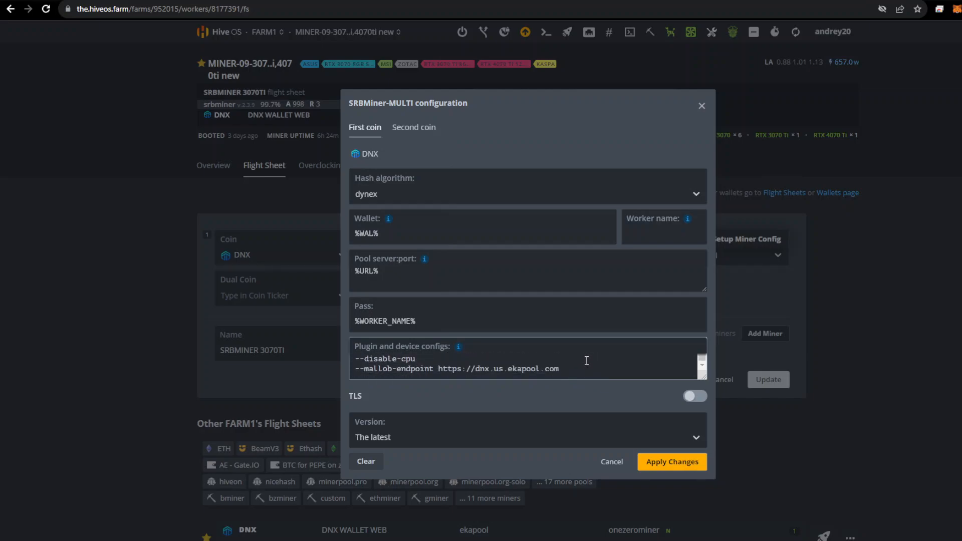
scroll("down", 3)
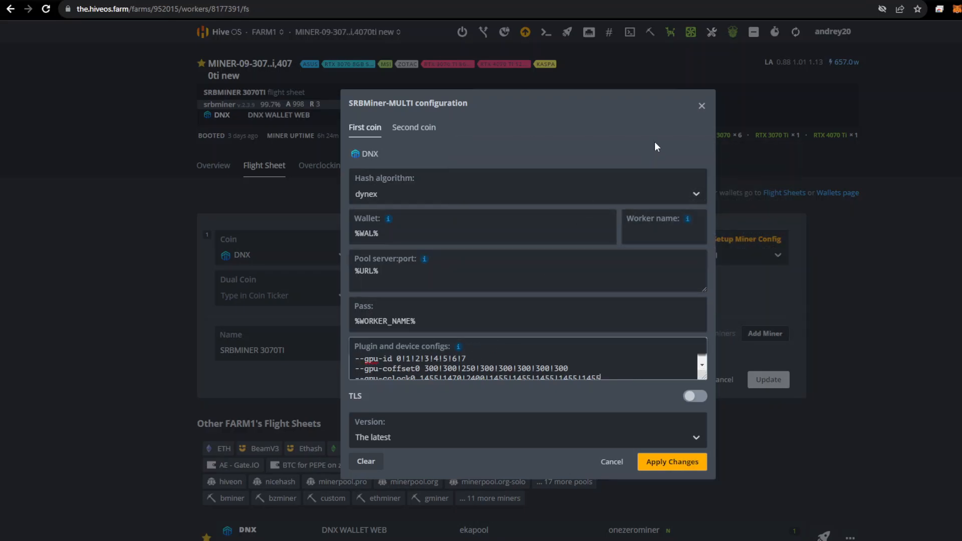
left_click(701, 106)
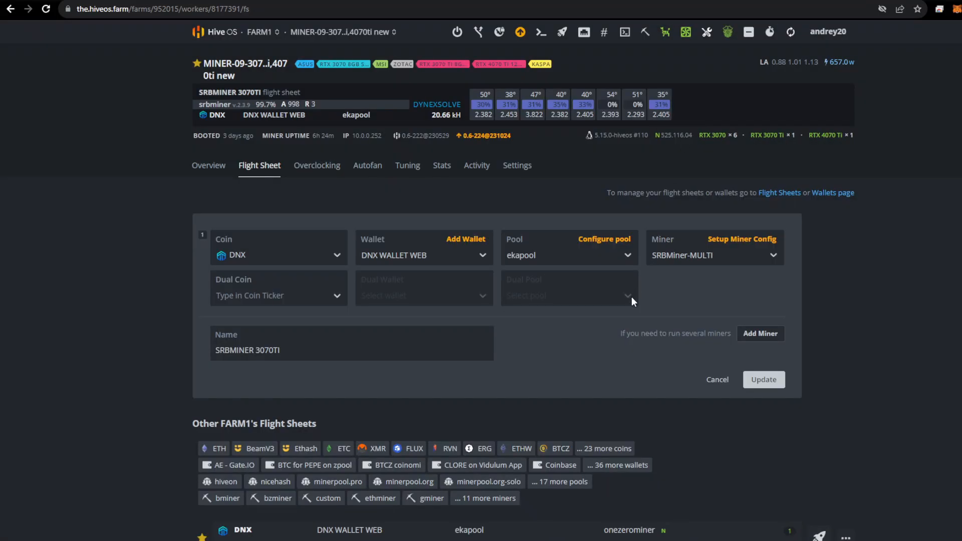
left_click(262, 32)
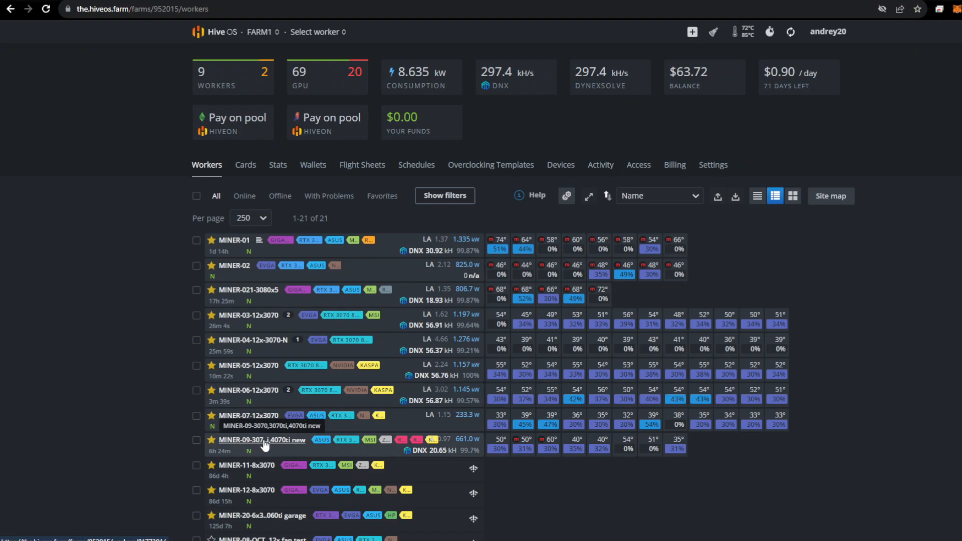
Step: Check MINER-09's hashrate, return to the workers list, and bring up MINER-07's terminal
left_click(262, 440)
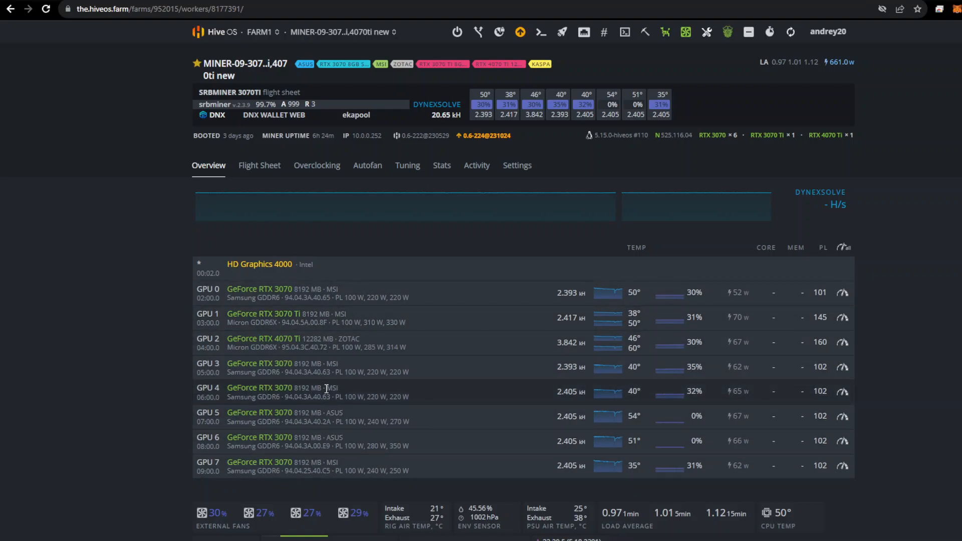
mouse_move(326, 336)
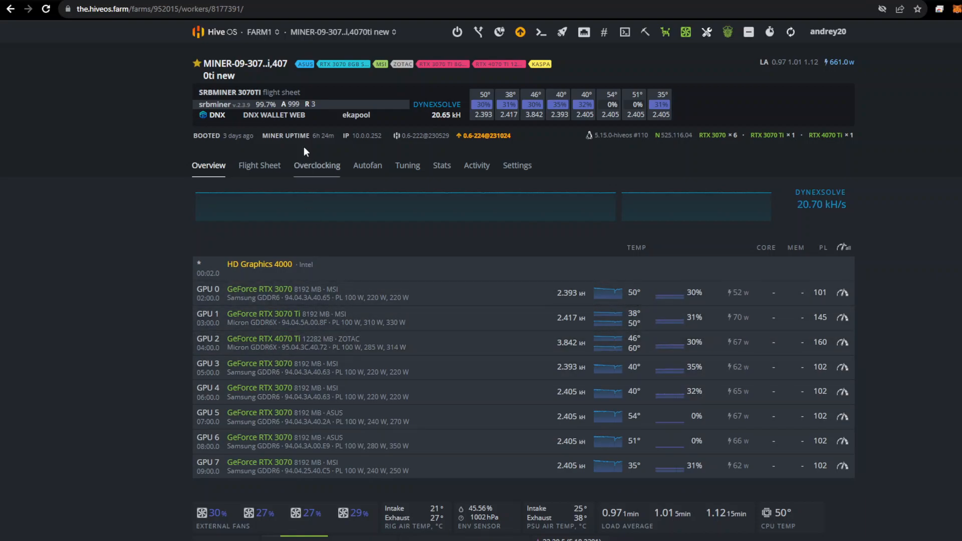
left_click(258, 32)
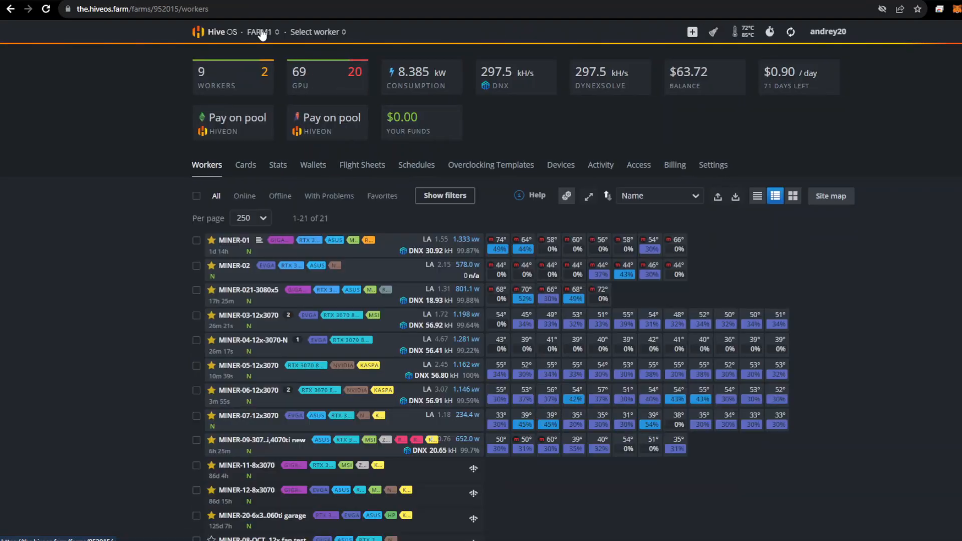
mouse_move(248, 423)
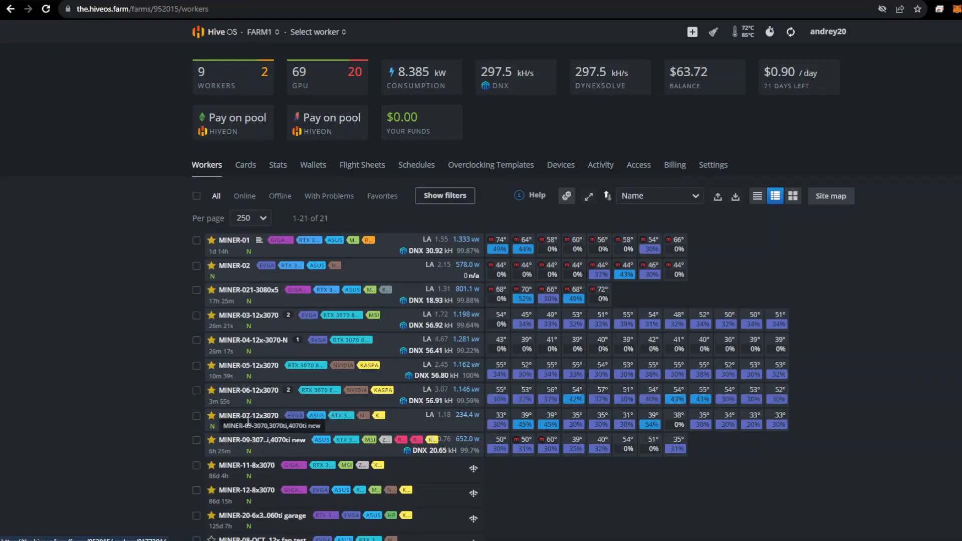
mouse_move(463, 416)
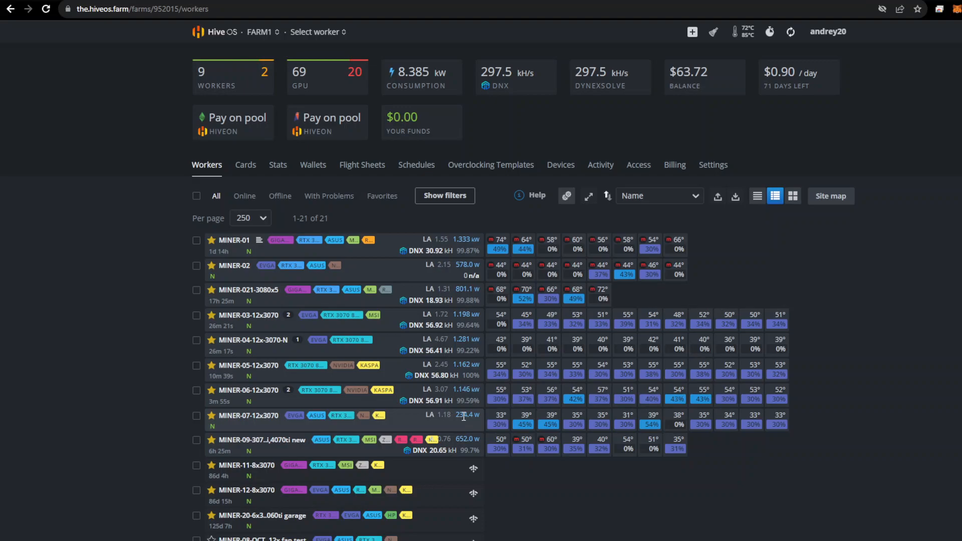
left_click(248, 415)
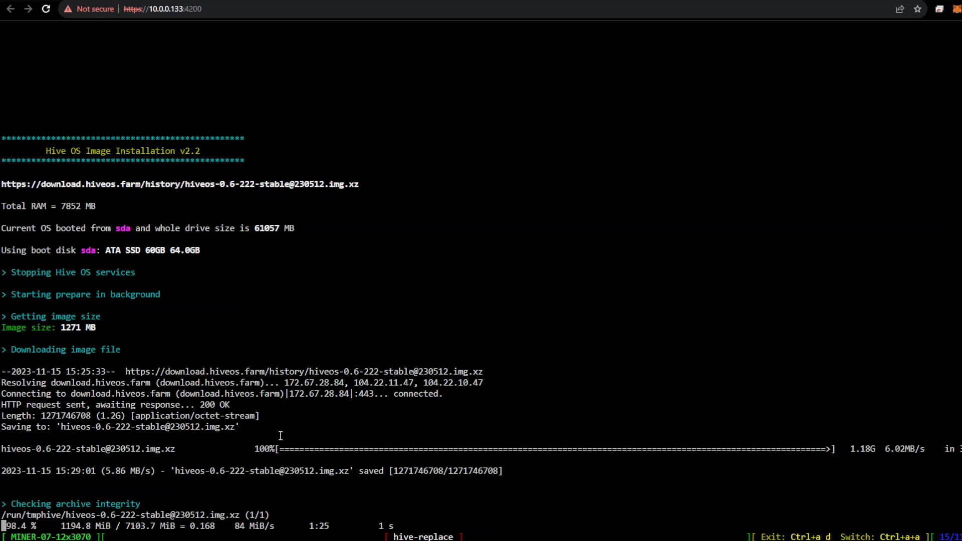
Step: Reload MINER-07's Shellinabox session and log in as 'user' to follow the image install
left_click(46, 8)
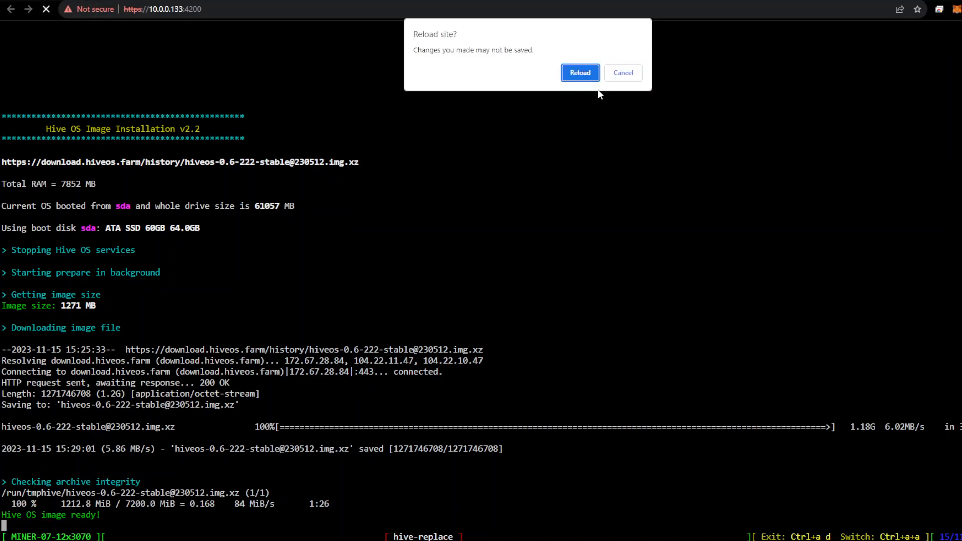
left_click(579, 72)
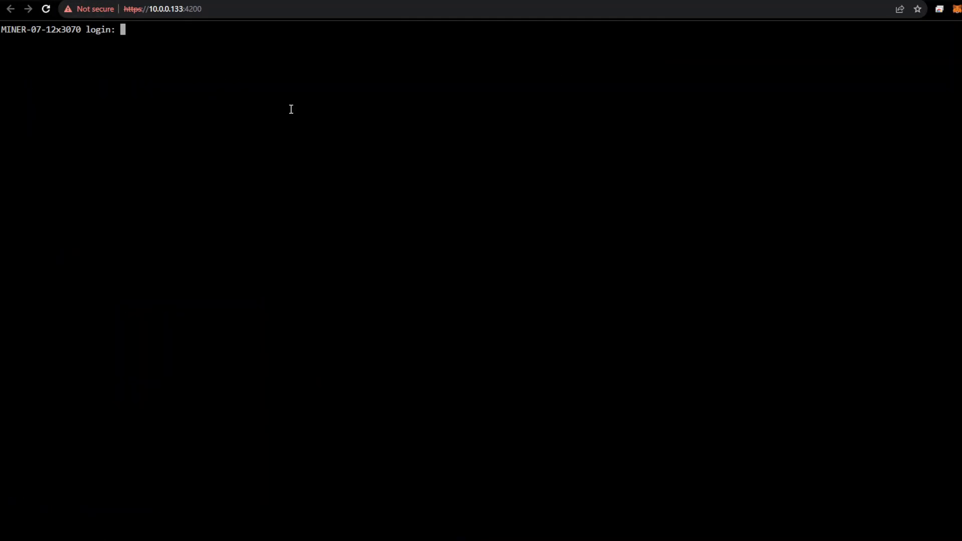
type("user")
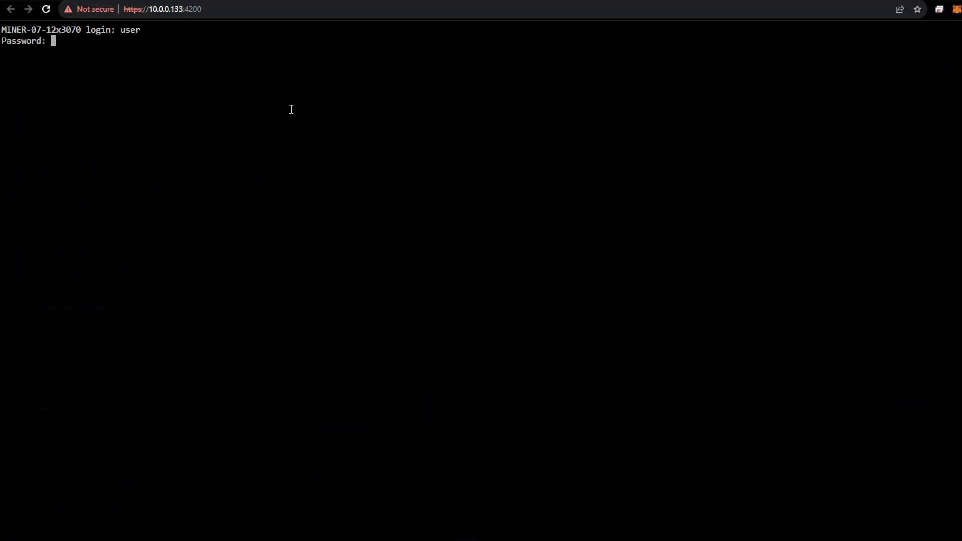
key("Return")
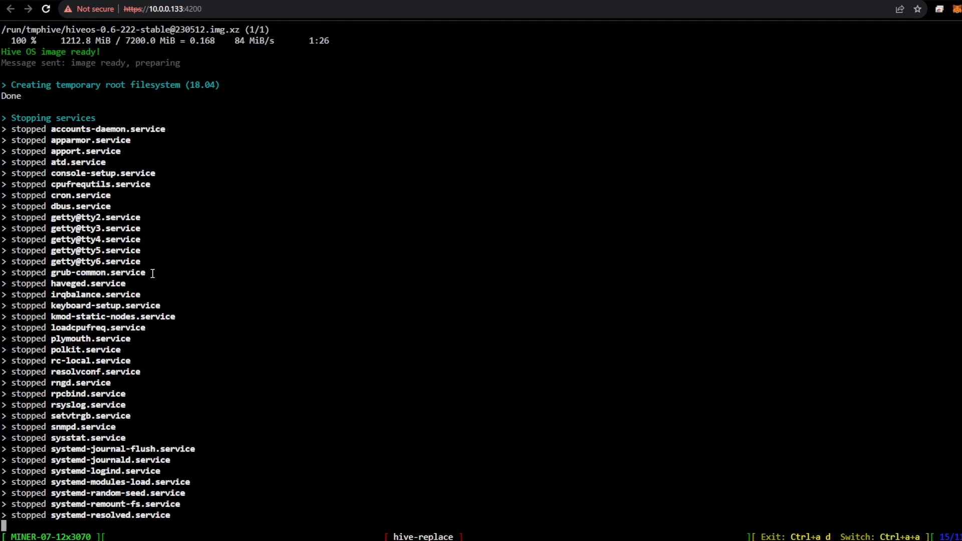
scroll("down", 3)
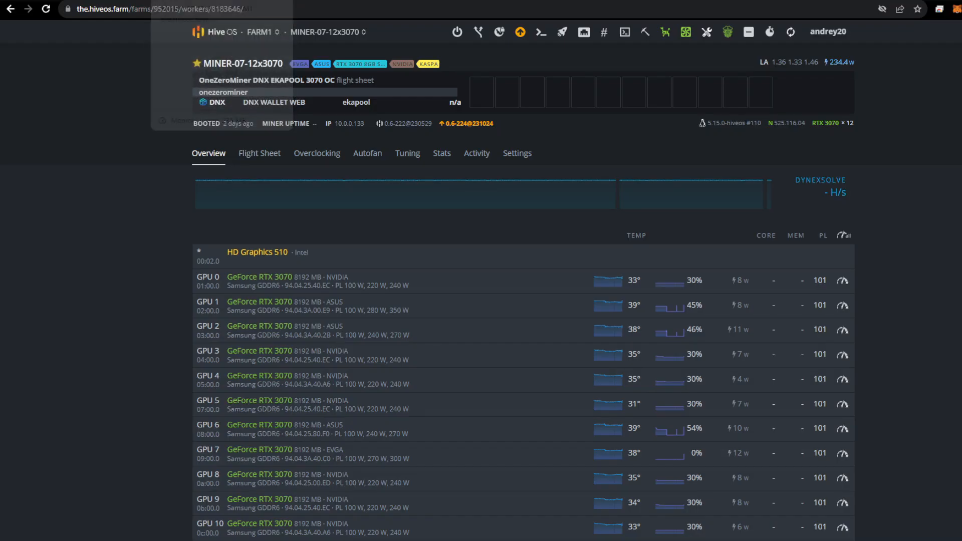
Step: Return to FARM1's workers list through the farm chooser
scroll("down", 3)
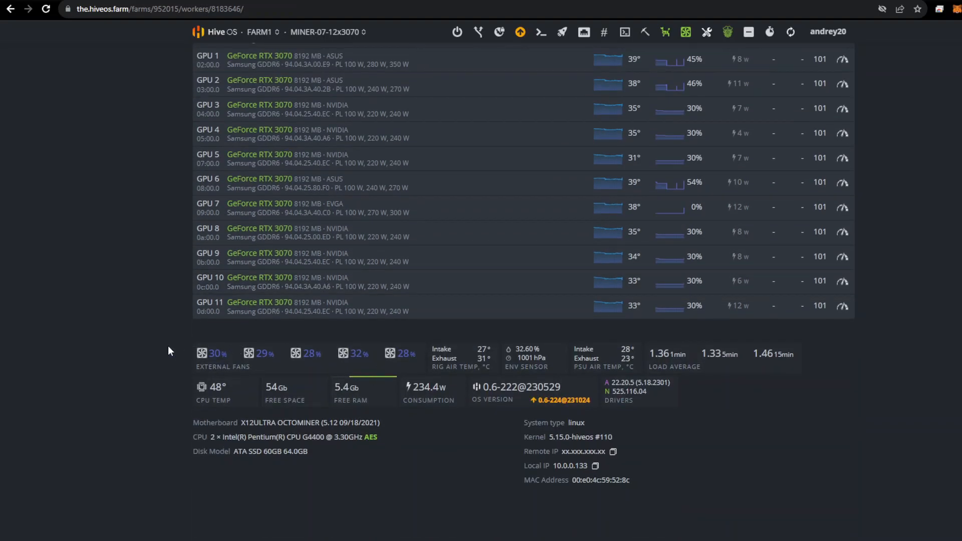
mouse_move(444, 379)
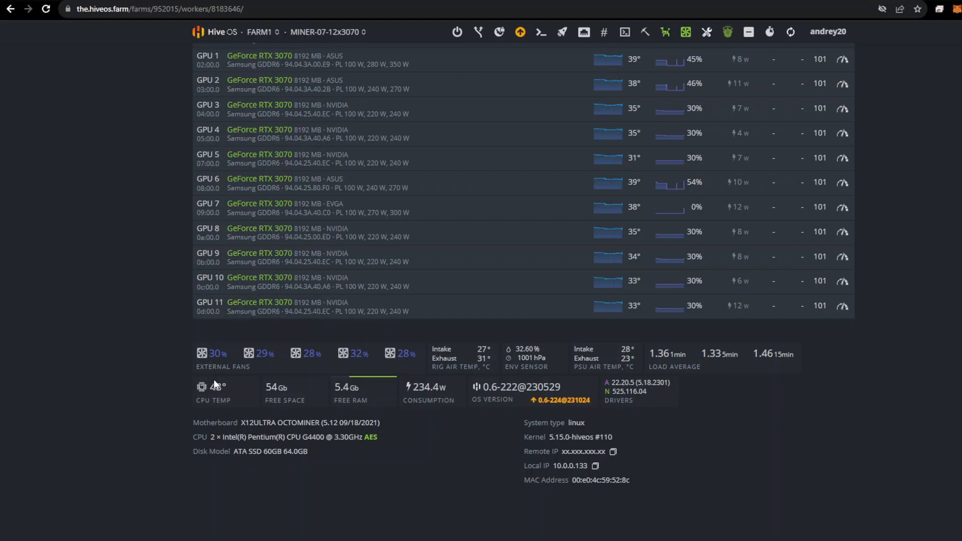
scroll("up", 3)
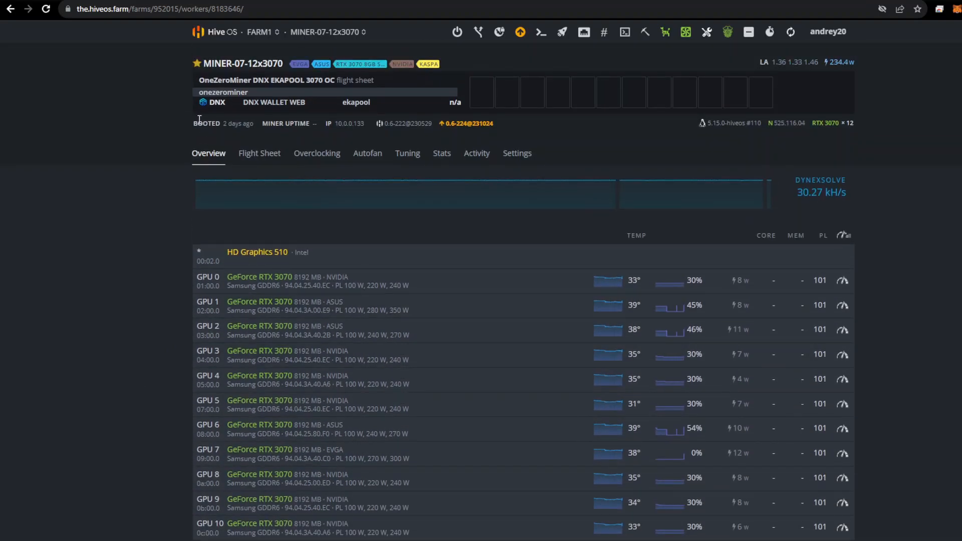
left_click(260, 32)
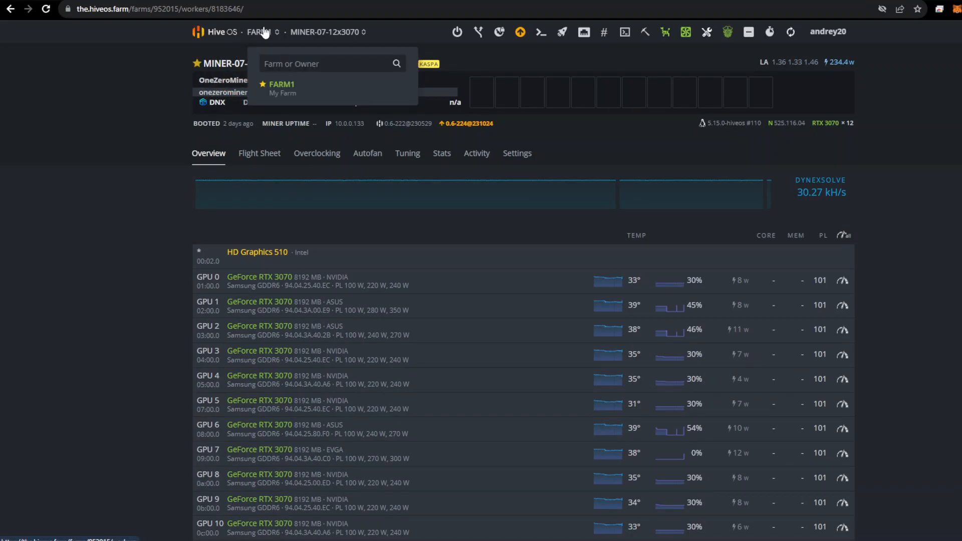
left_click(282, 84)
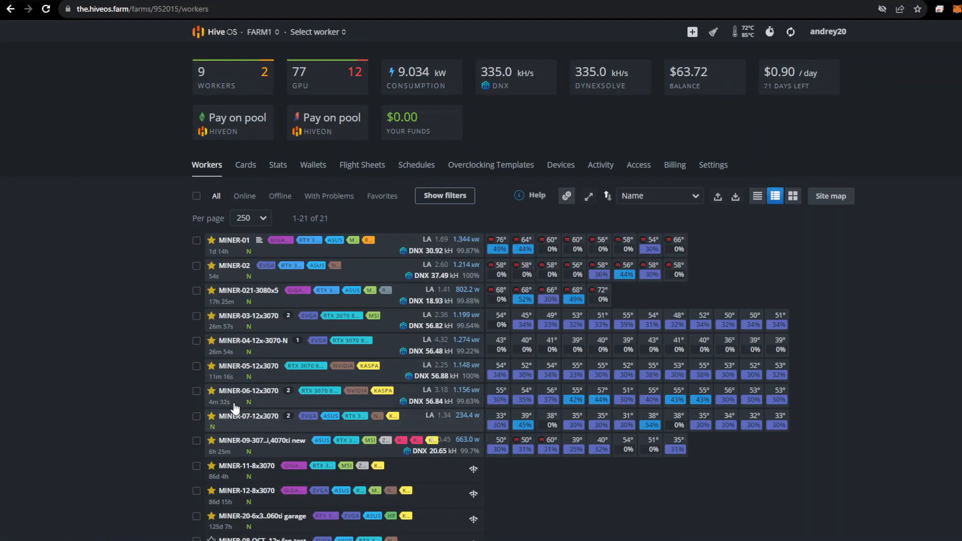
Step: Check MINER-06's details, then open and reload MINER-02's overview
left_click(248, 391)
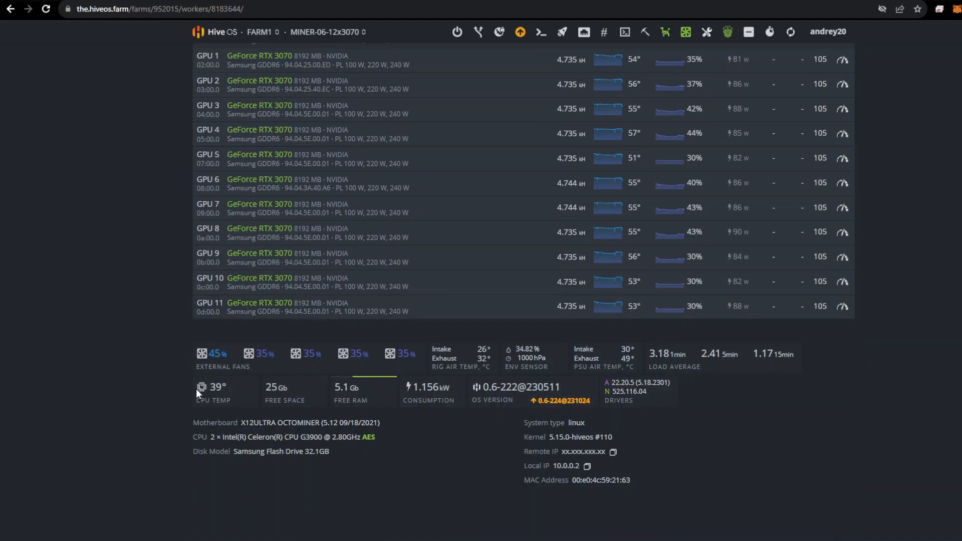
mouse_move(362, 347)
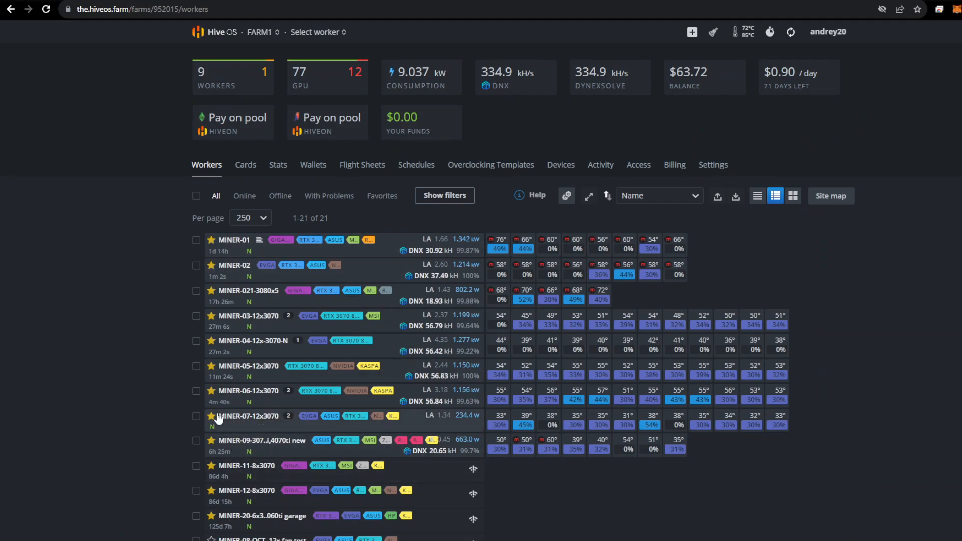
mouse_move(230, 340)
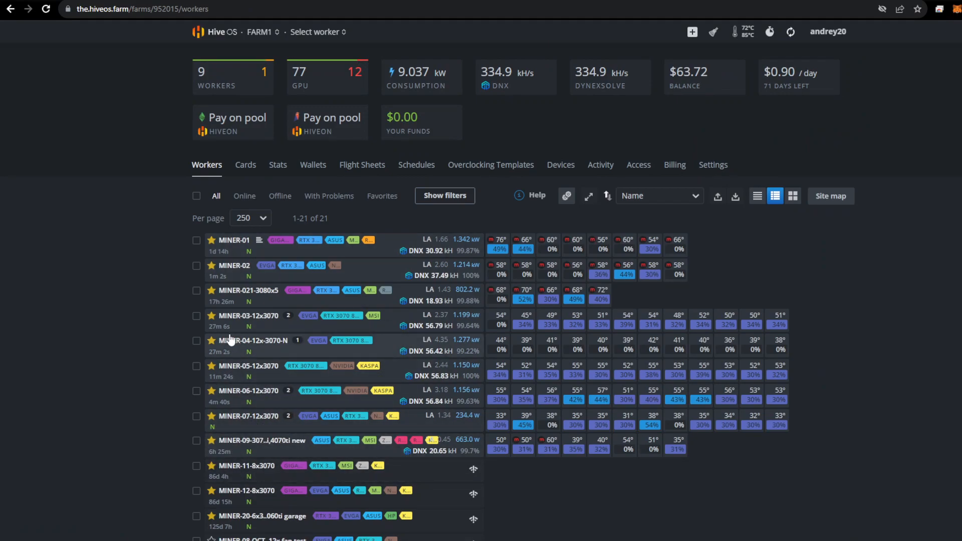
mouse_move(251, 339)
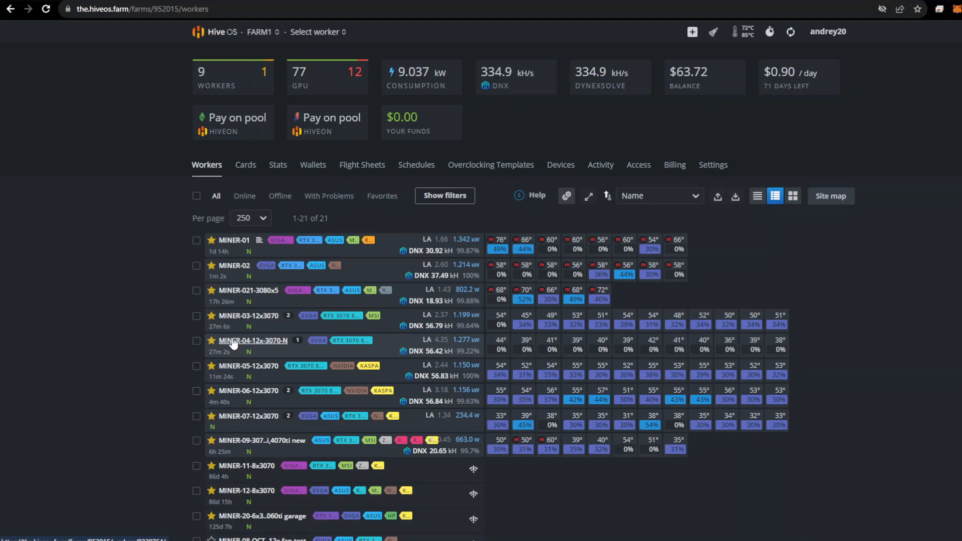
mouse_move(259, 348)
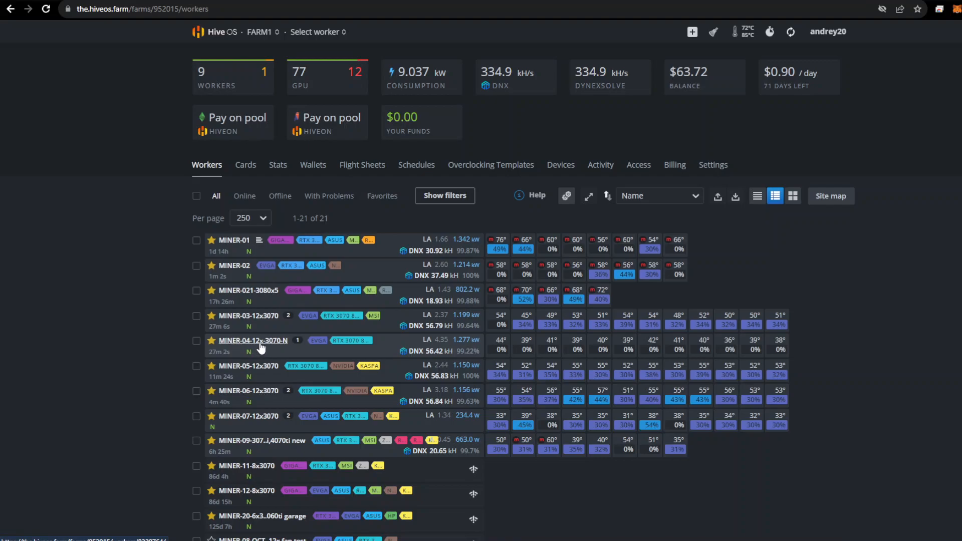
mouse_move(494, 236)
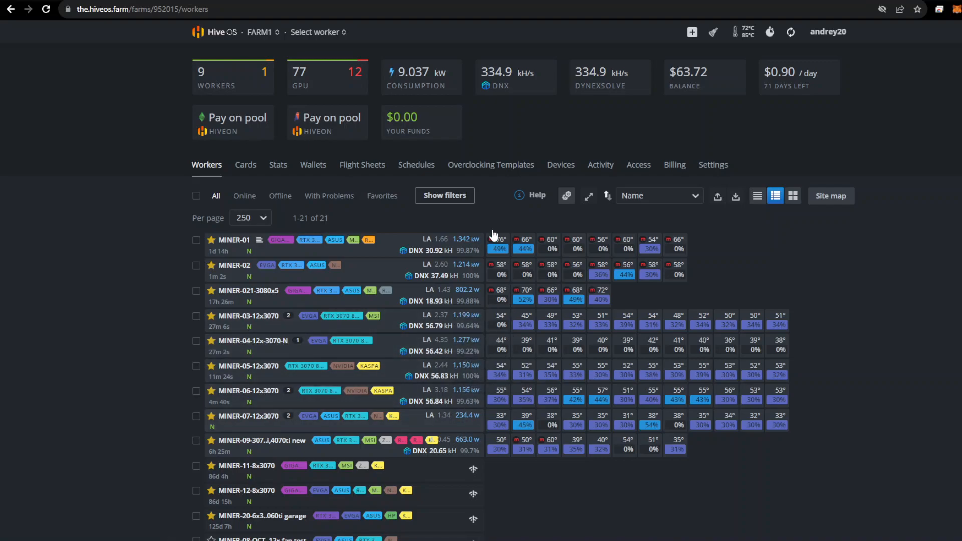
mouse_move(506, 78)
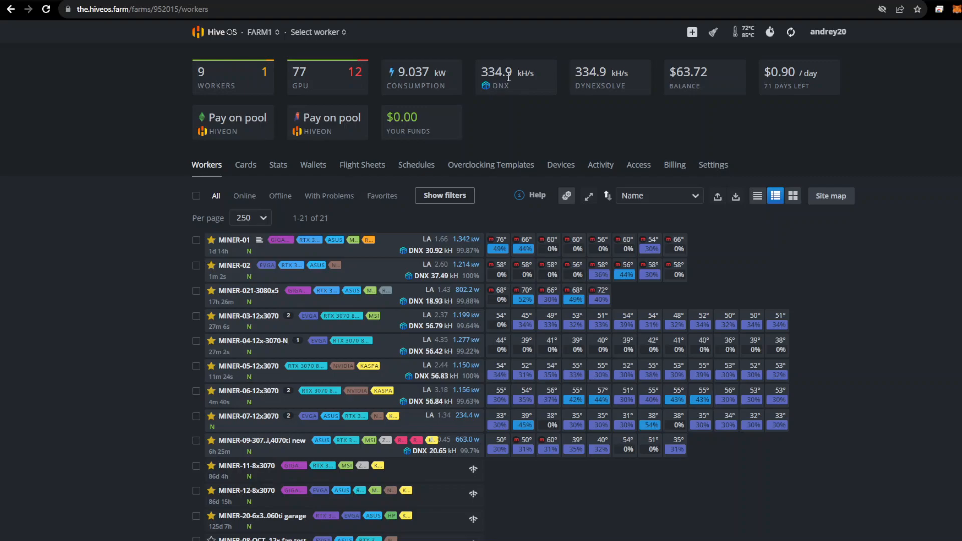
mouse_move(356, 271)
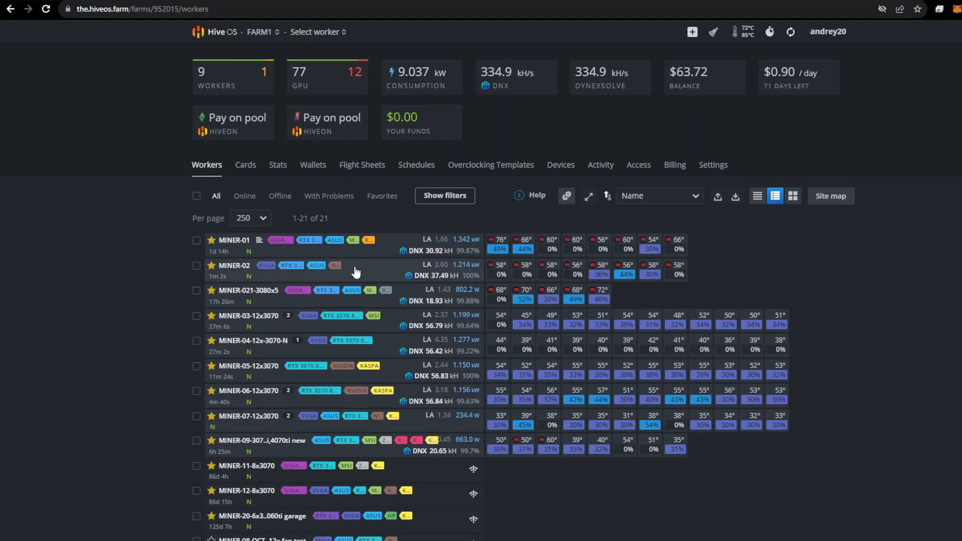
left_click(234, 265)
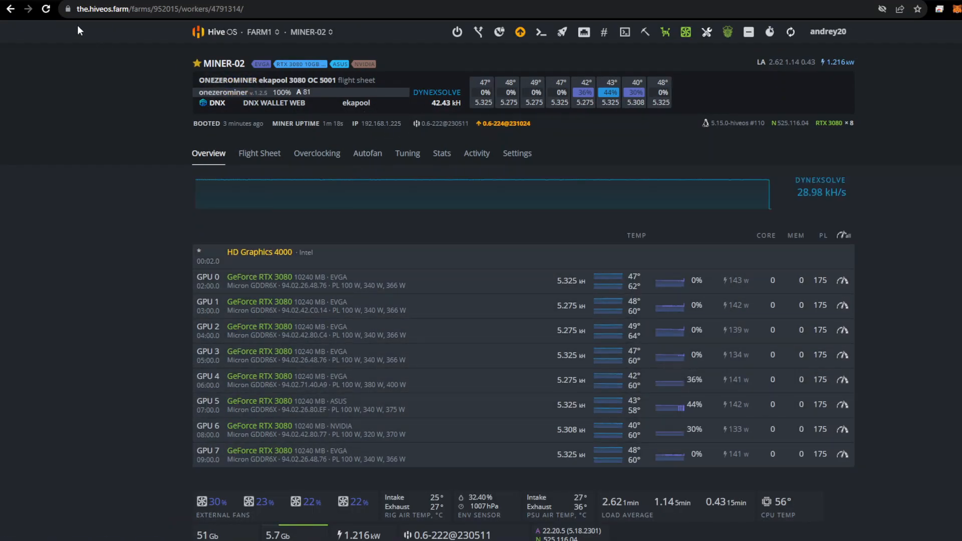
left_click(45, 8)
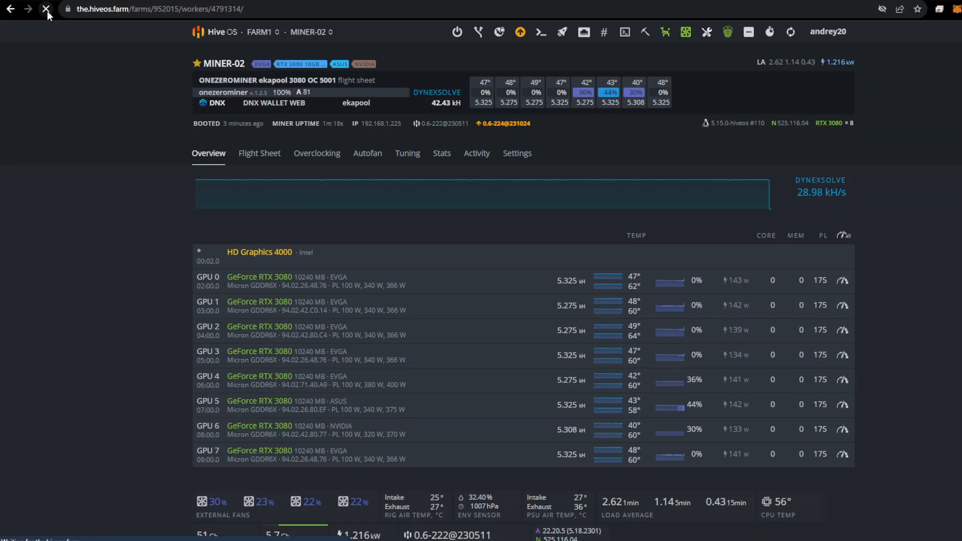
Step: Return to FARM1's workers list, now totalling 341.1 kH/s DNX
left_click(259, 32)
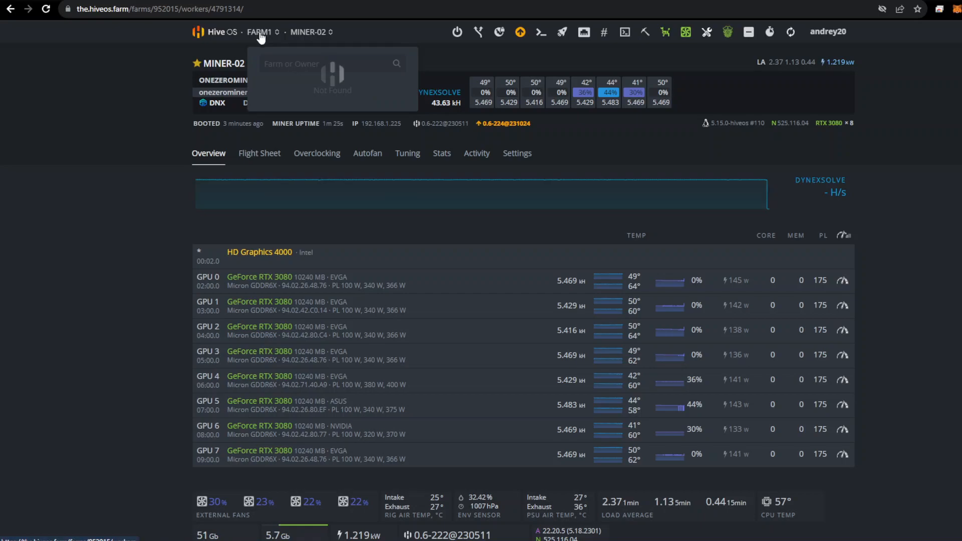
left_click(259, 31)
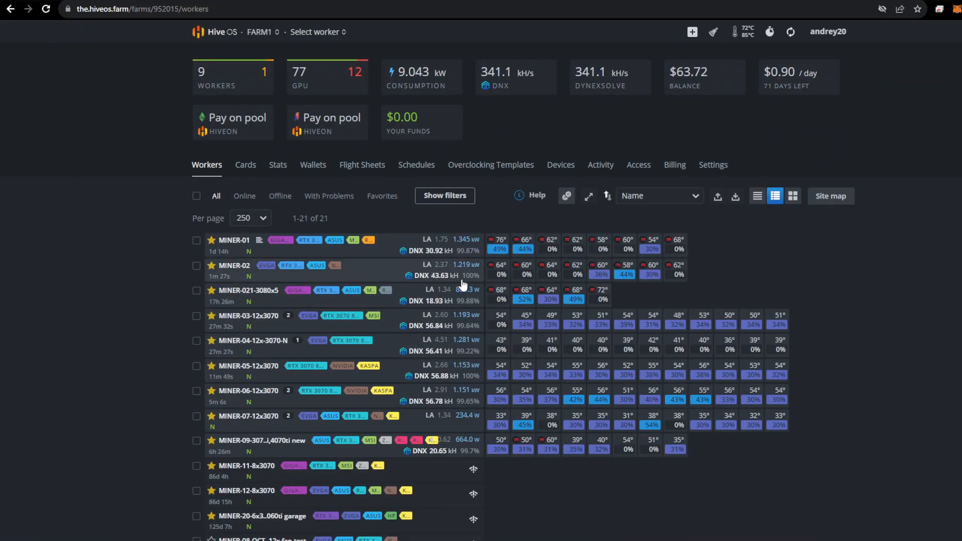
mouse_move(467, 271)
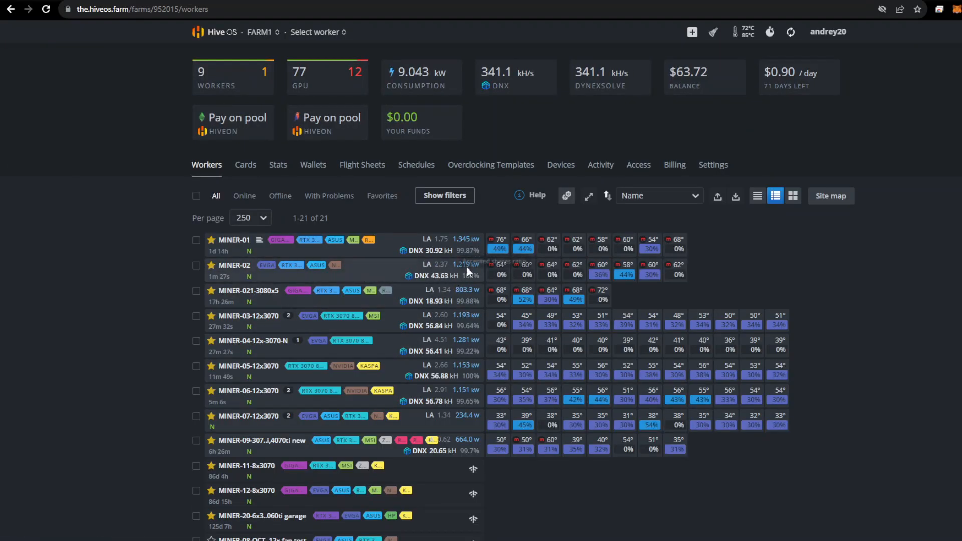
mouse_move(467, 276)
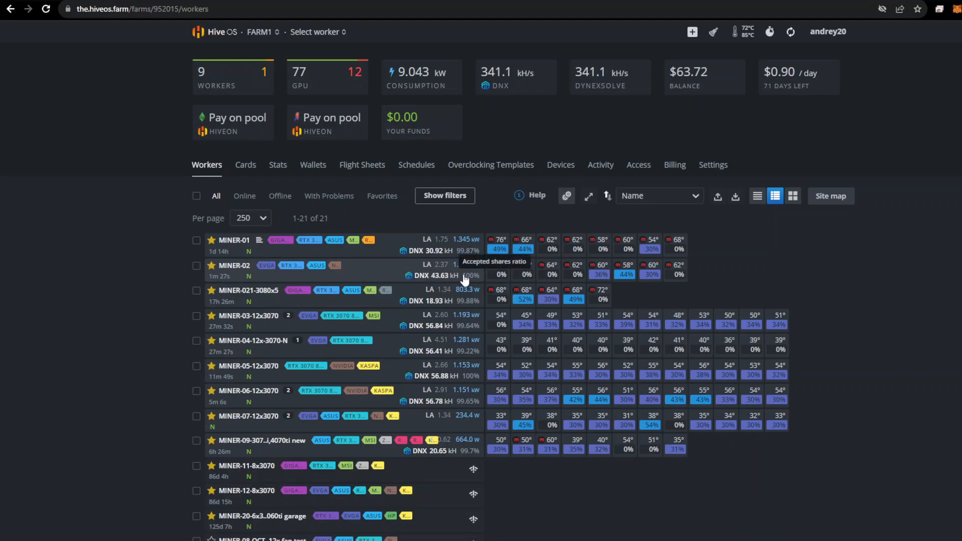
mouse_move(453, 279)
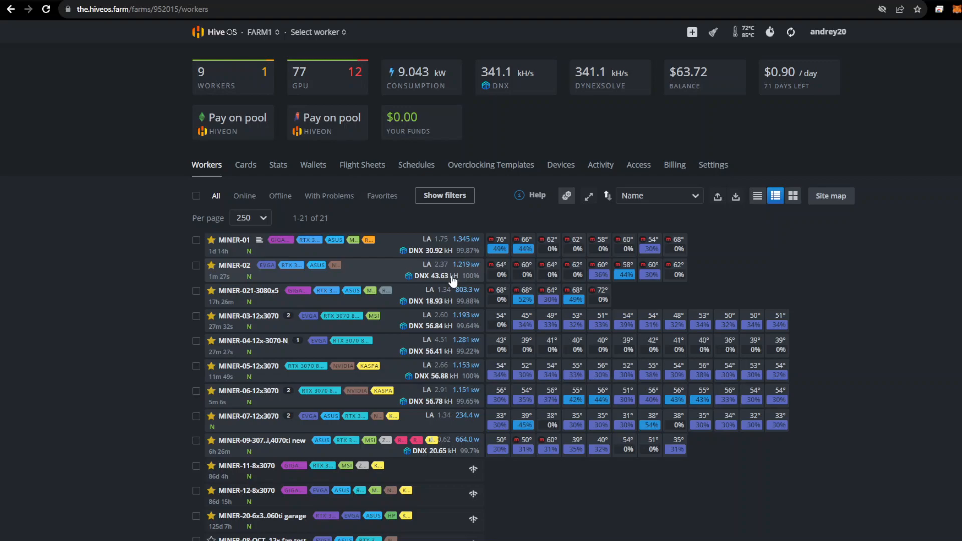
mouse_move(447, 271)
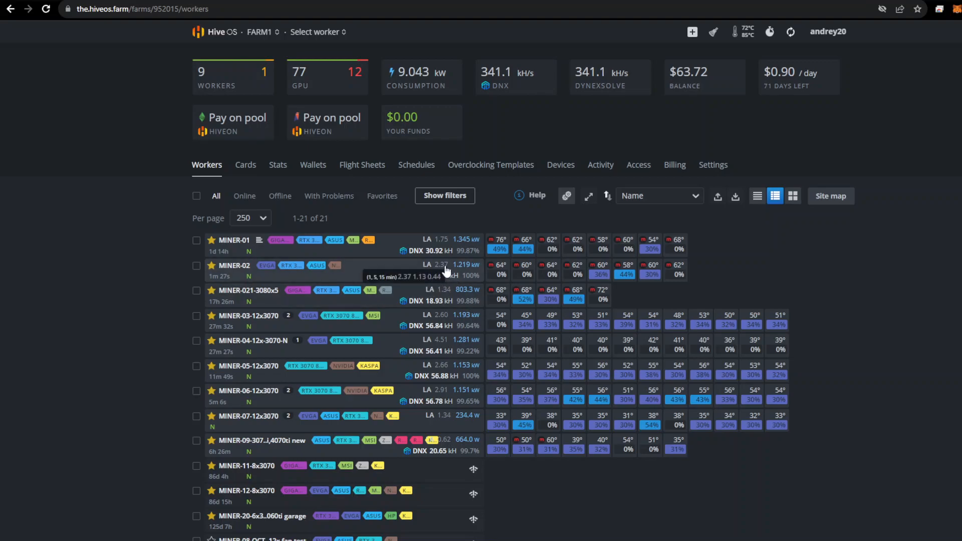
mouse_move(447, 277)
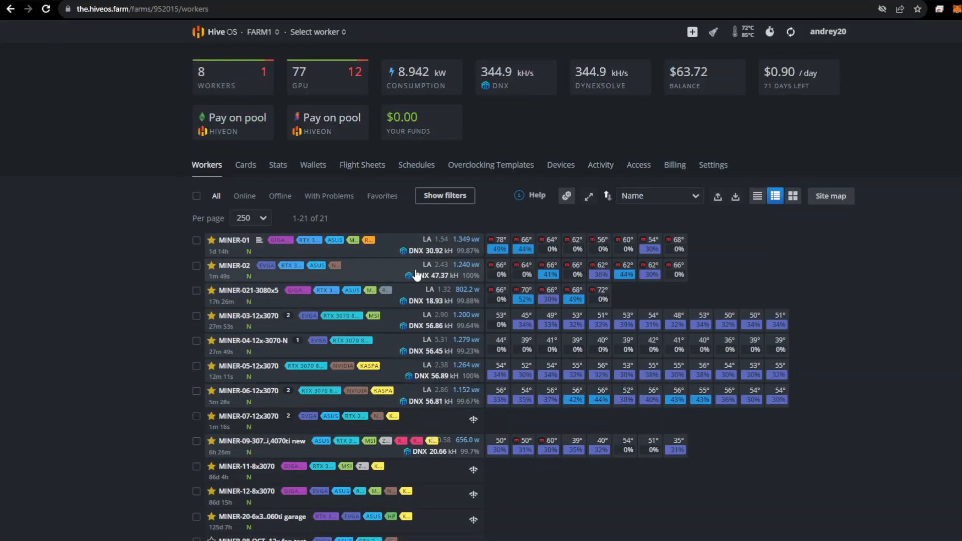
Step: Open and refresh MINER-02's page, then go back to FARM1's workers list
left_click(234, 265)
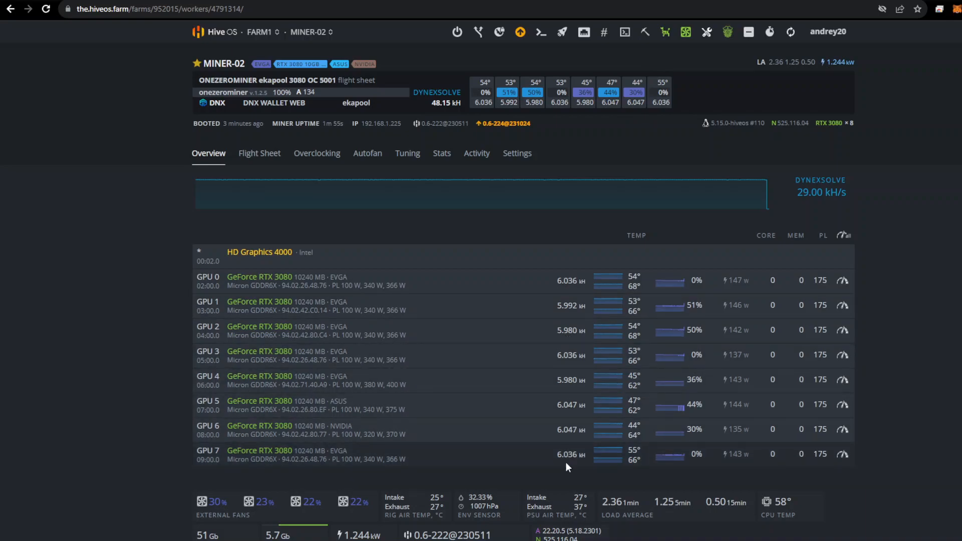
left_click(46, 11)
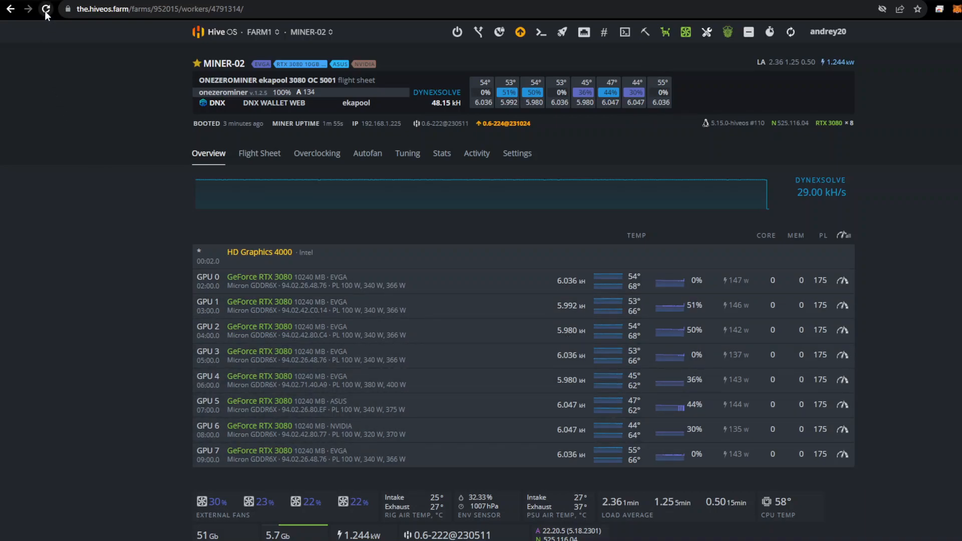
left_click(46, 8)
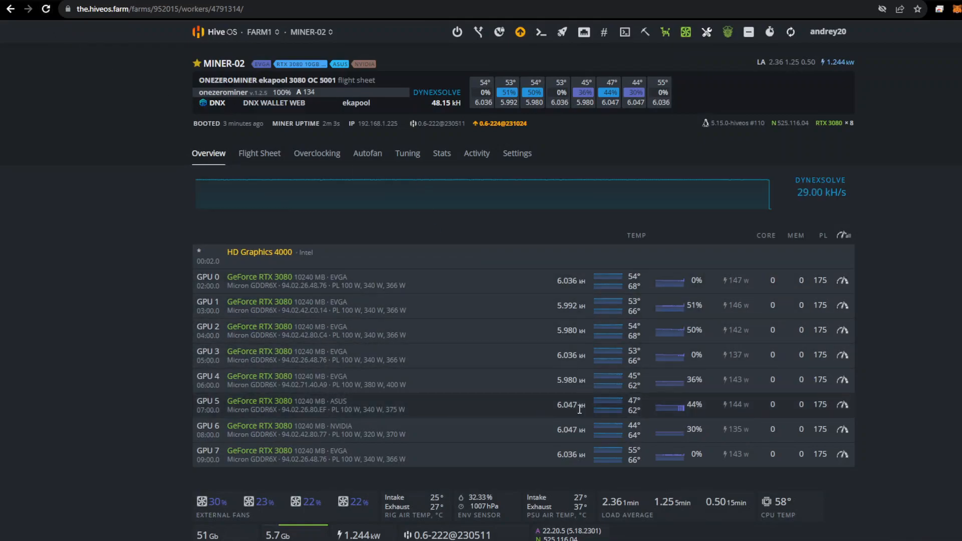
mouse_move(556, 266)
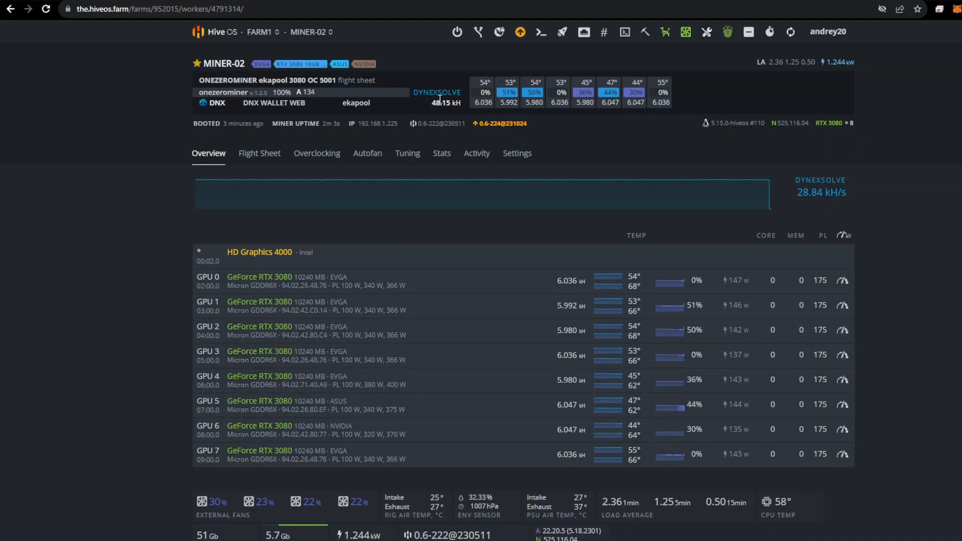
left_click(10, 8)
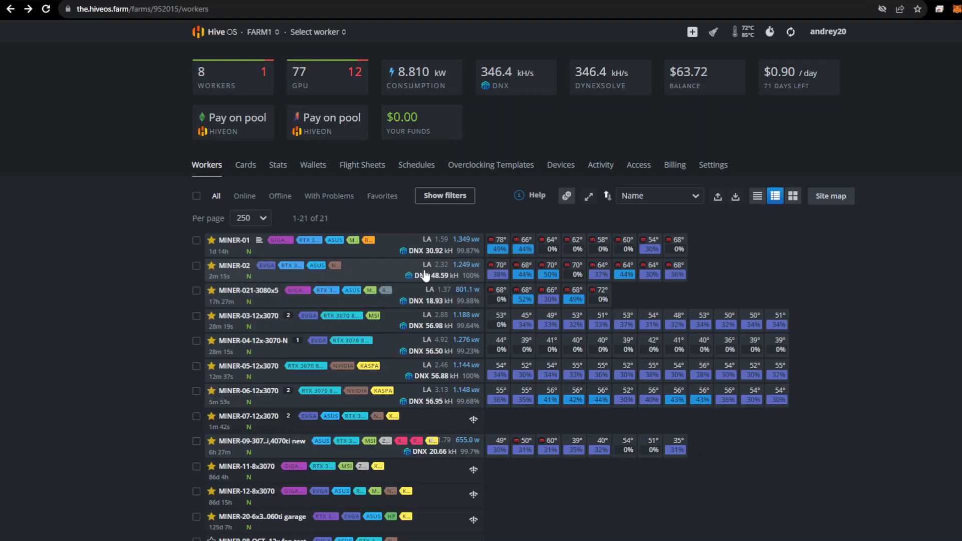
mouse_move(449, 270)
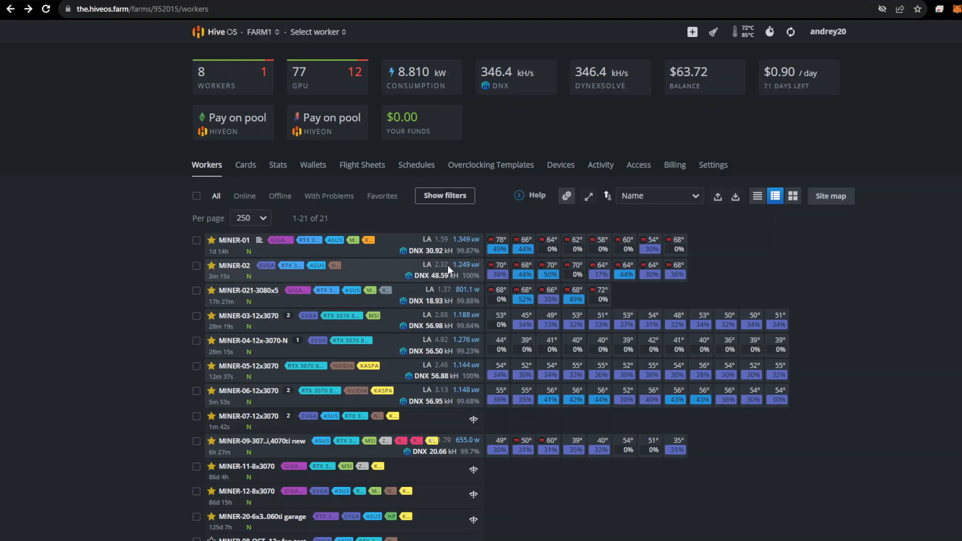
mouse_move(454, 280)
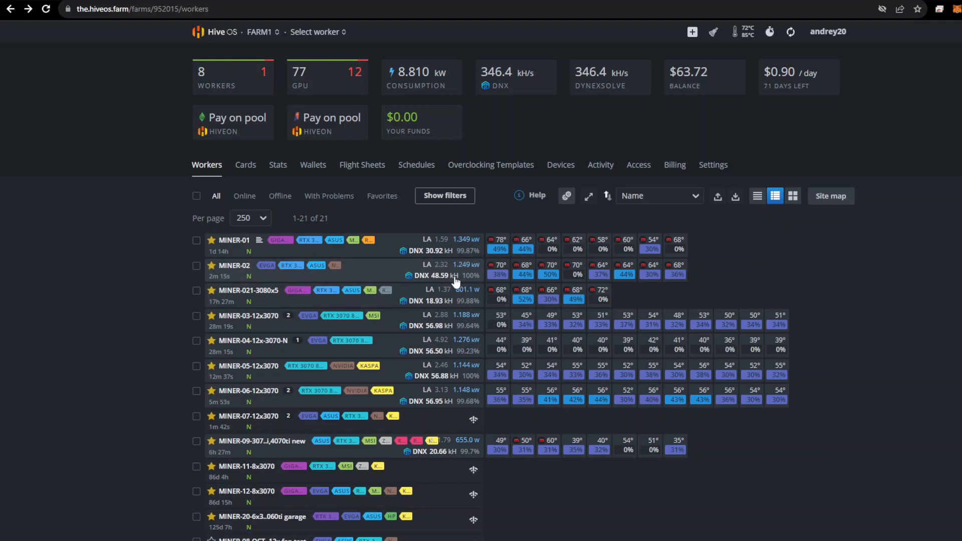
mouse_move(440, 351)
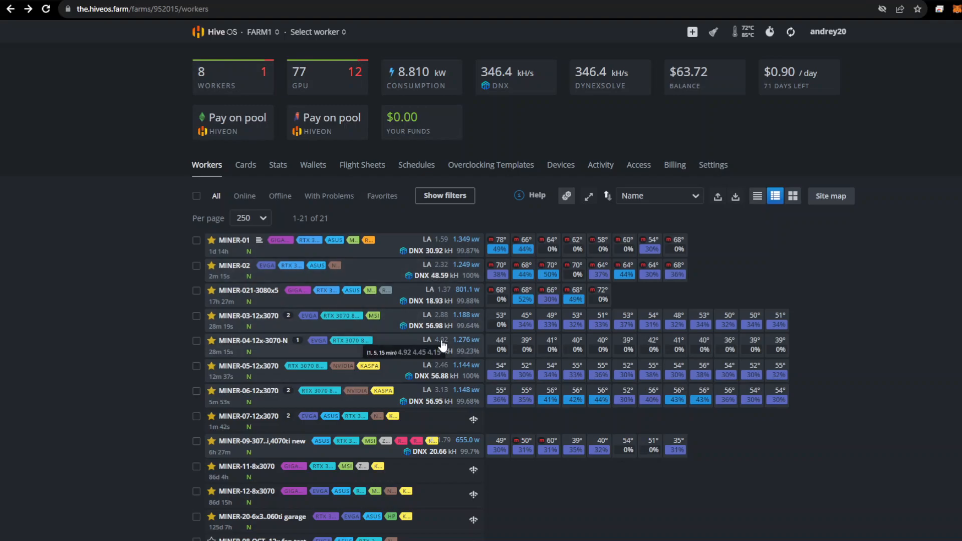
mouse_move(437, 315)
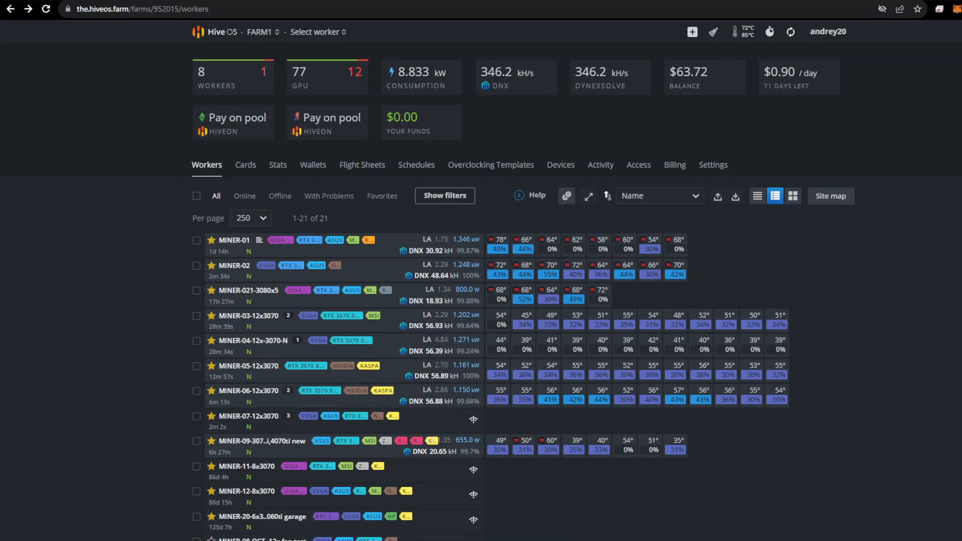
mouse_move(426, 320)
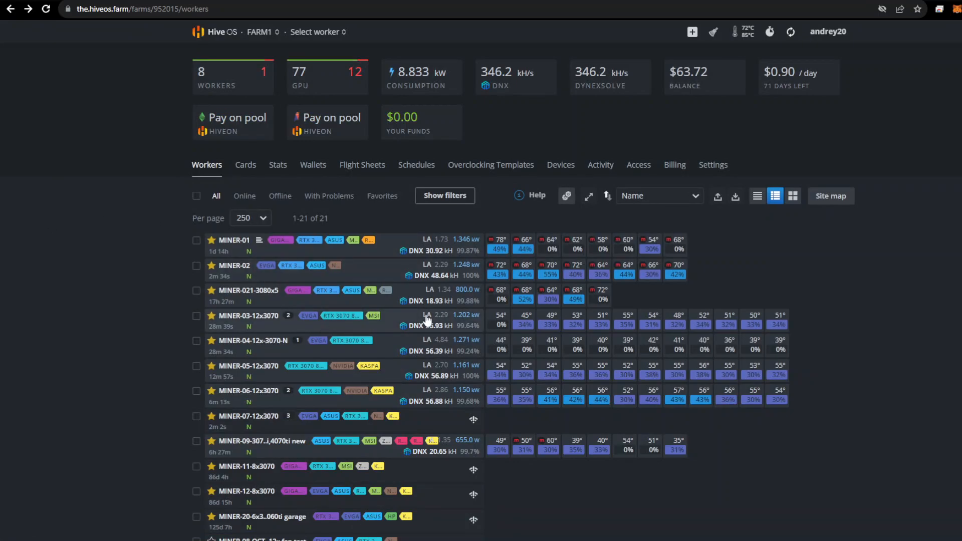
mouse_move(249, 426)
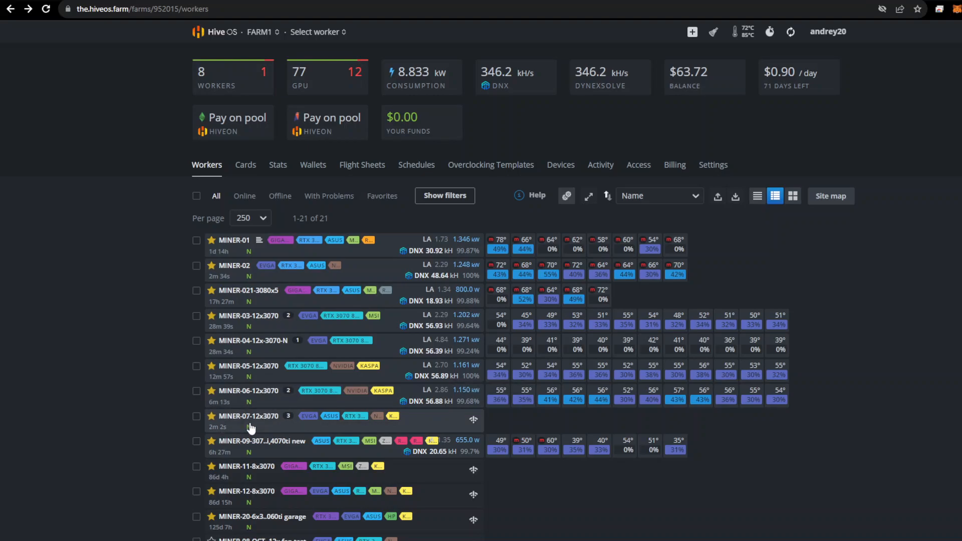
mouse_move(248, 416)
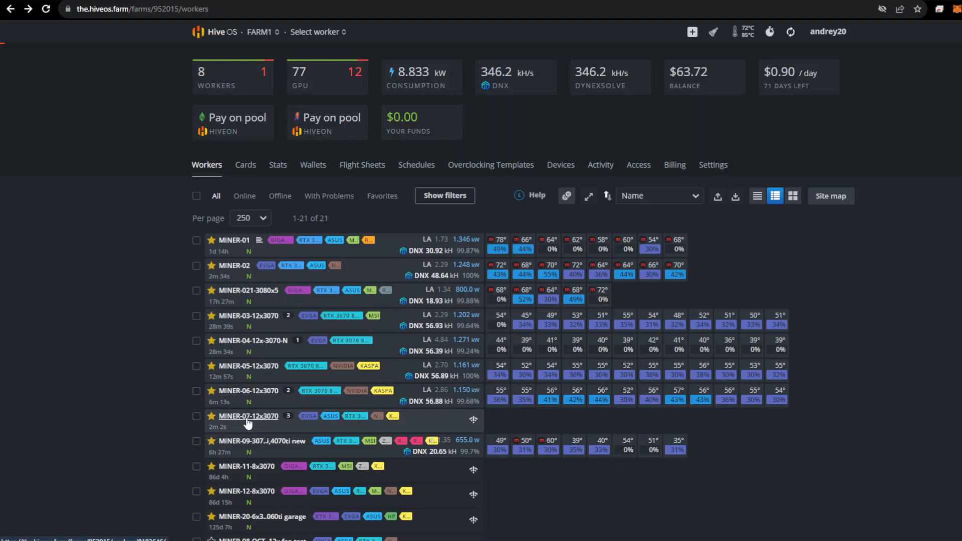
Step: Open MINER-07's details and reload its Shellinabox terminal to see the reboot countdown
left_click(248, 416)
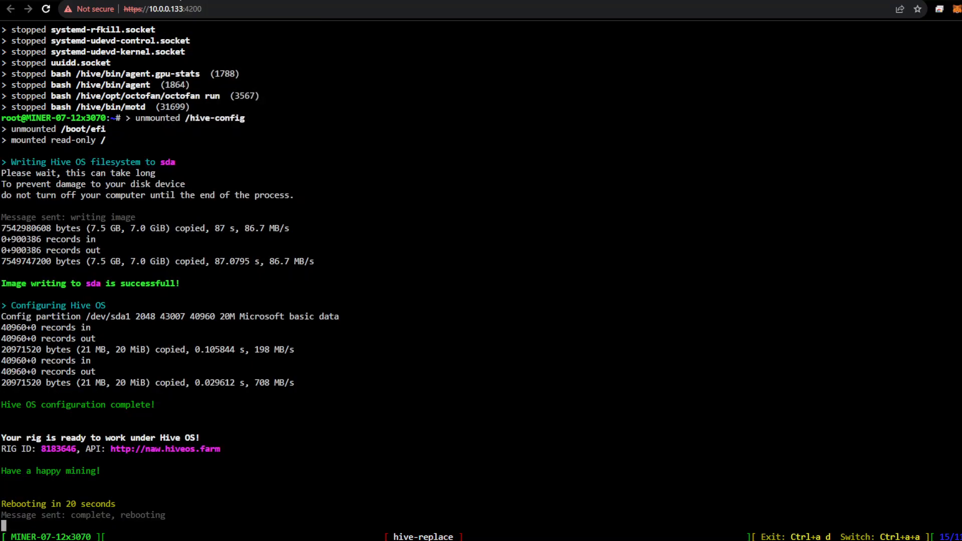
left_click(44, 8)
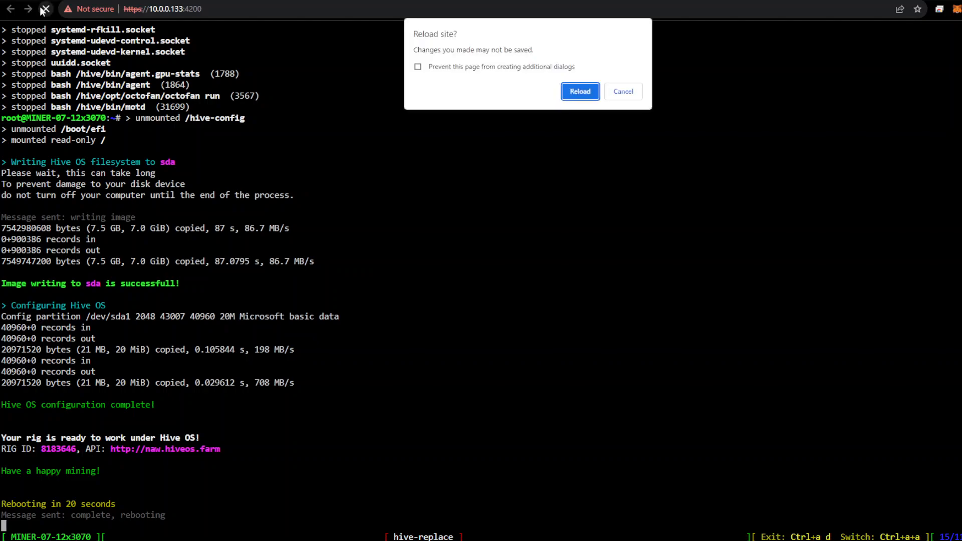
left_click(579, 90)
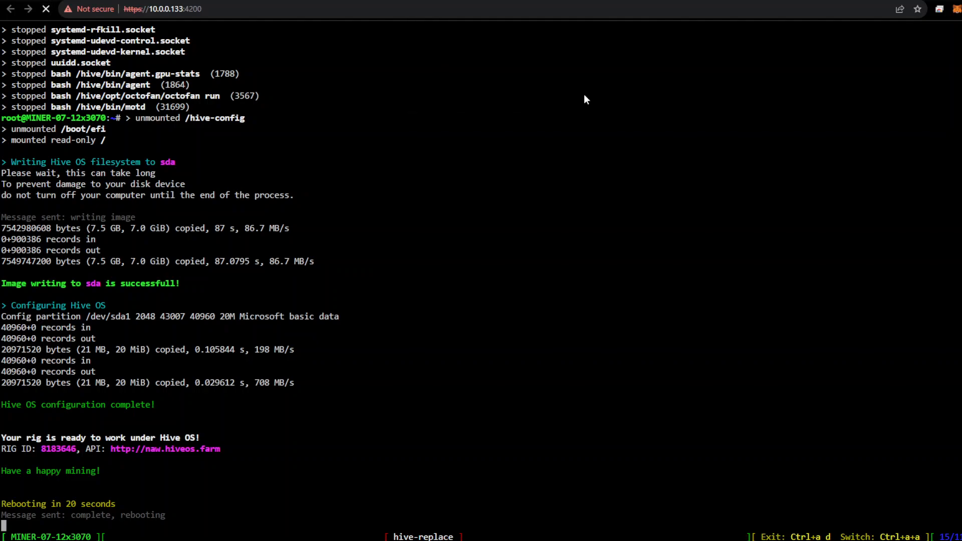
mouse_move(337, 332)
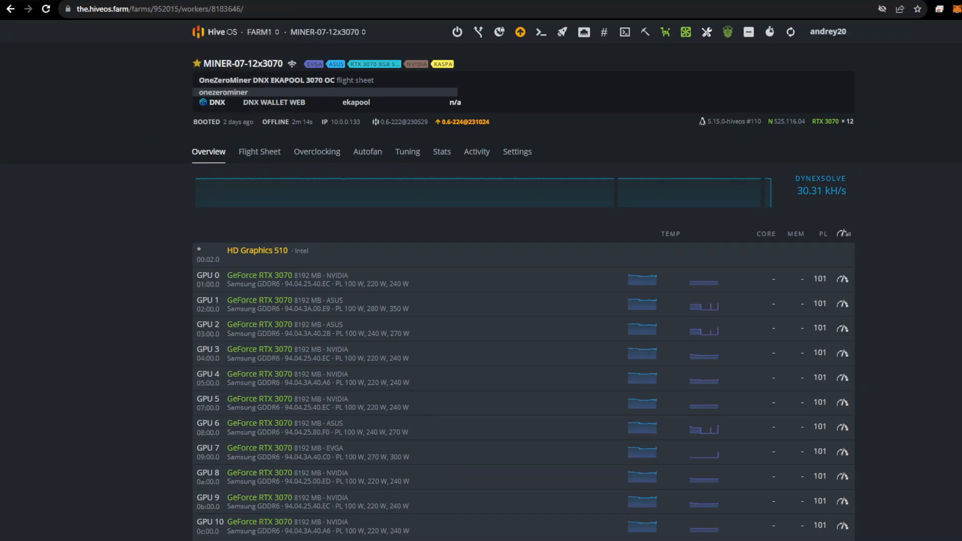
mouse_move(538, 32)
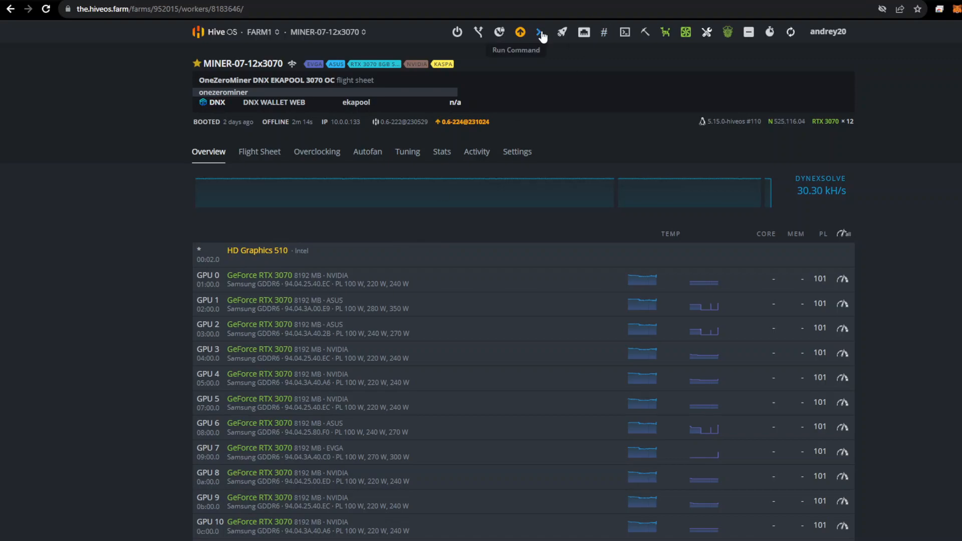
left_click(264, 32)
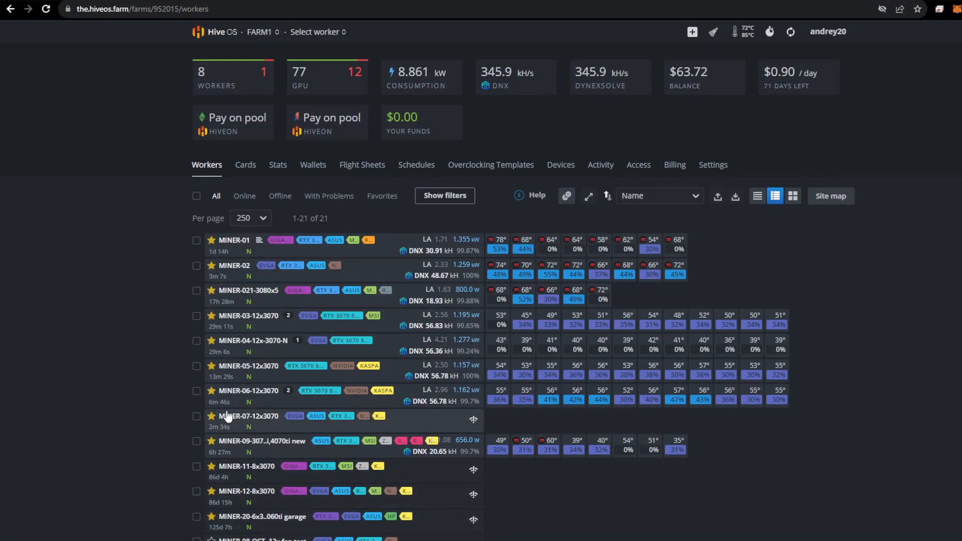
mouse_move(247, 417)
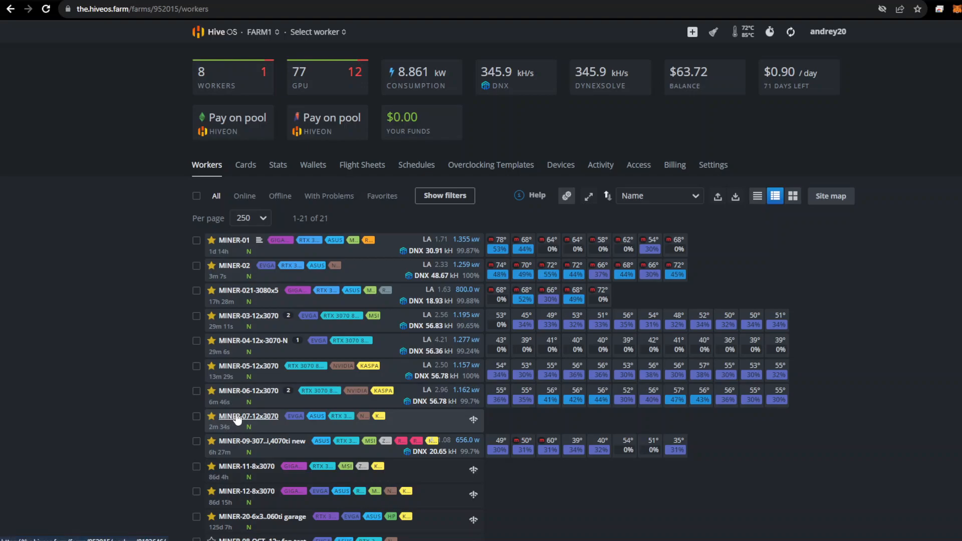
left_click(248, 415)
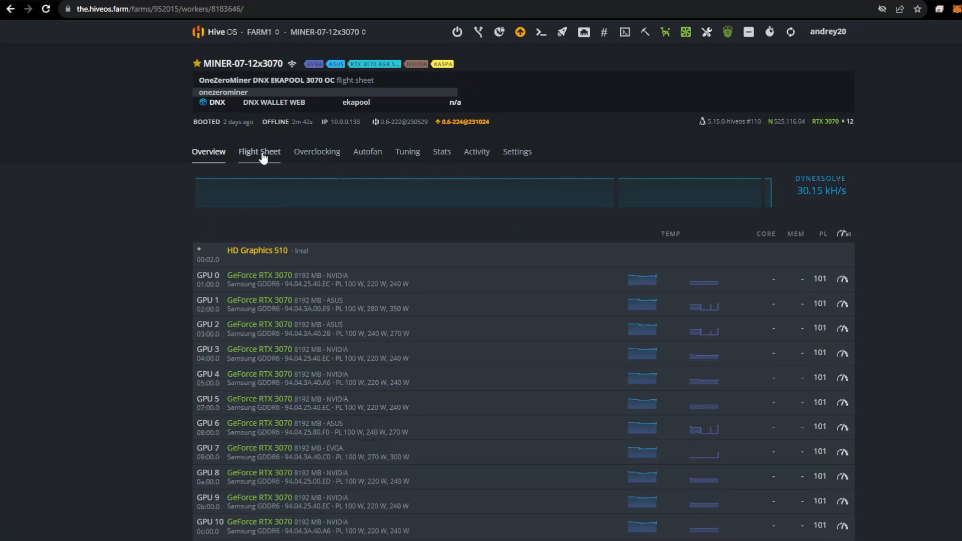
mouse_move(259, 151)
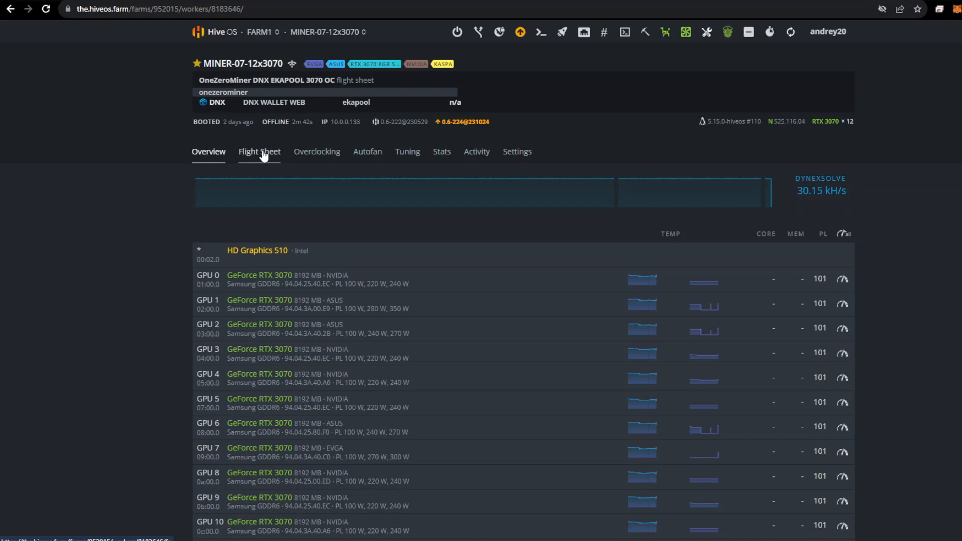
mouse_move(296, 231)
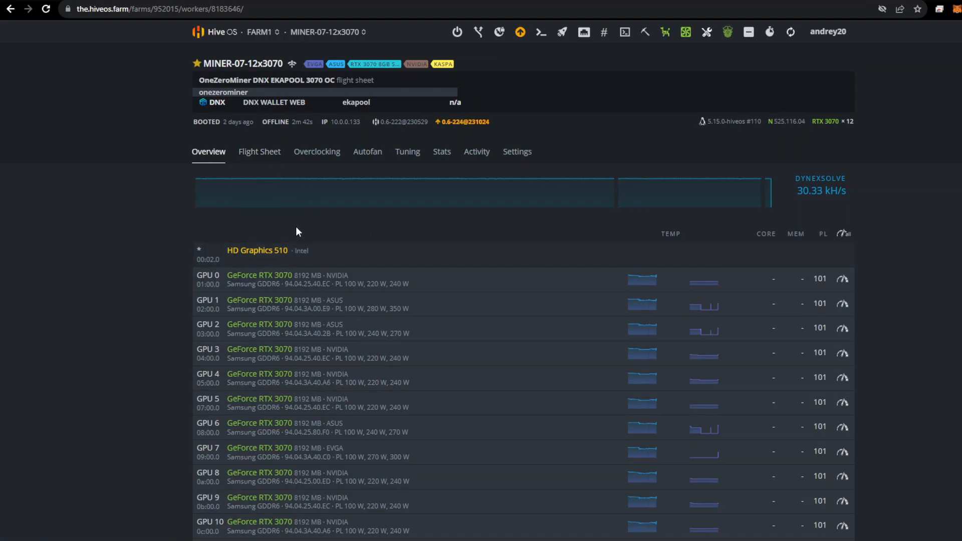
left_click(261, 32)
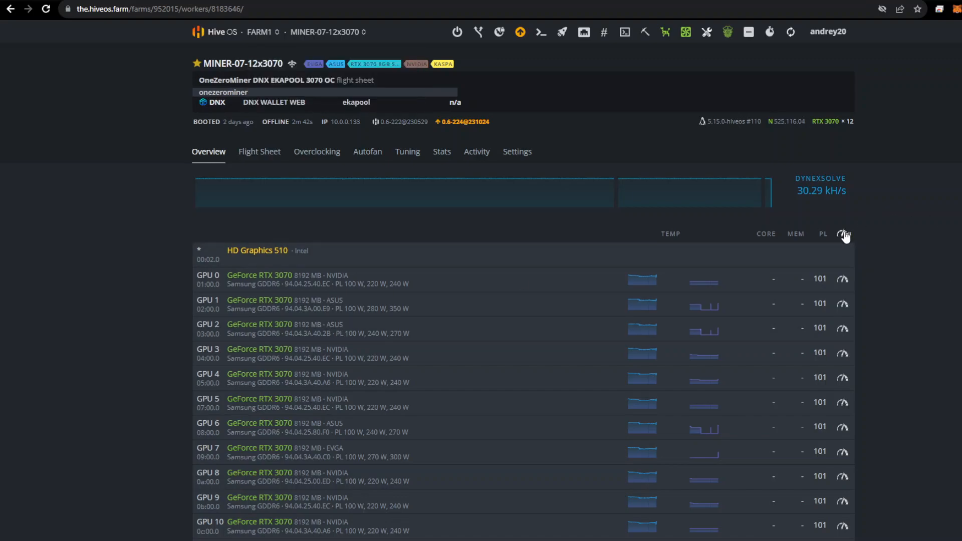
mouse_move(818, 389)
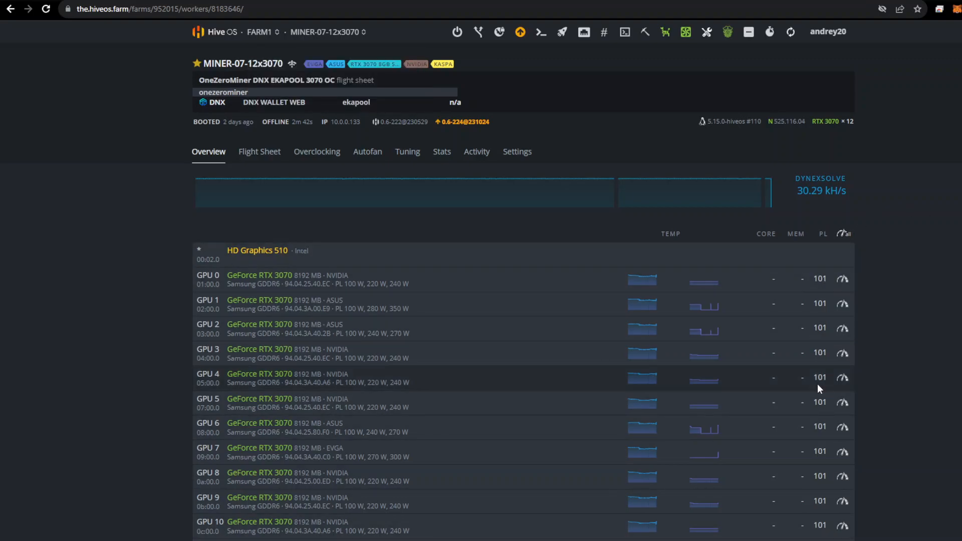
Step: Open and close MINER-07's Hashrate Watchdog settings, returning to the workers list
left_click(260, 32)
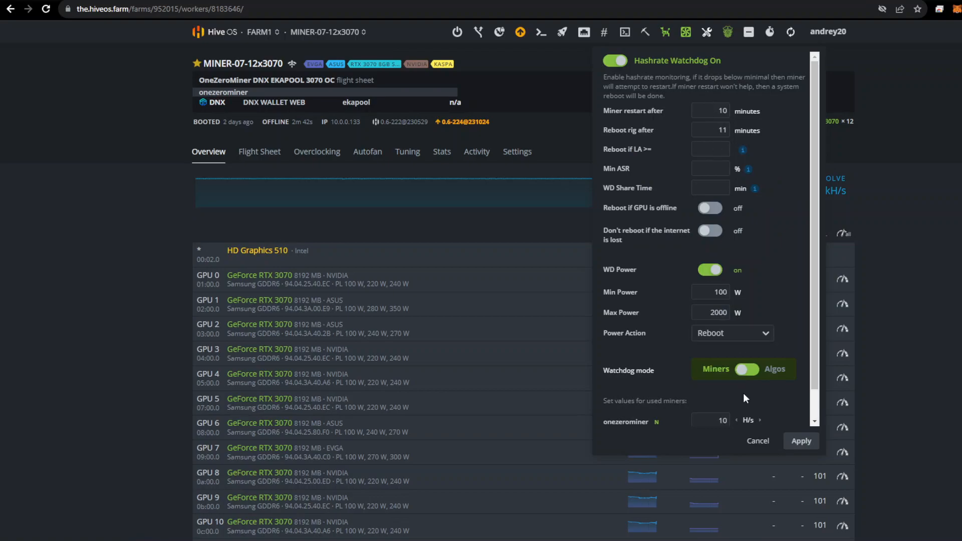
left_click(262, 32)
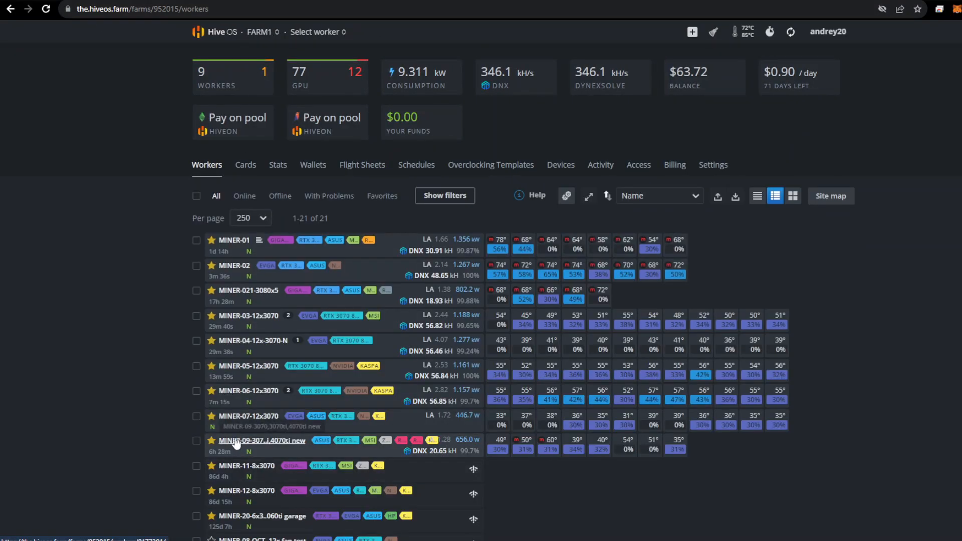
Step: Run the miner command in MINER-07's Shellinabox terminal to install OneZeroMiner 1.2.5
left_click(249, 416)
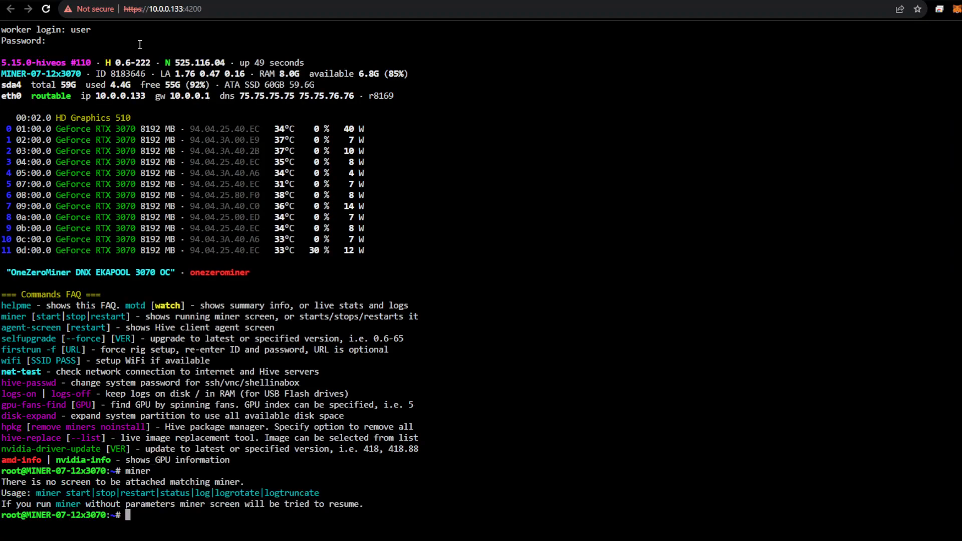
type(",")
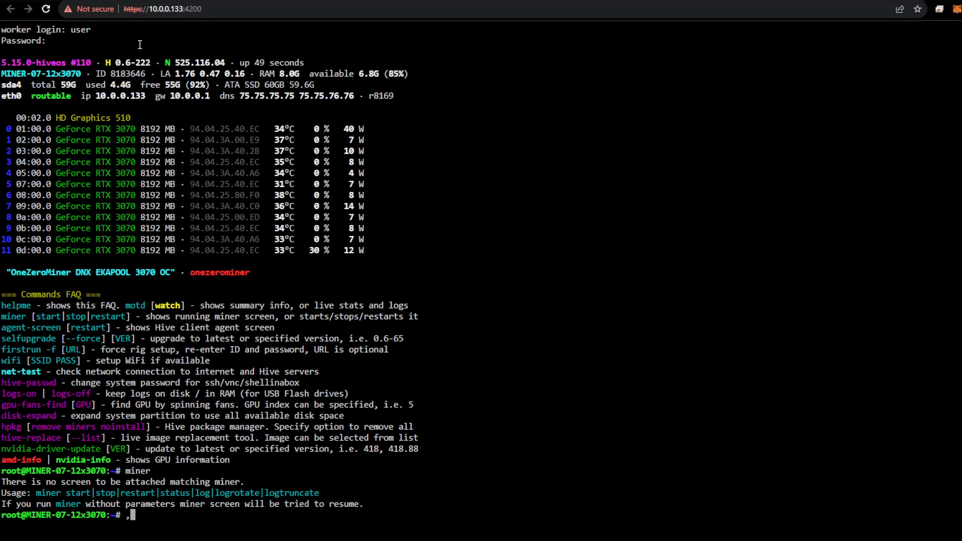
type("min")
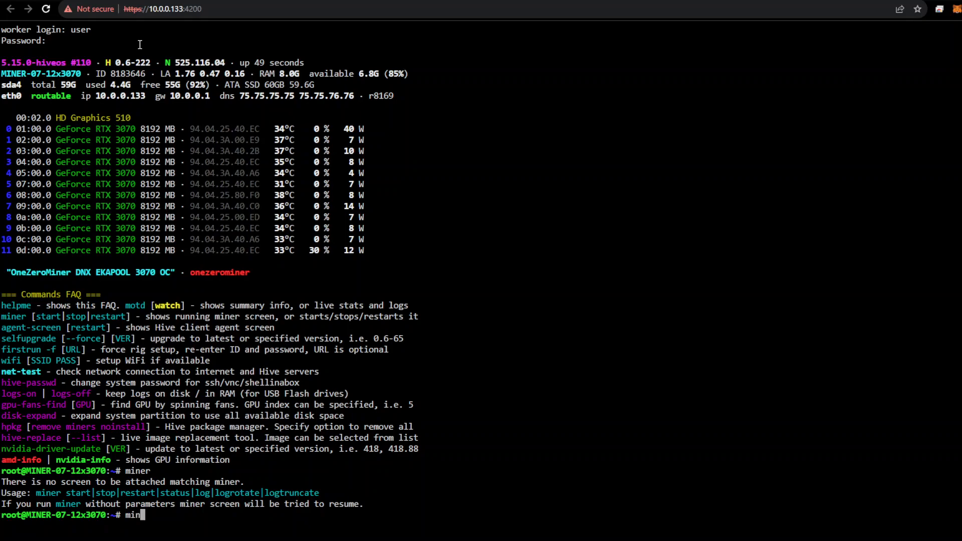
key("Return")
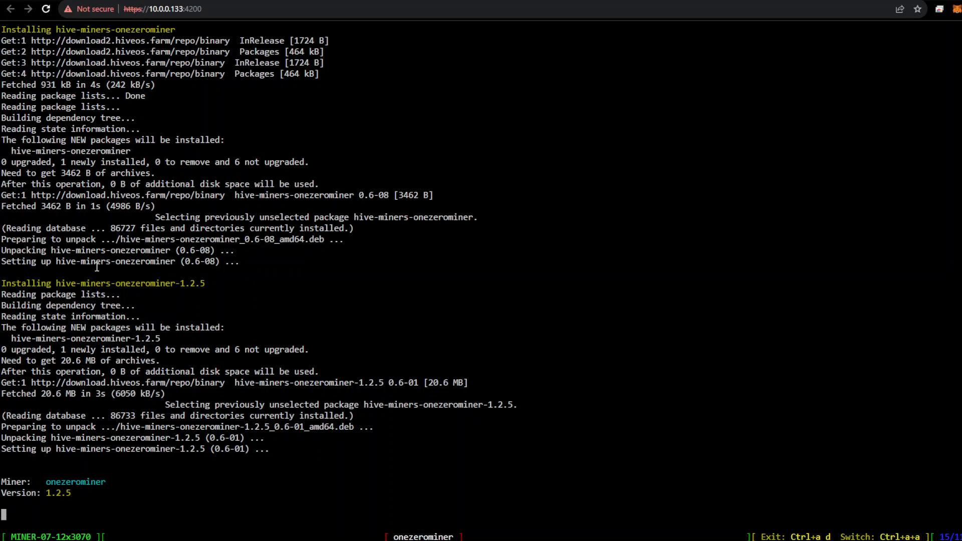
scroll("down", 3)
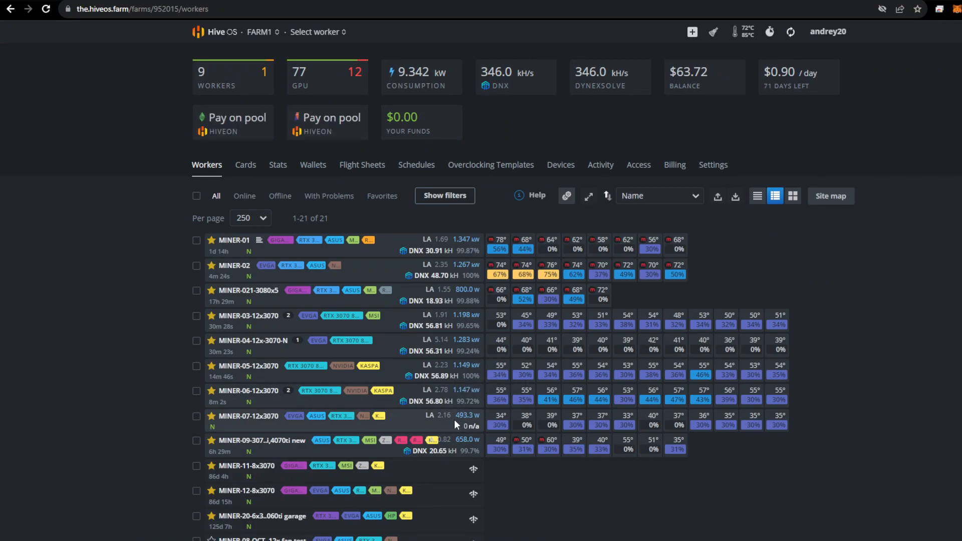
mouse_move(443, 278)
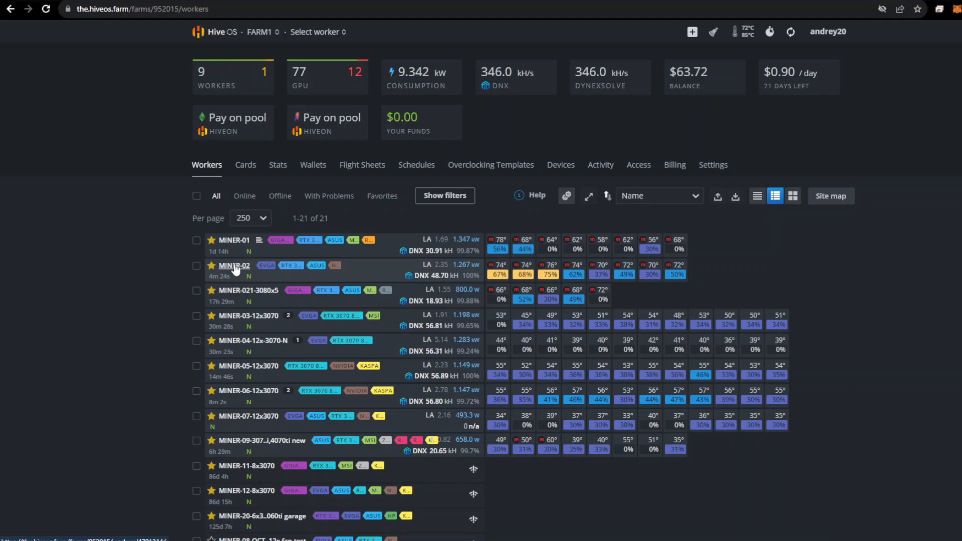
mouse_move(480, 274)
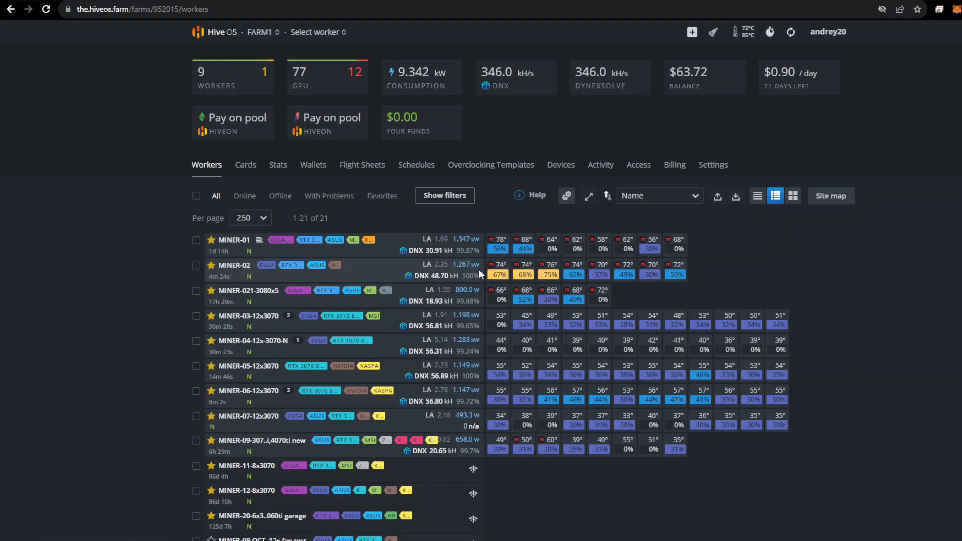
mouse_move(456, 268)
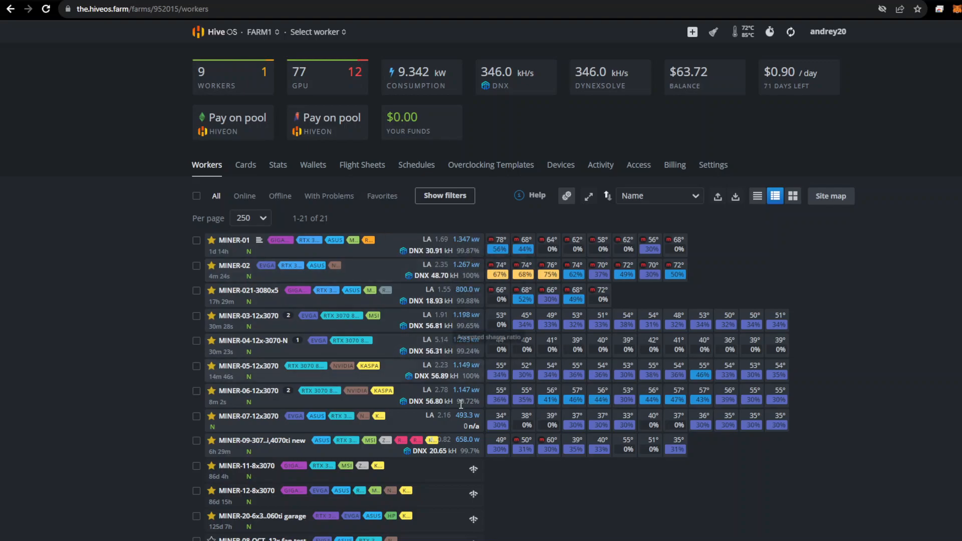
mouse_move(462, 360)
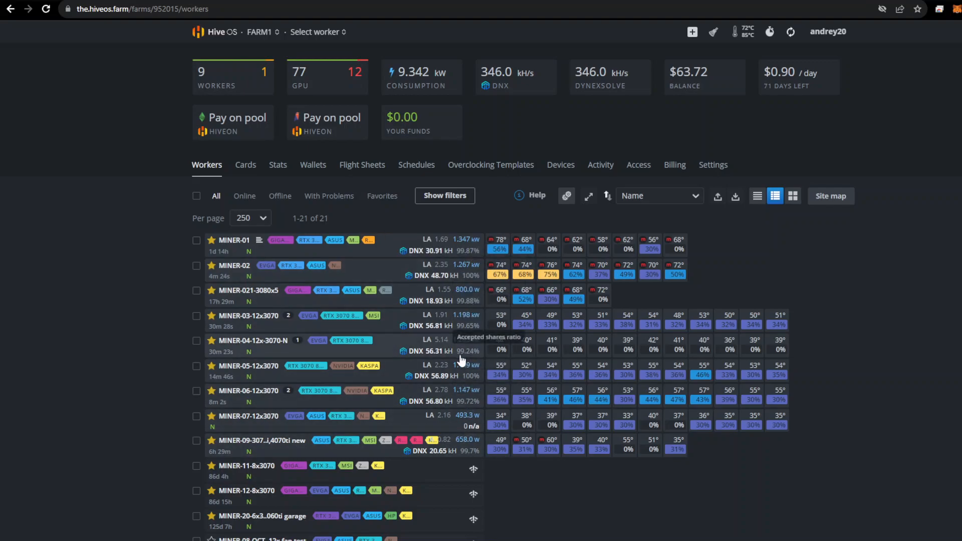
mouse_move(445, 417)
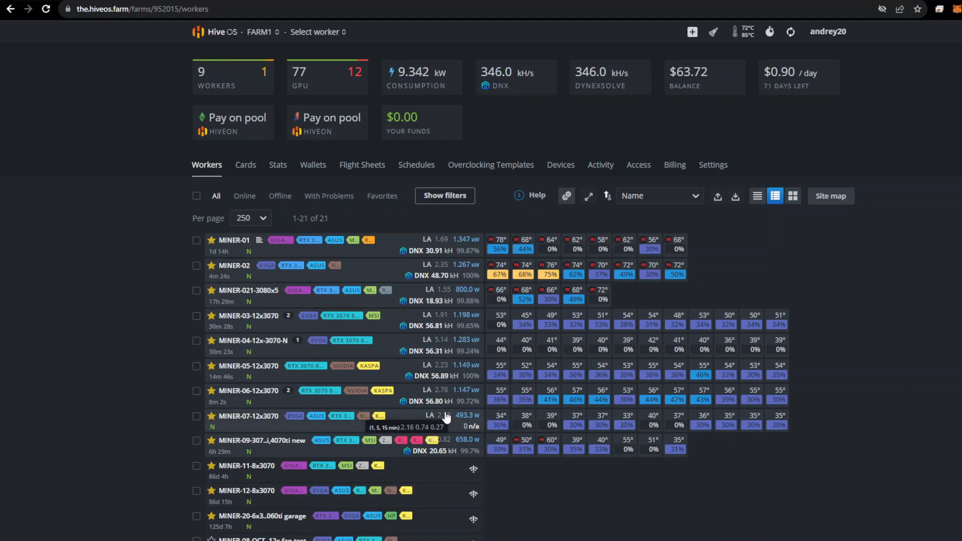
mouse_move(612, 457)
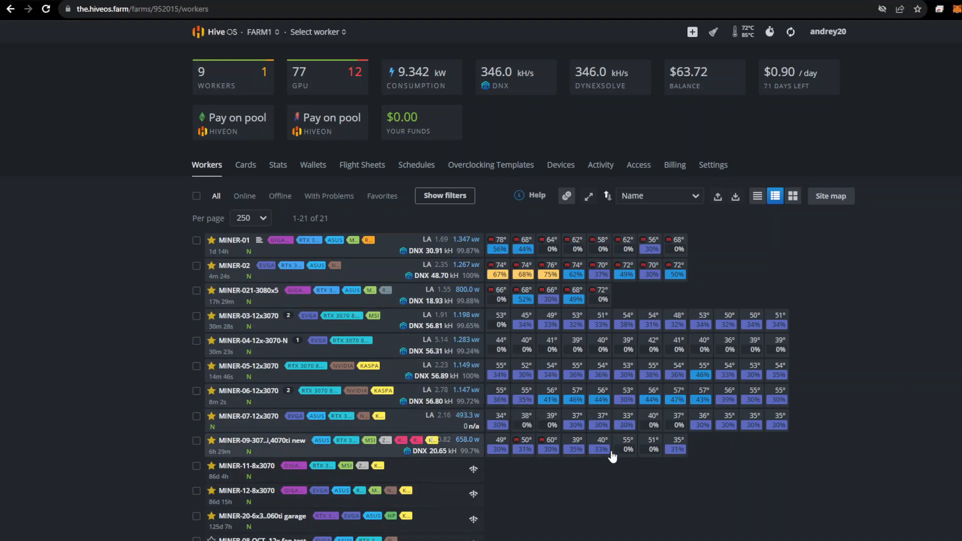
Step: Open MINER-07-12x3070's overview page showing onezerominer v1.2.5 mining DynexSolve
left_click(247, 416)
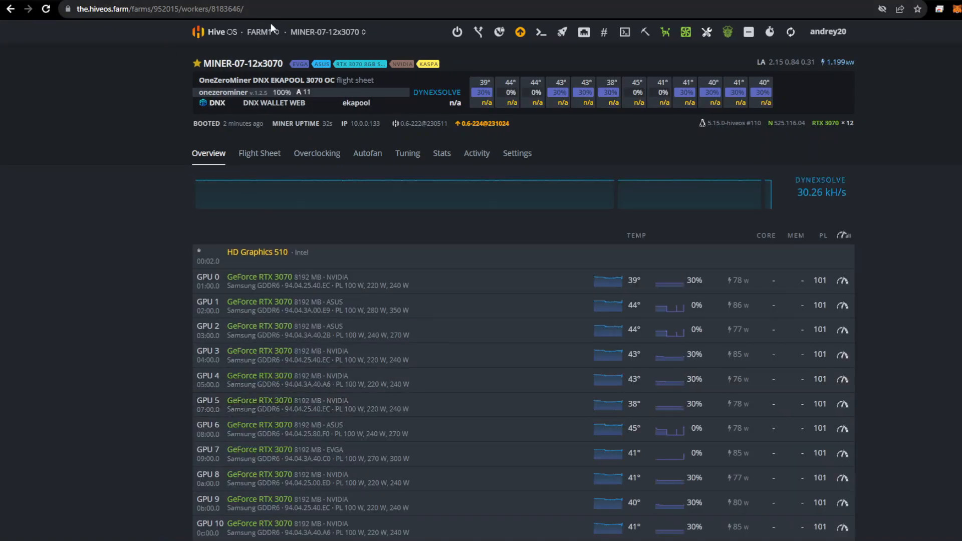
Step: Revisit and reload MINER-07's worker page for fresh readings of about 34.45 kH
left_click(260, 32)
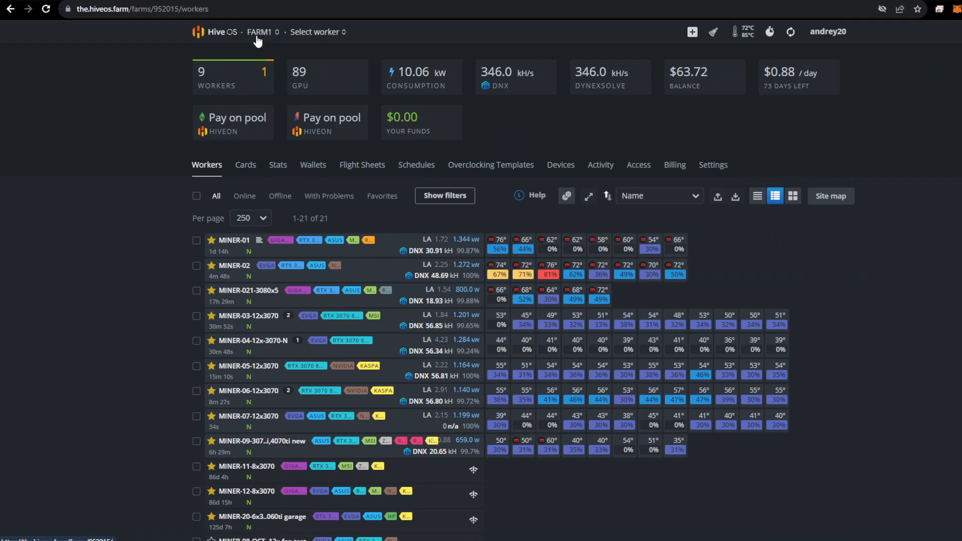
mouse_move(568, 437)
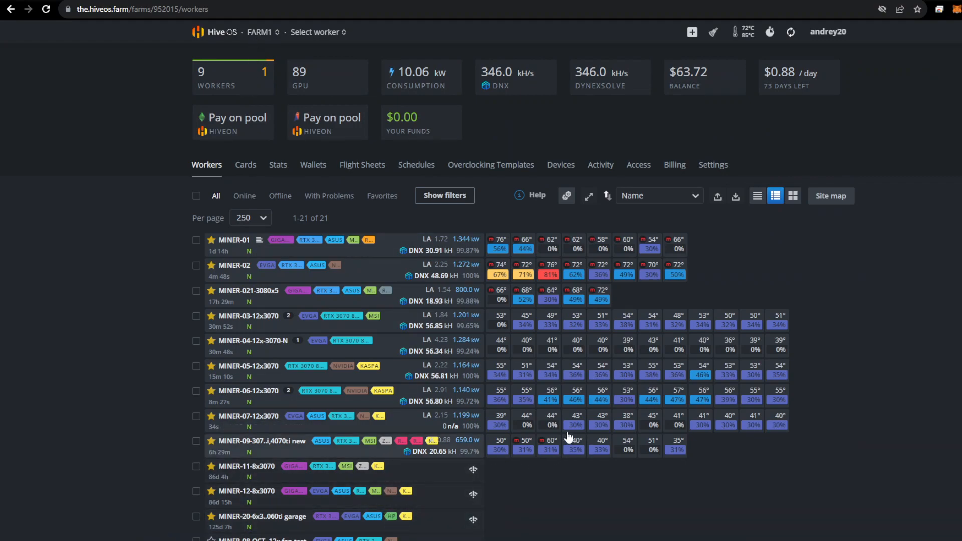
left_click(247, 415)
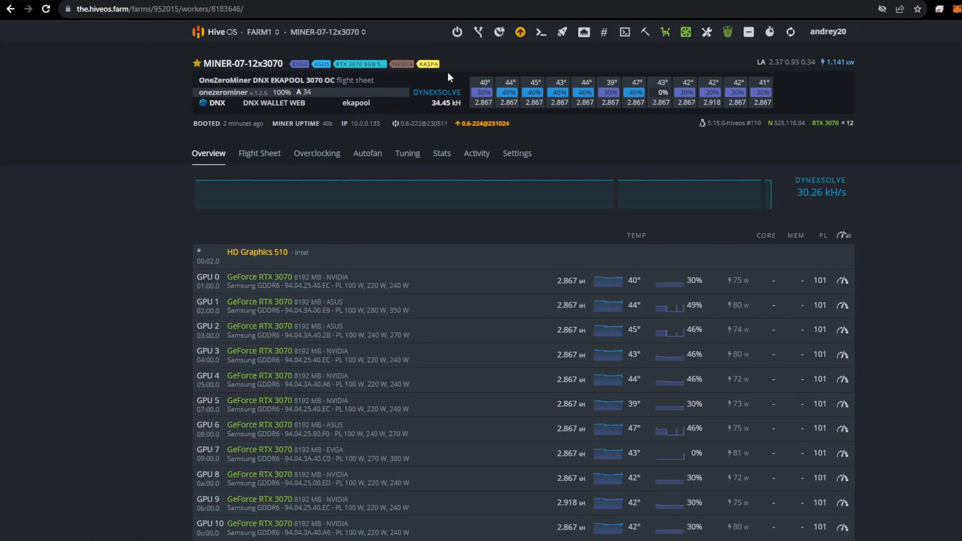
mouse_move(854, 246)
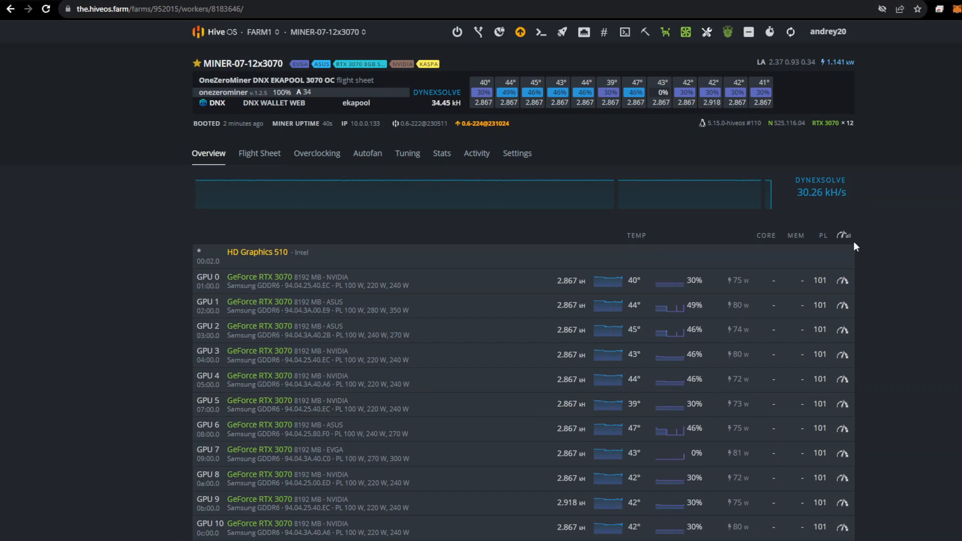
mouse_move(429, 79)
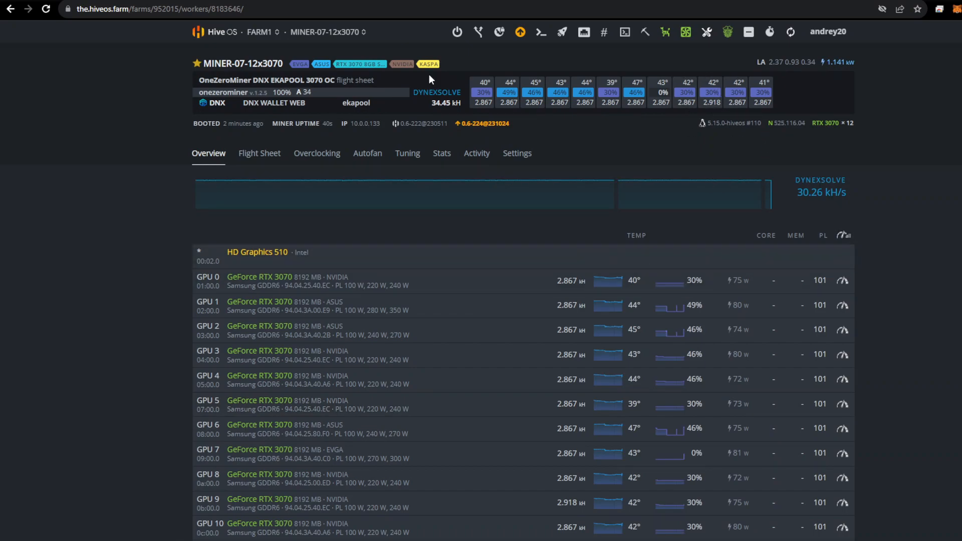
left_click(46, 9)
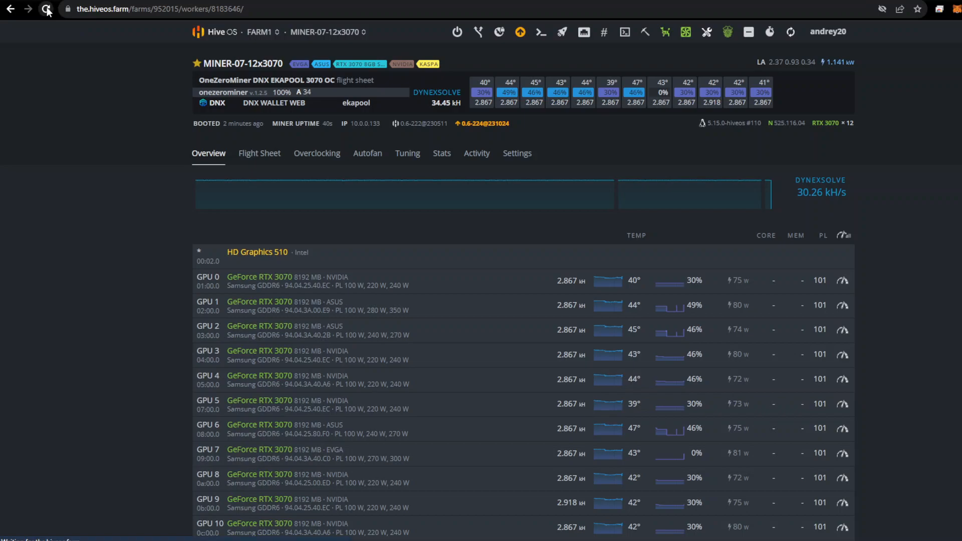
left_click(46, 9)
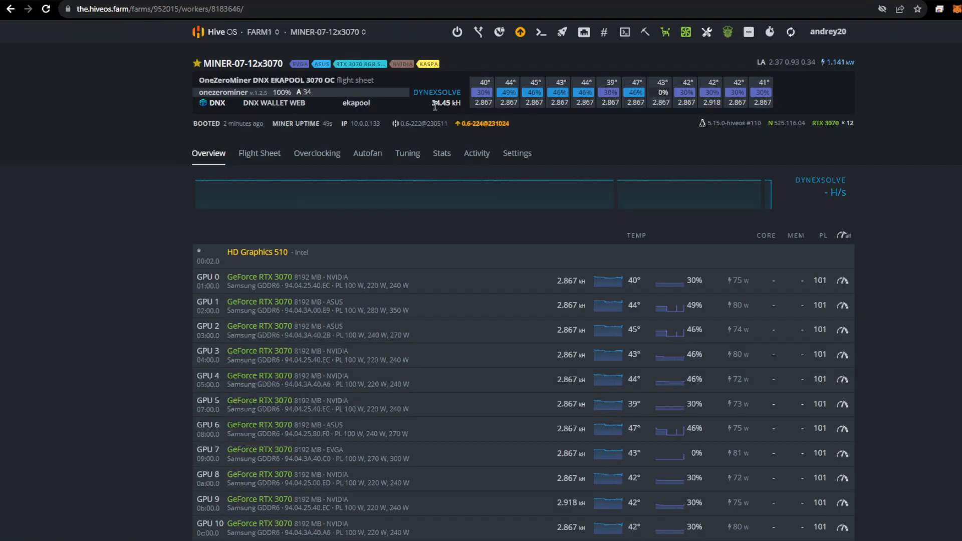
mouse_move(151, 51)
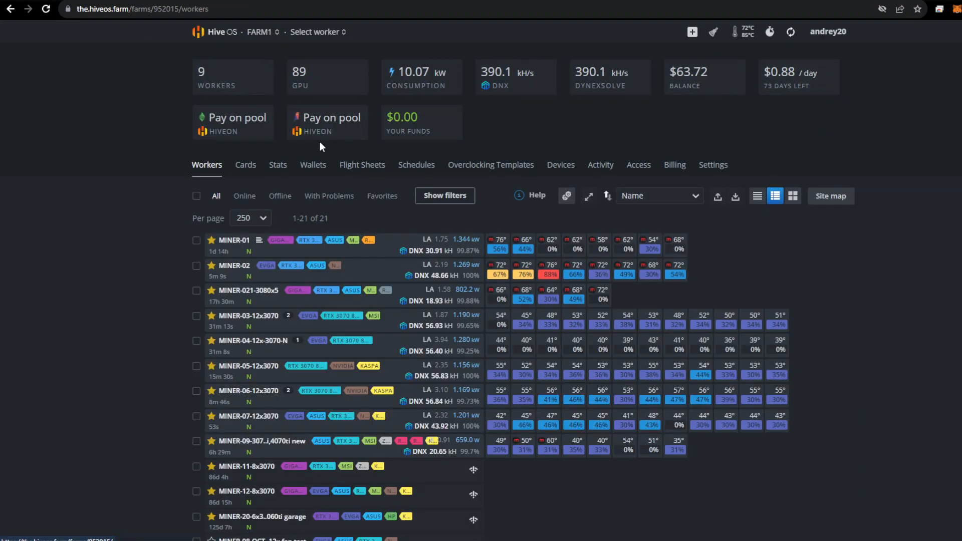
mouse_move(420, 336)
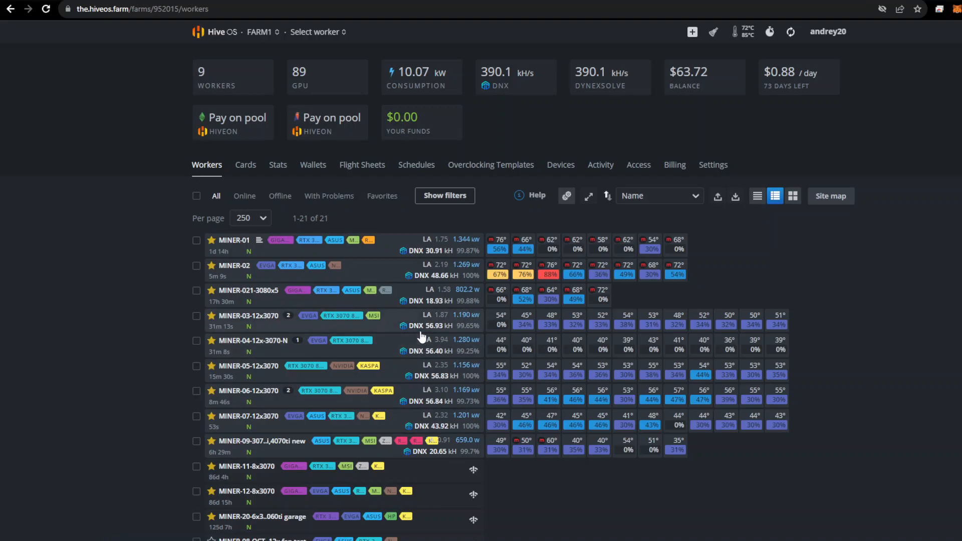
mouse_move(424, 414)
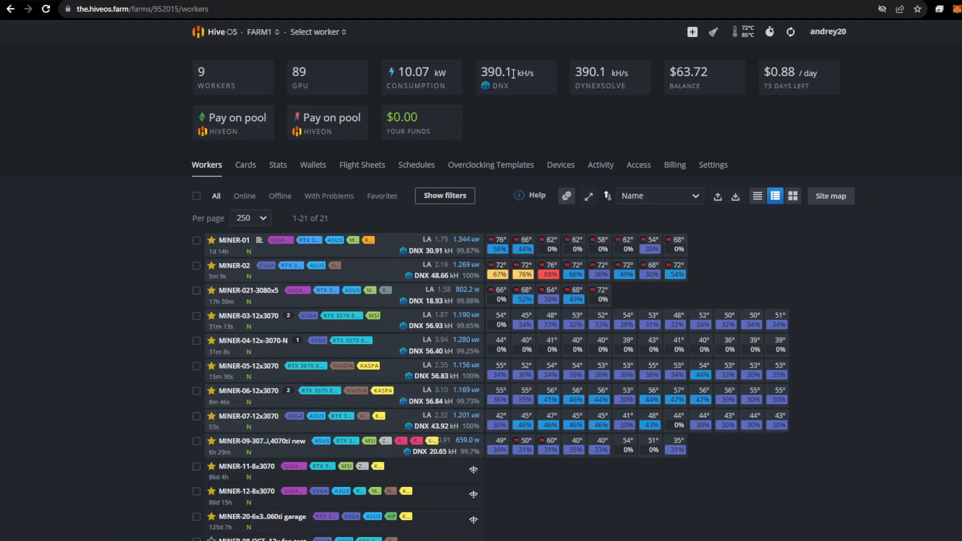
mouse_move(539, 79)
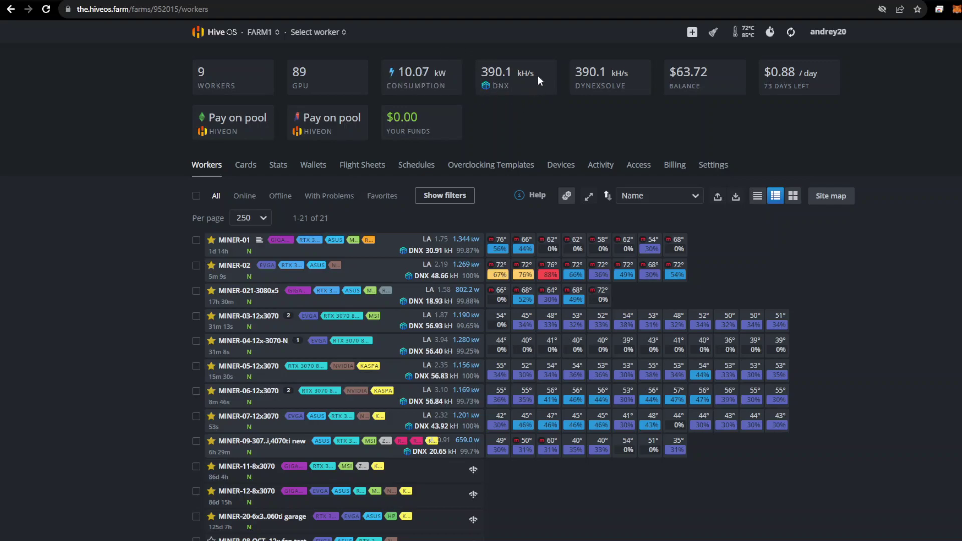
Step: Reload the FARM1 workers list to refresh the DNX total toward 396 kH/s
left_click(46, 10)
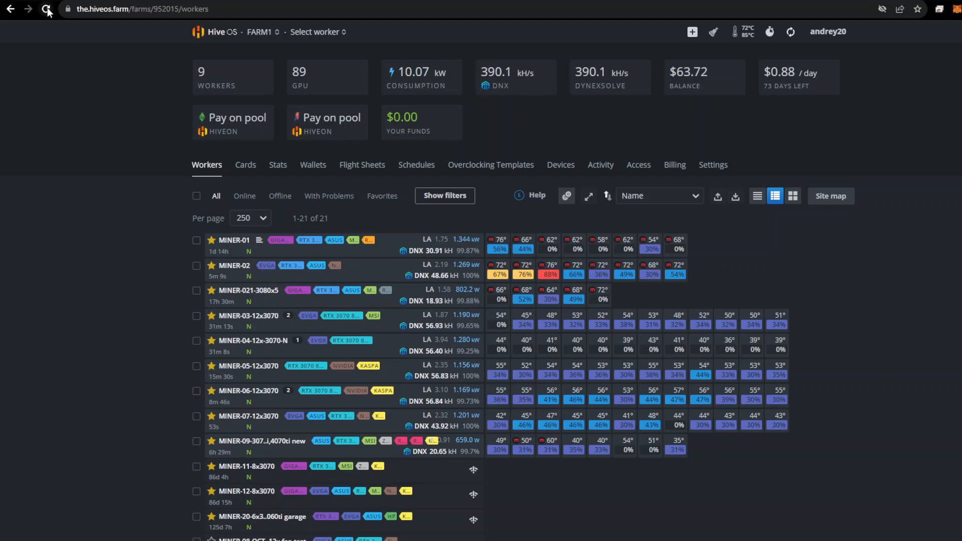
left_click(48, 8)
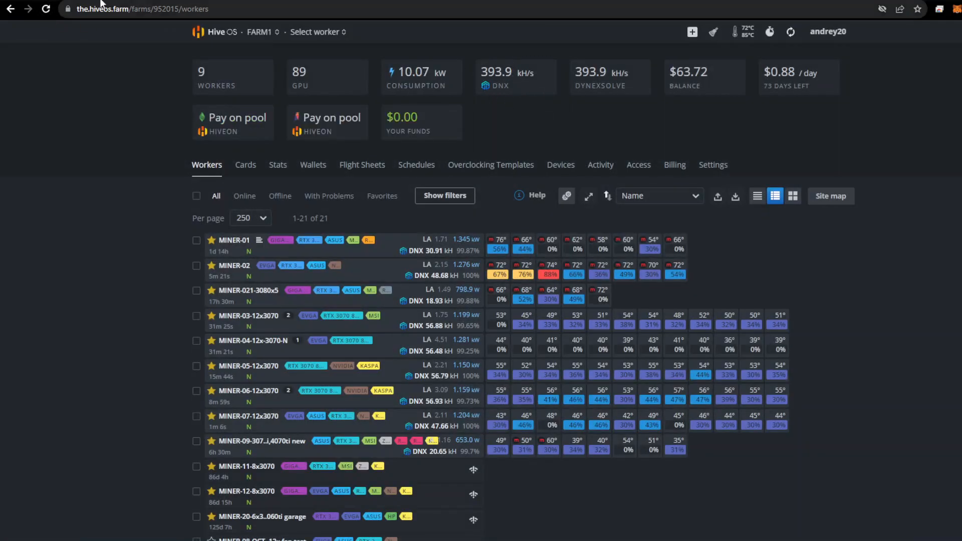
mouse_move(289, 264)
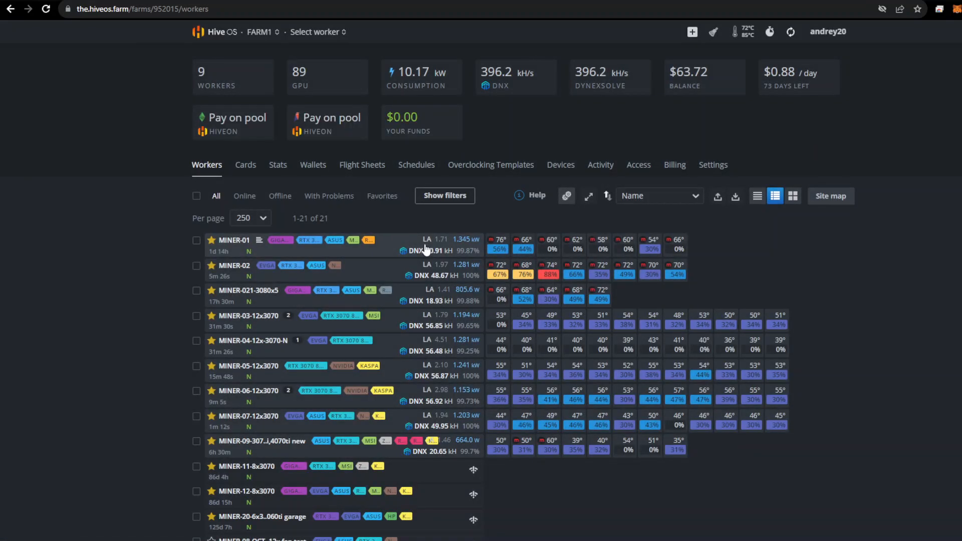
mouse_move(432, 454)
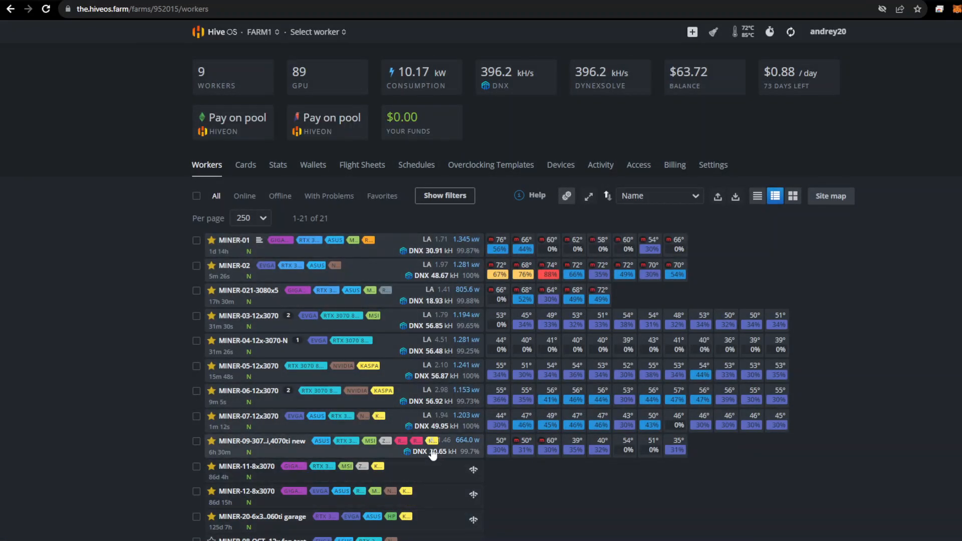
mouse_move(517, 79)
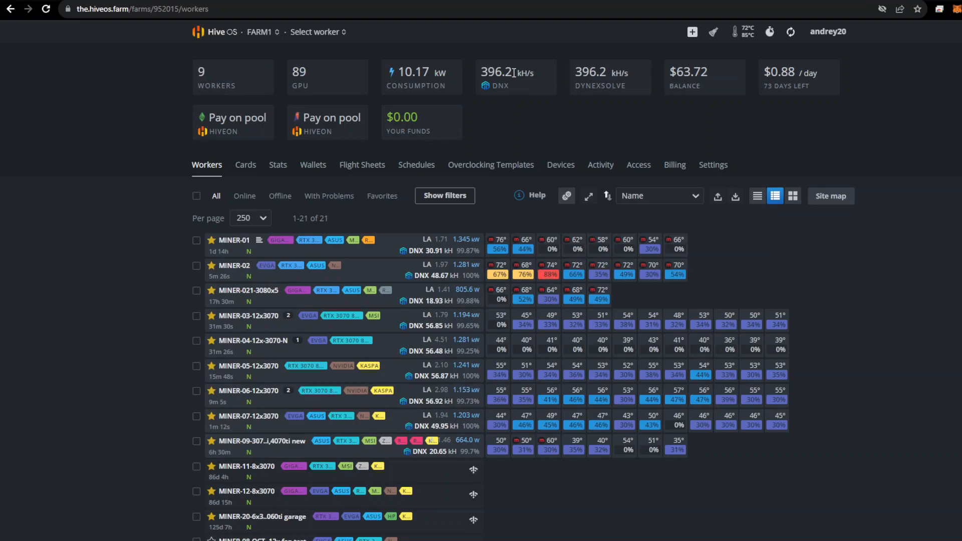
mouse_move(519, 90)
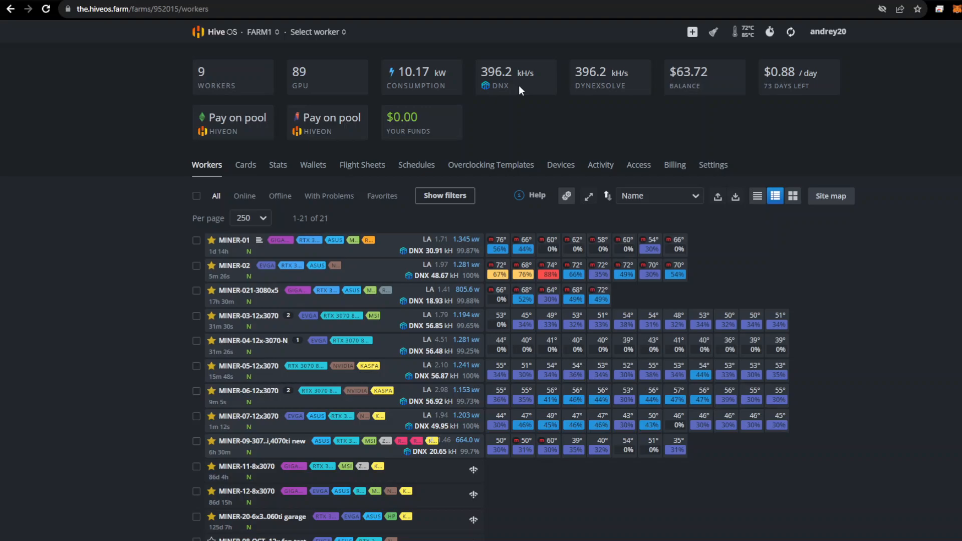
mouse_move(450, 262)
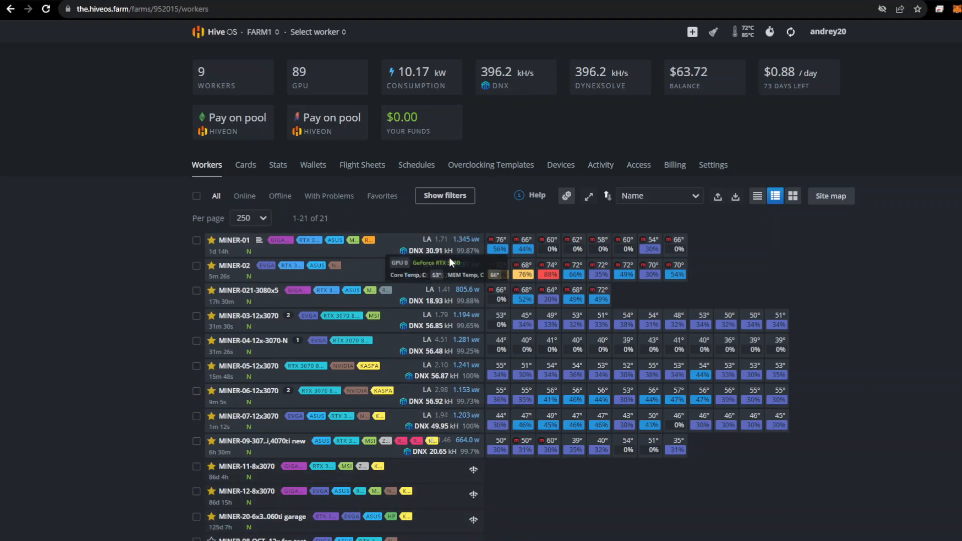
mouse_move(432, 384)
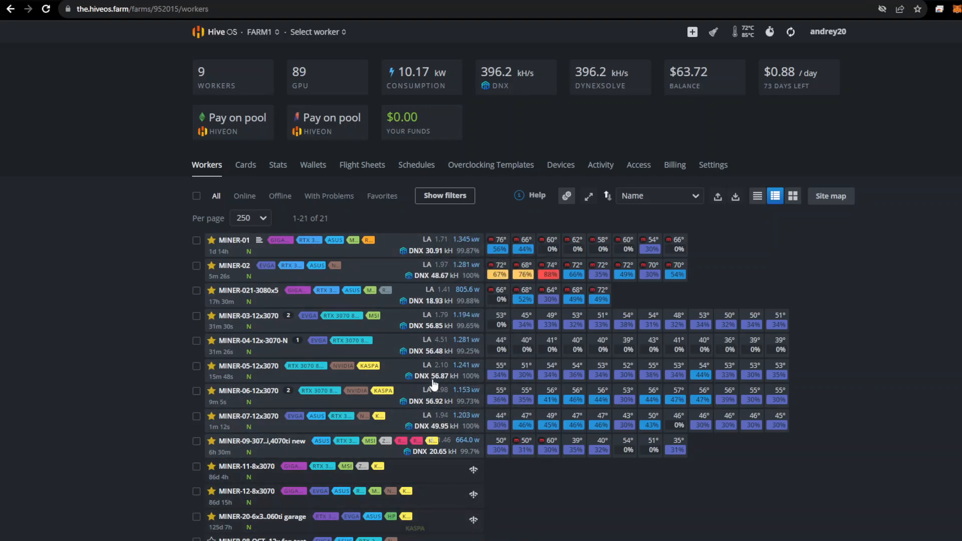
mouse_move(349, 394)
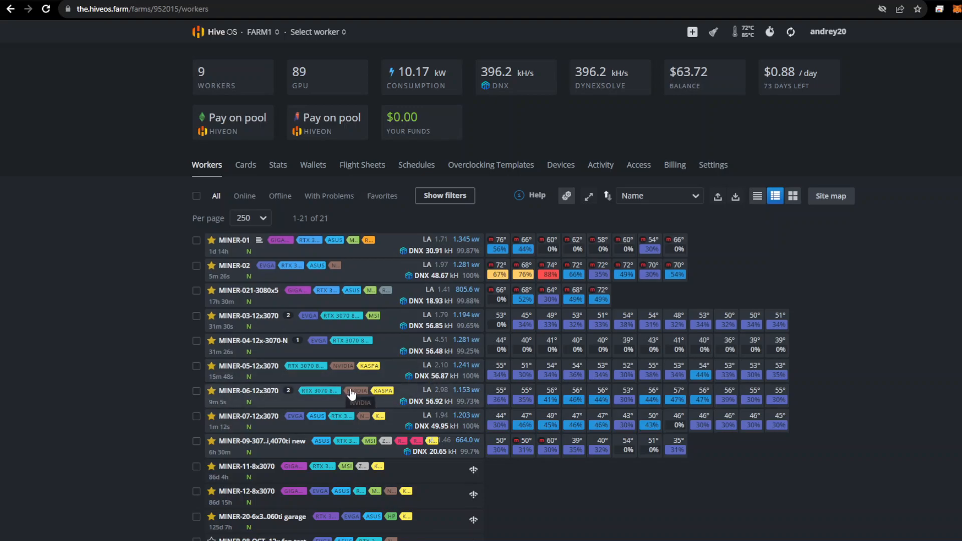
mouse_move(219, 199)
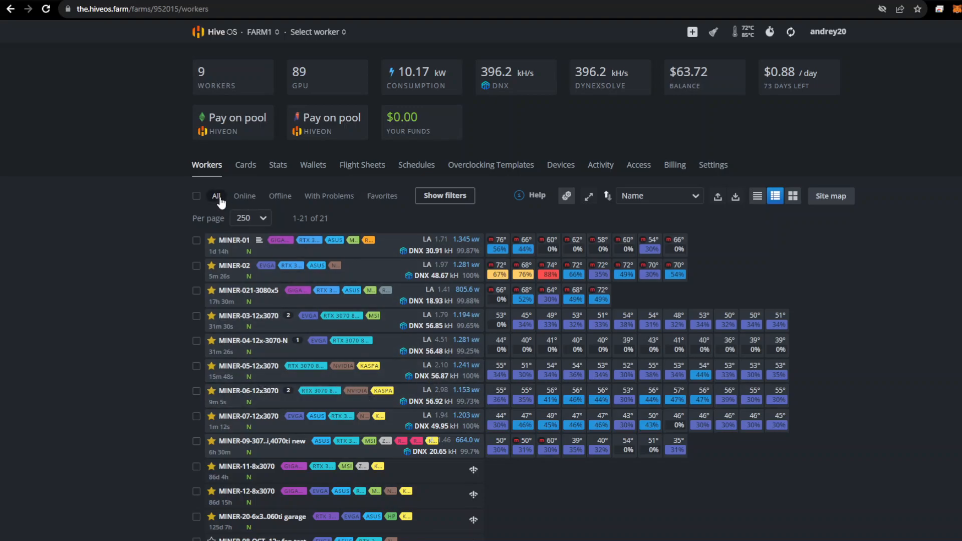
mouse_move(269, 249)
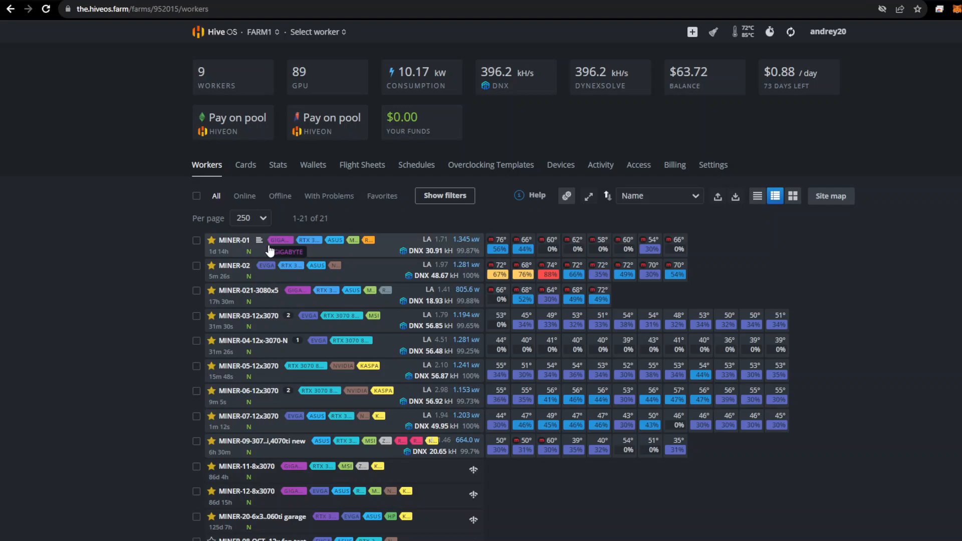
mouse_move(139, 254)
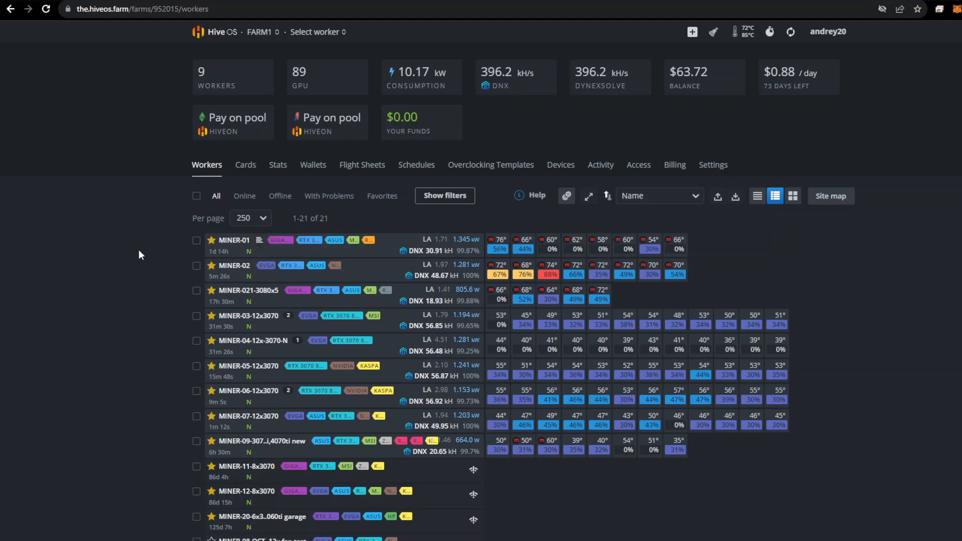
mouse_move(509, 209)
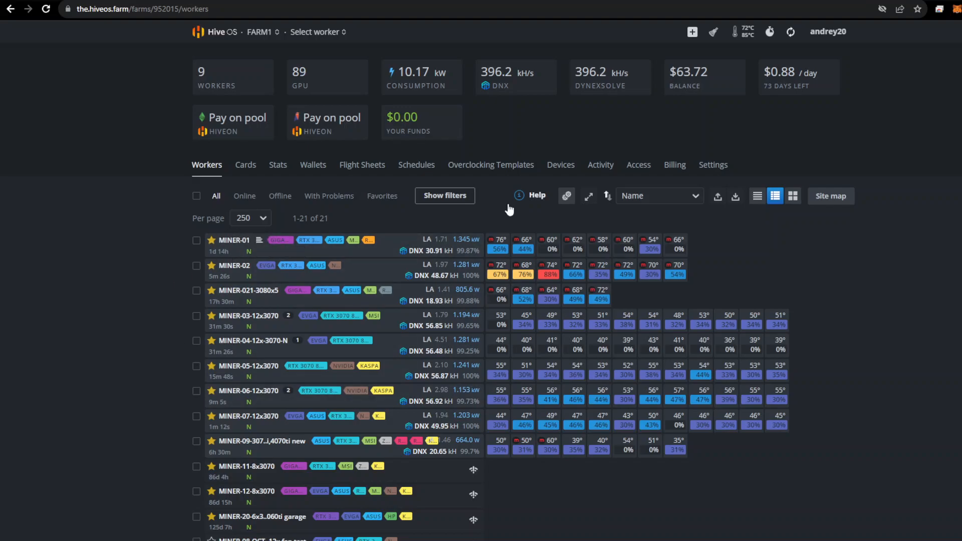
mouse_move(883, 316)
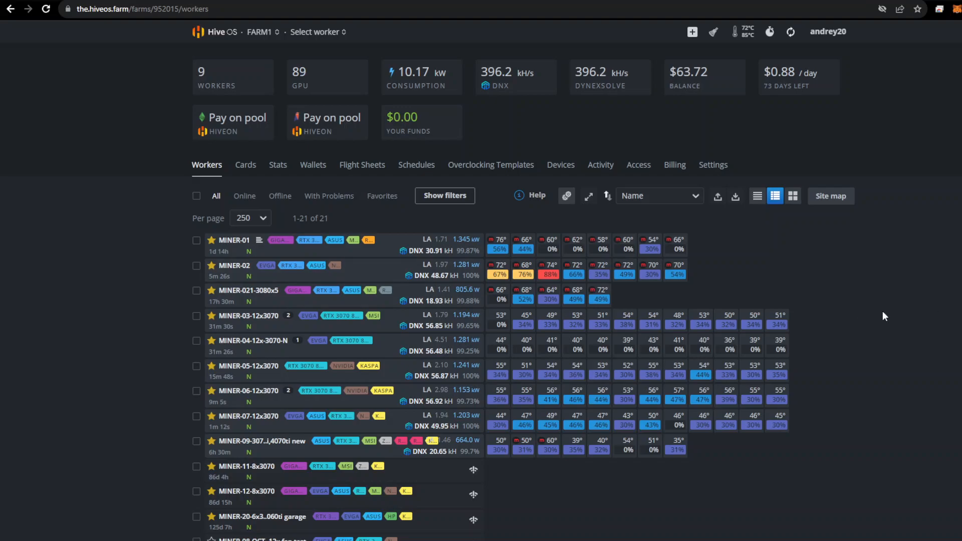
mouse_move(246, 288)
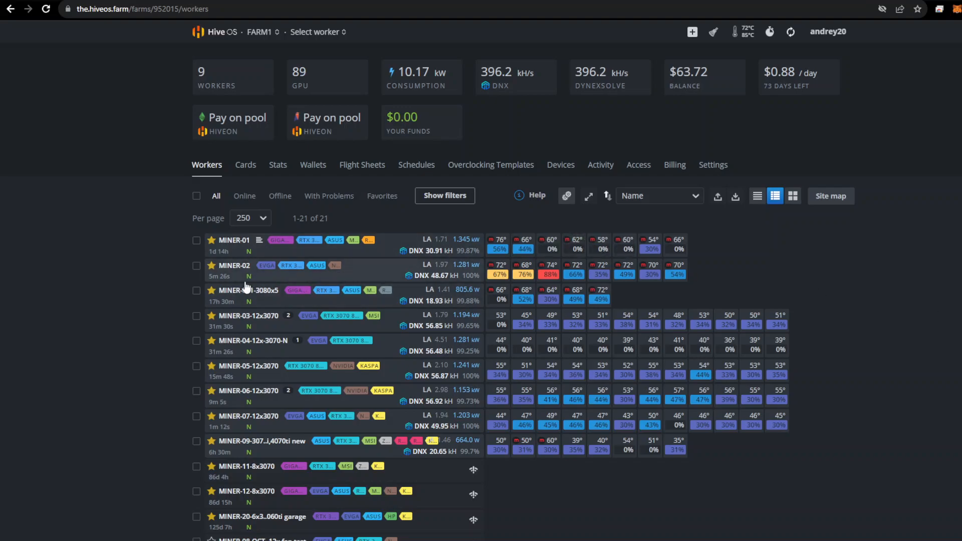